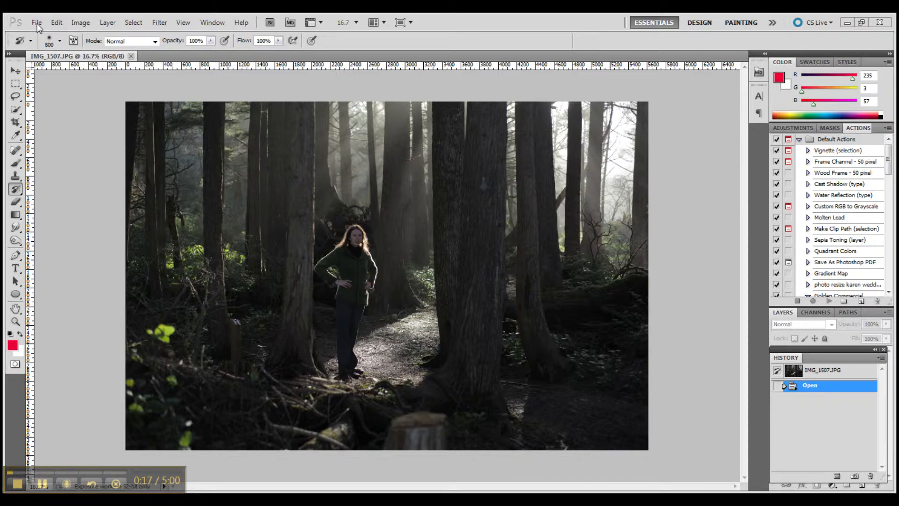
- Preview Brightness/Contrast changes on the forest photo, then discard them
{"action": "left_click", "coordinate": [81, 9]}
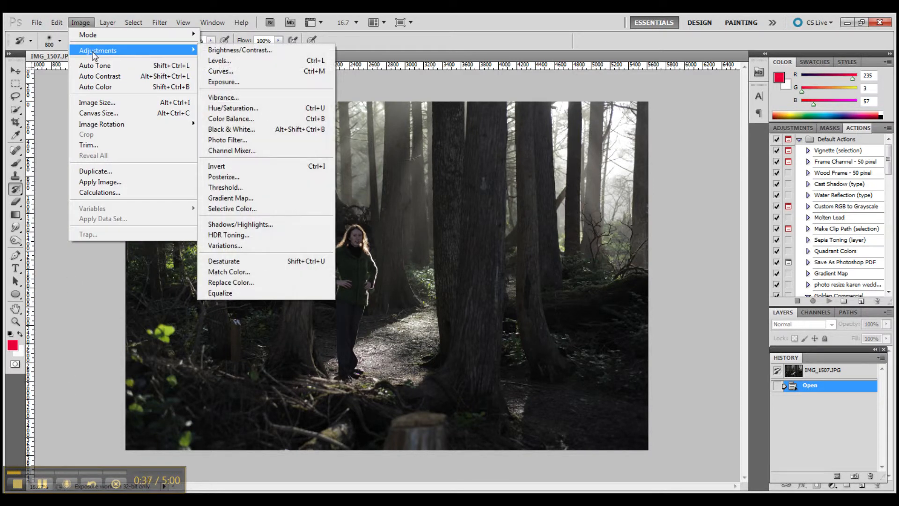
{"action": "mouse_move", "coordinate": [239, 50]}
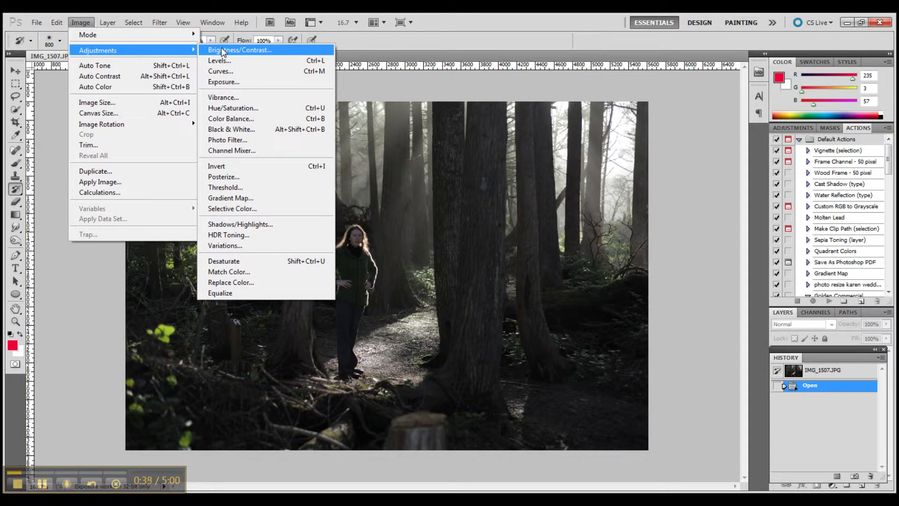
{"action": "left_click", "coordinate": [240, 50]}
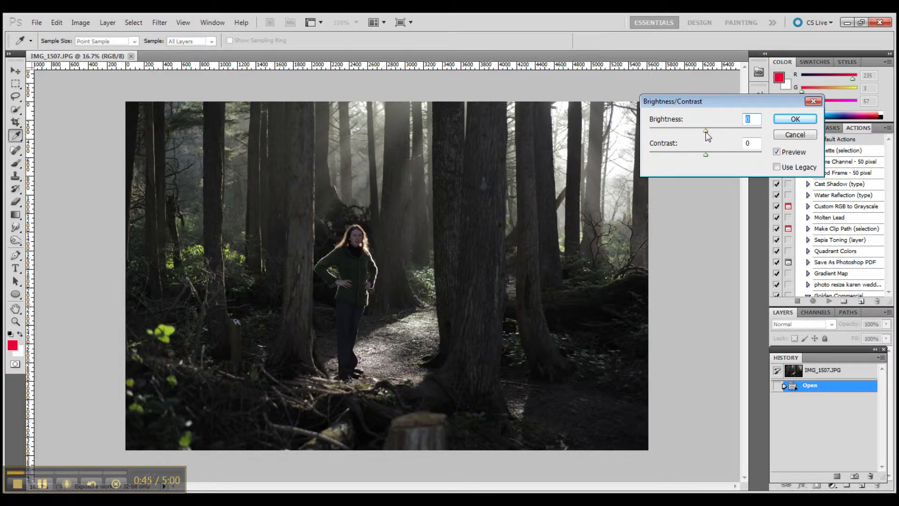
{"action": "left_click_drag", "start_coordinate": [706, 132], "coordinate": [714, 131]}
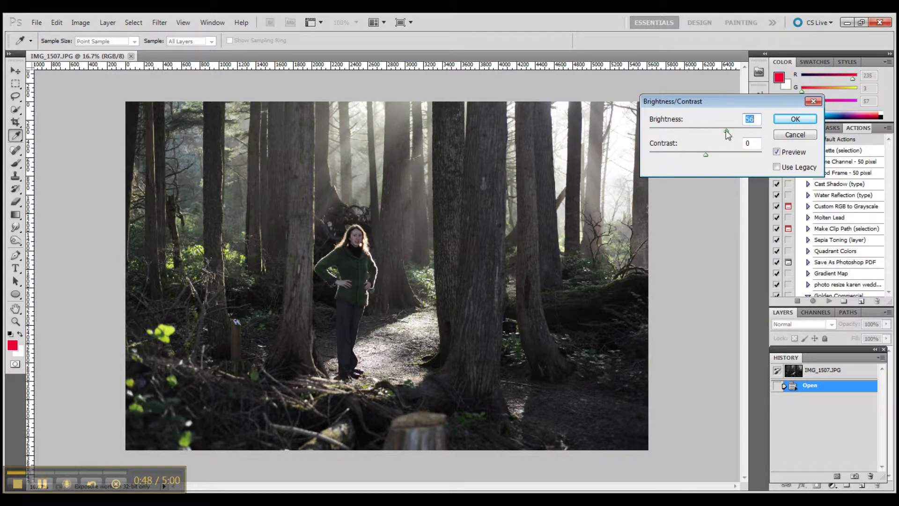
{"action": "left_click_drag", "start_coordinate": [734, 129], "coordinate": [726, 129]}
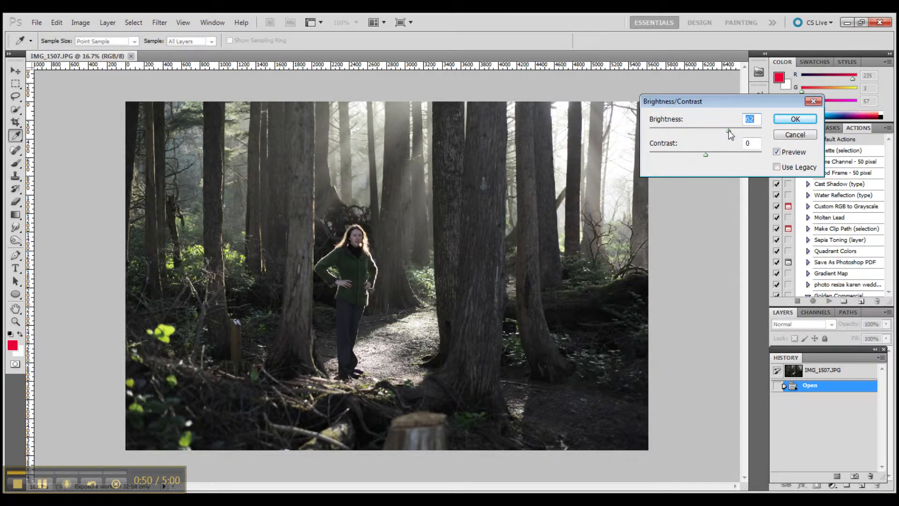
{"action": "left_click_drag", "start_coordinate": [731, 131], "coordinate": [721, 131]}
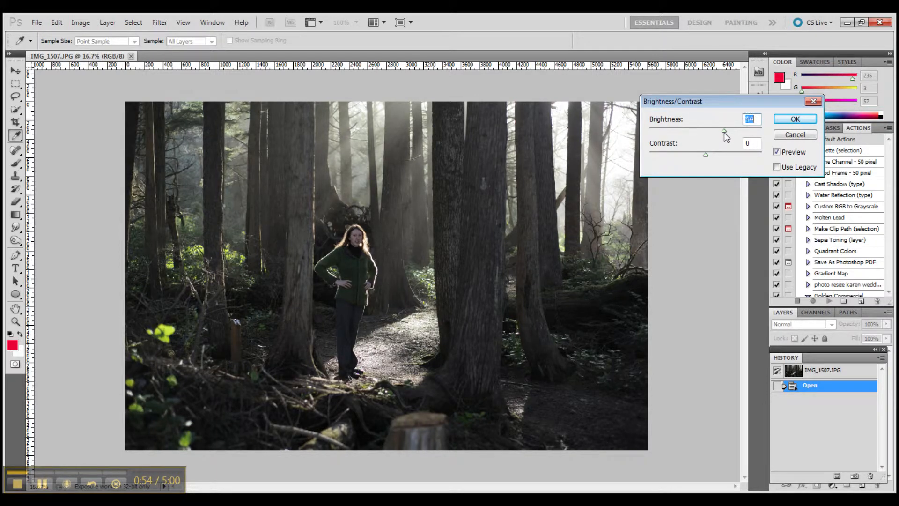
{"action": "left_click_drag", "start_coordinate": [723, 132], "coordinate": [748, 132]}
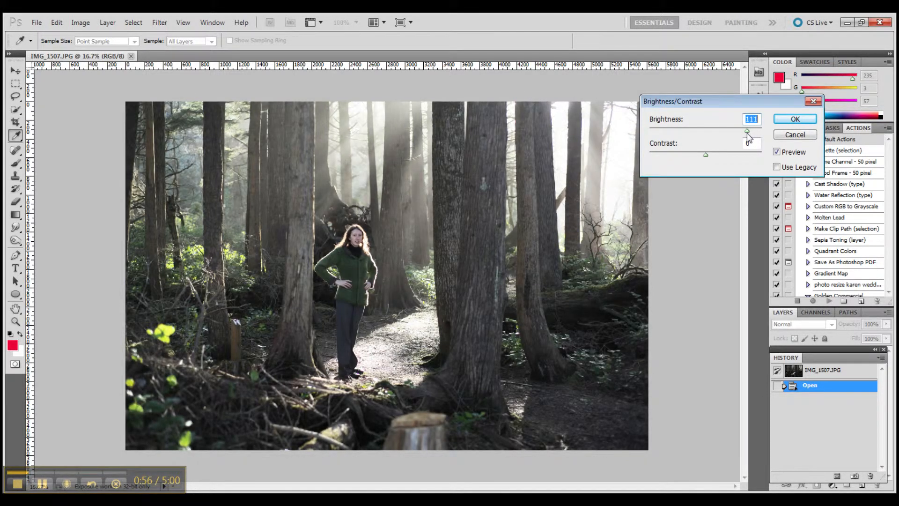
{"action": "left_click_drag", "start_coordinate": [748, 131], "coordinate": [706, 131]}
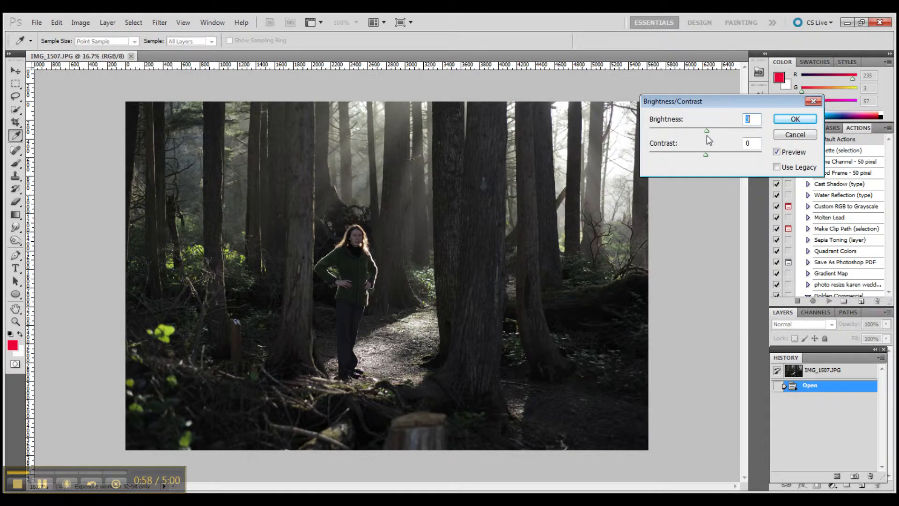
{"action": "left_click_drag", "start_coordinate": [706, 130], "coordinate": [706, 131]}
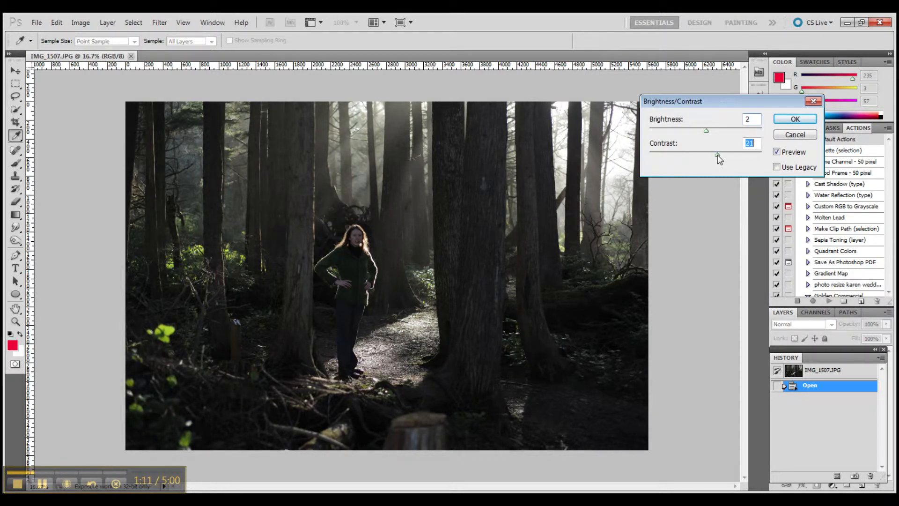
{"action": "left_click_drag", "start_coordinate": [716, 156], "coordinate": [723, 156]}
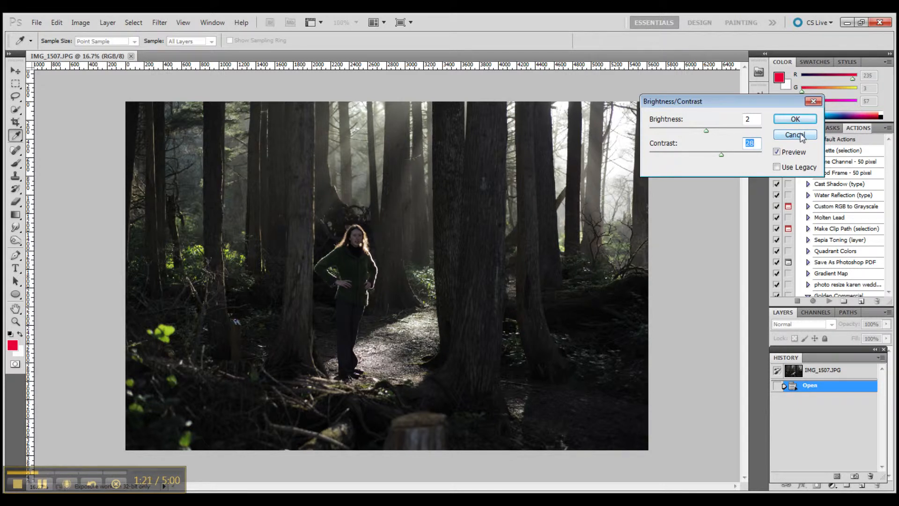
{"action": "left_click", "coordinate": [795, 134]}
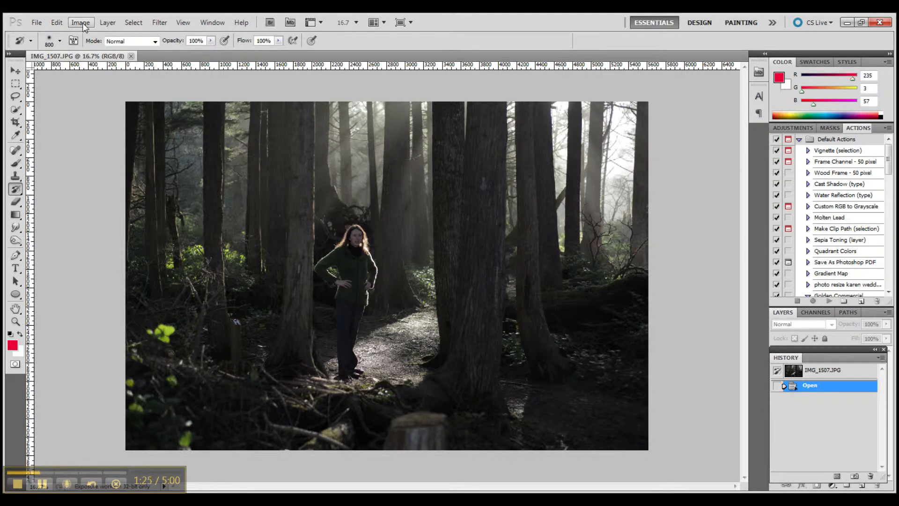
- Apply a slight Levels midtone lightening, then step back in History to the opened image
{"action": "left_click", "coordinate": [80, 23]}
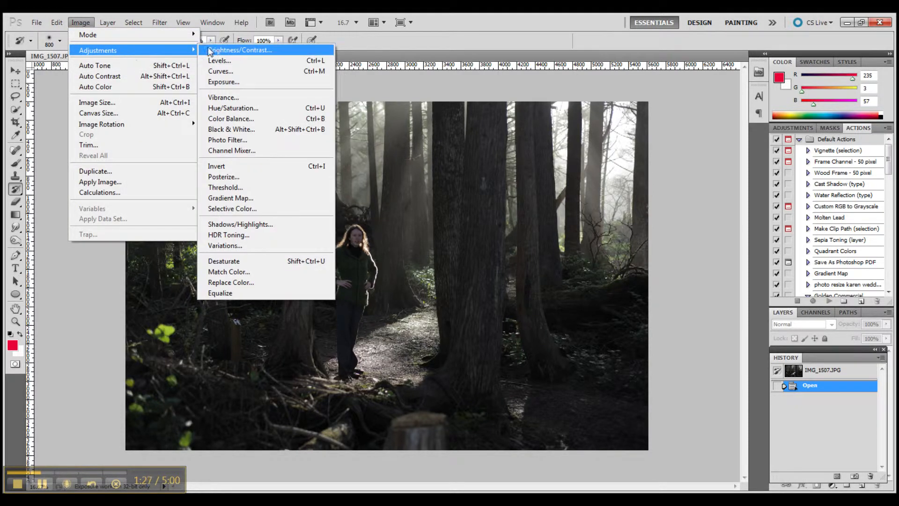
{"action": "left_click", "coordinate": [219, 60]}
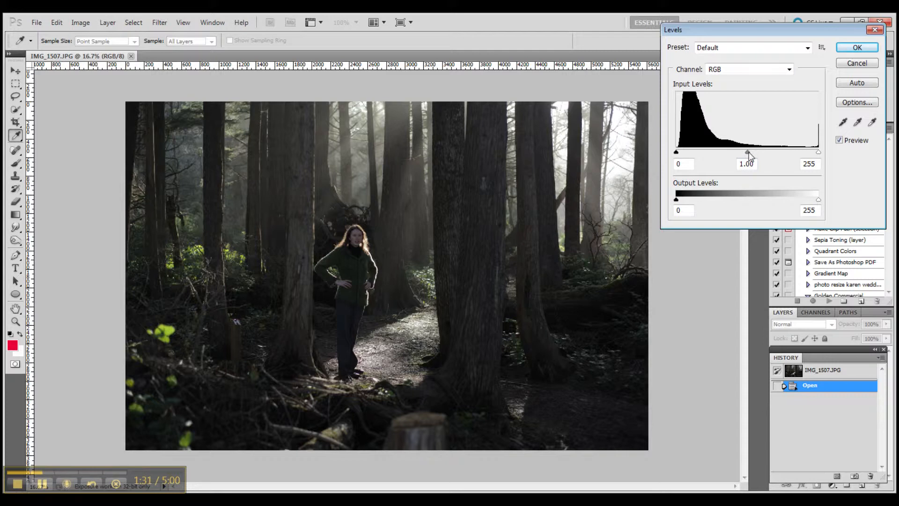
{"action": "left_click_drag", "start_coordinate": [748, 153], "coordinate": [746, 152]}
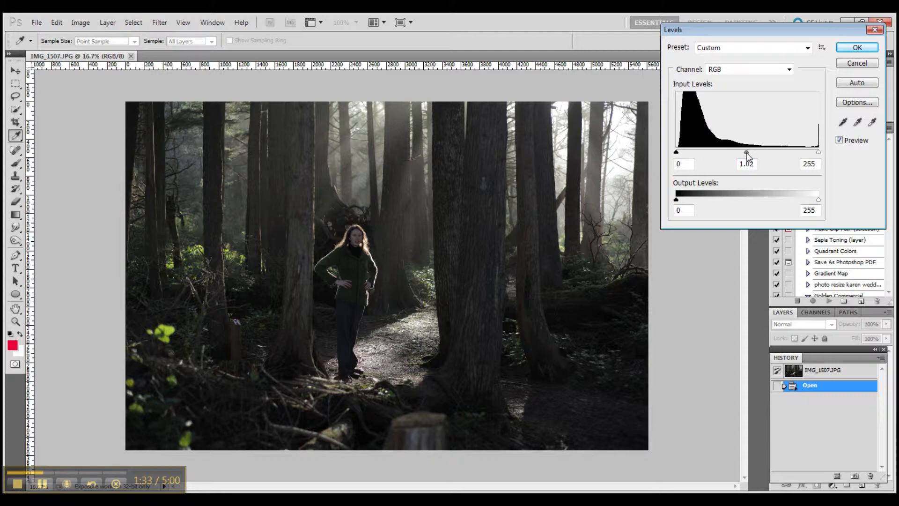
{"action": "left_click_drag", "start_coordinate": [747, 152], "coordinate": [749, 153]}
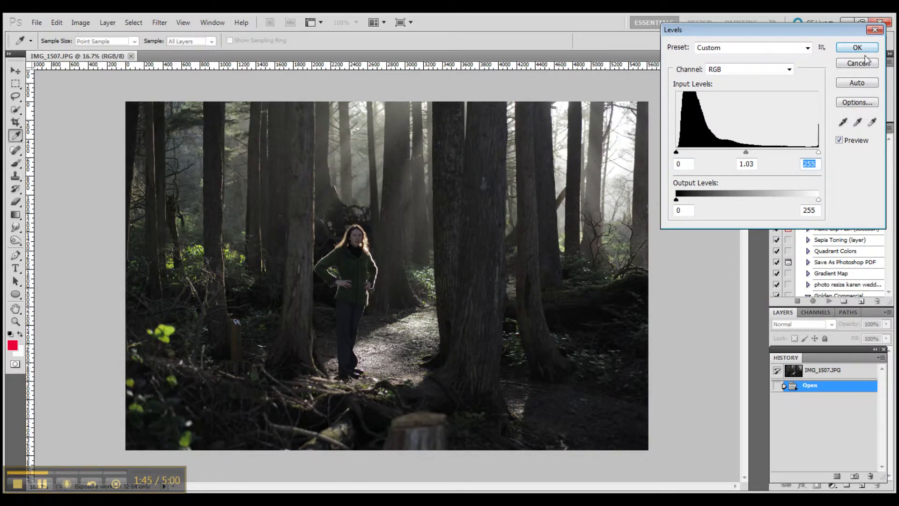
{"action": "left_click", "coordinate": [858, 47]}
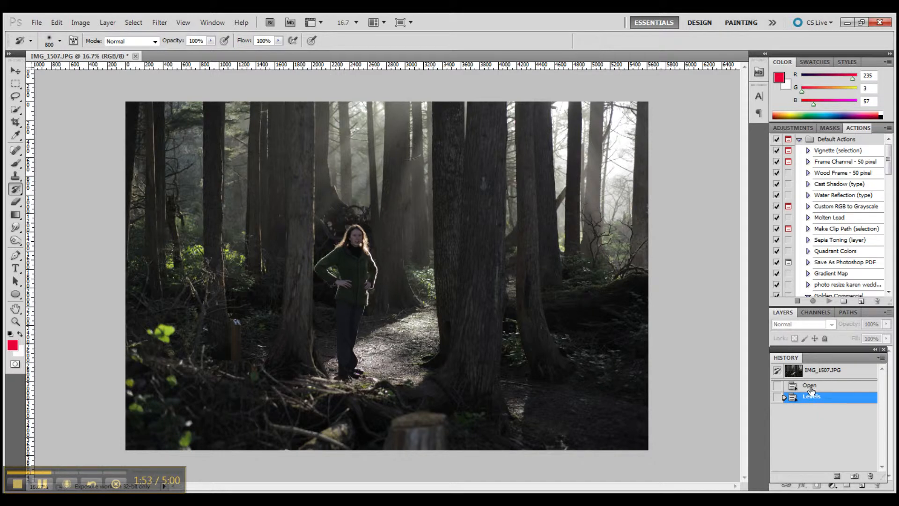
{"action": "left_click", "coordinate": [809, 386]}
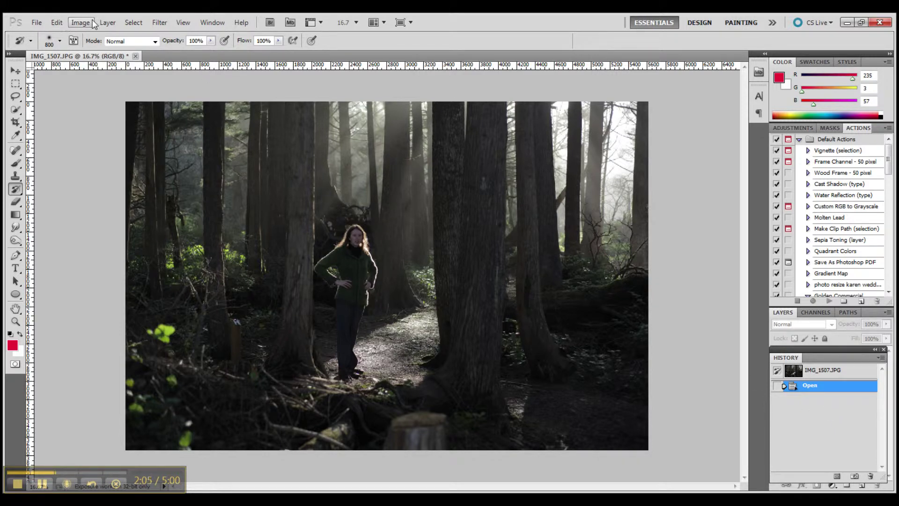
- Preview an S-shaped Curves contrast adjustment, then discard it
{"action": "left_click", "coordinate": [83, 9]}
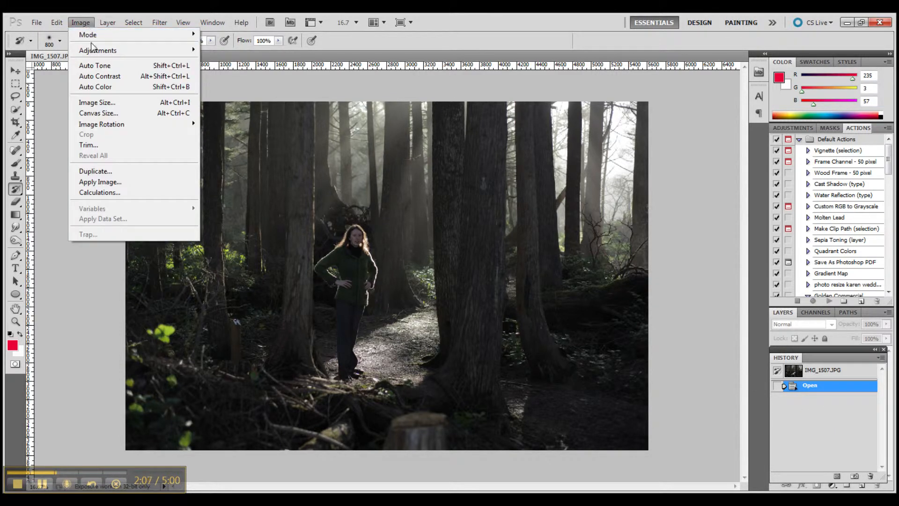
{"action": "mouse_move", "coordinate": [96, 50]}
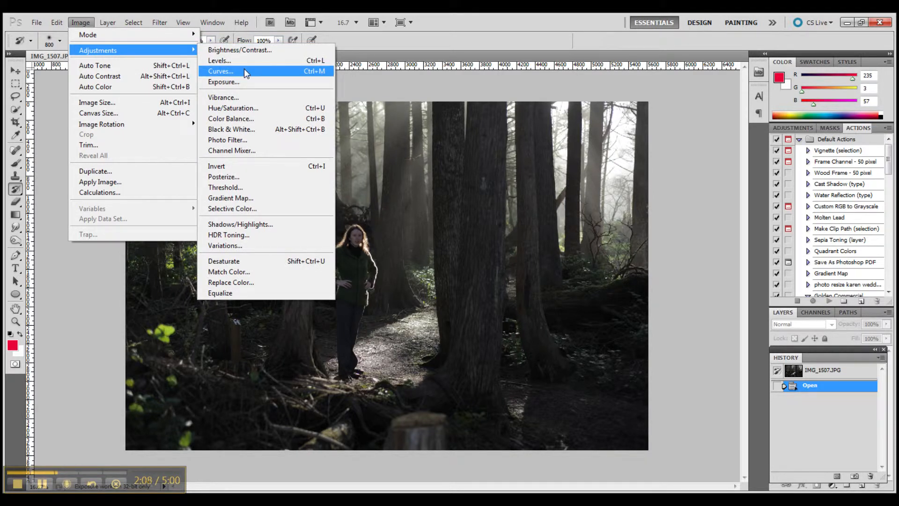
{"action": "left_click", "coordinate": [220, 72]}
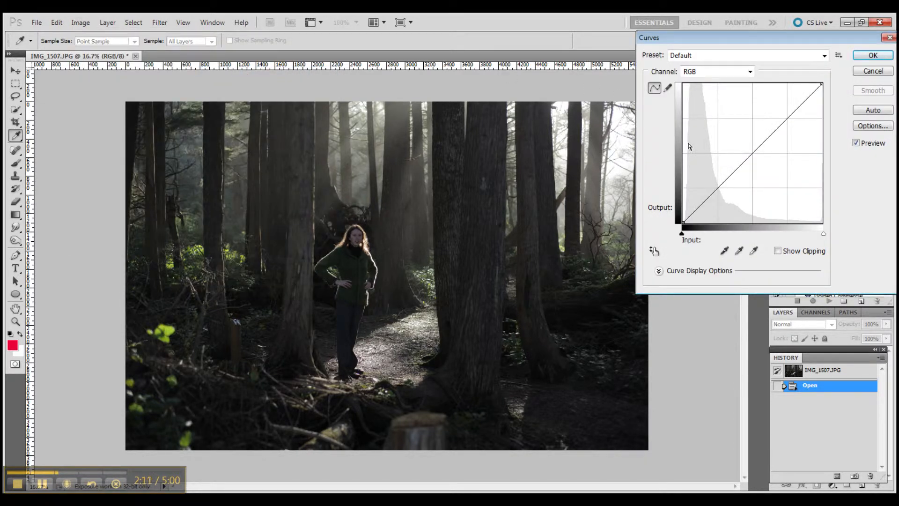
{"action": "left_click", "coordinate": [753, 151]}
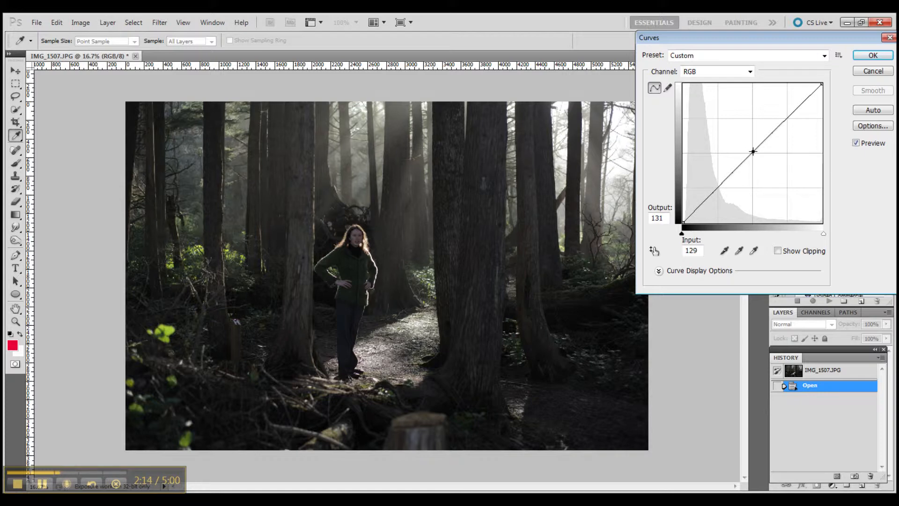
{"action": "left_click_drag", "start_coordinate": [753, 152], "coordinate": [733, 126]}
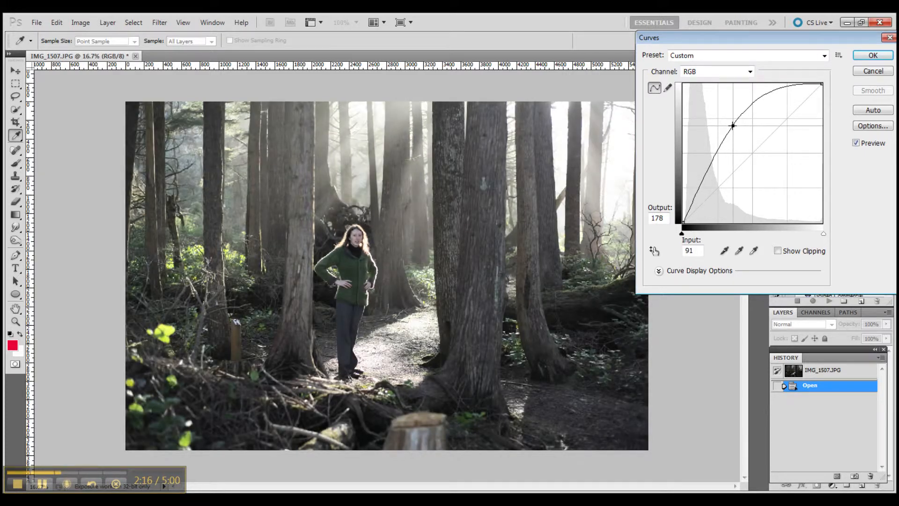
{"action": "left_click_drag", "start_coordinate": [733, 125], "coordinate": [777, 166]}
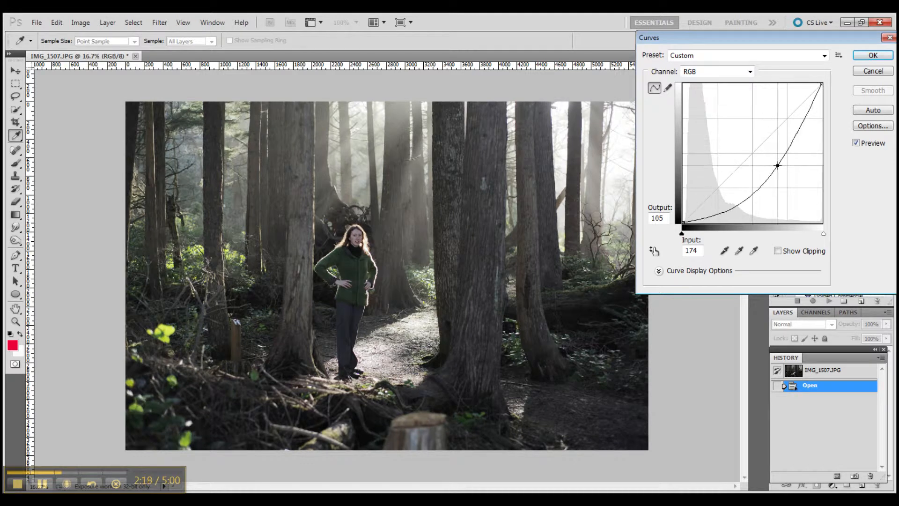
{"action": "left_click_drag", "start_coordinate": [777, 166], "coordinate": [739, 124]}
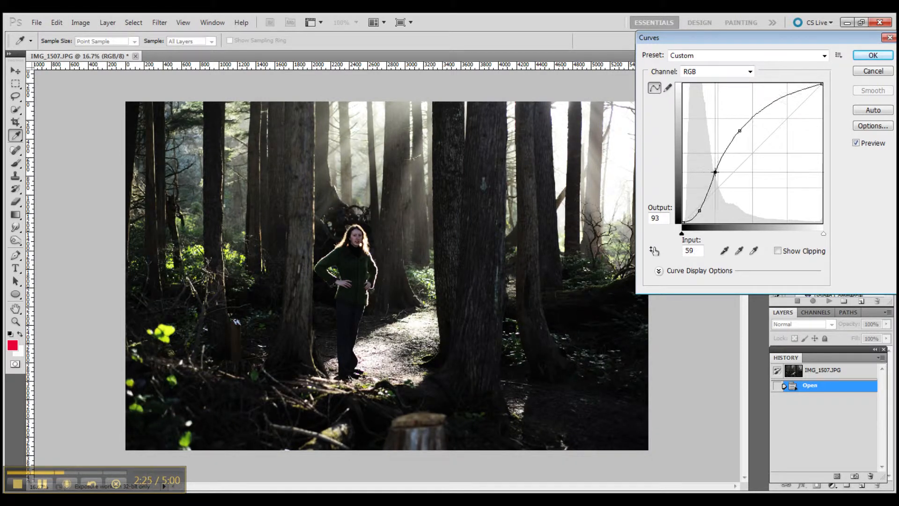
{"action": "left_click_drag", "start_coordinate": [714, 172], "coordinate": [718, 178]}
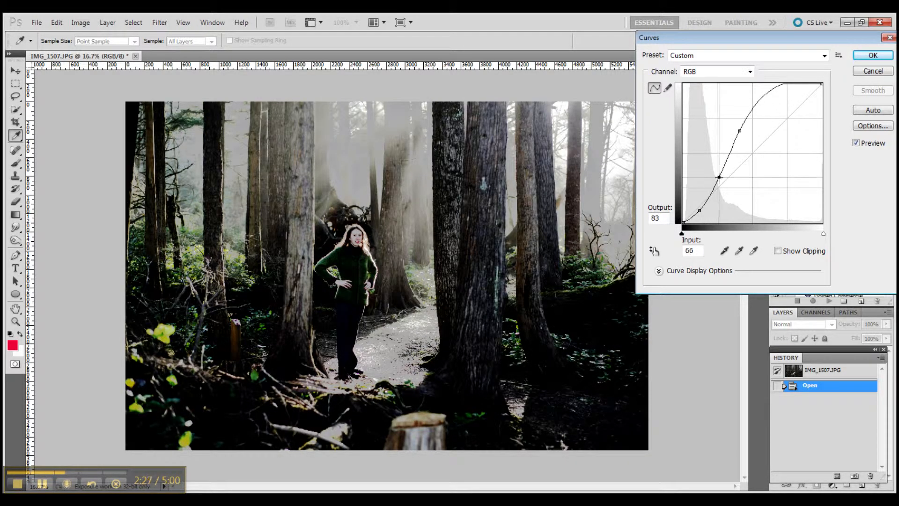
{"action": "left_click_drag", "start_coordinate": [719, 178], "coordinate": [717, 175]}
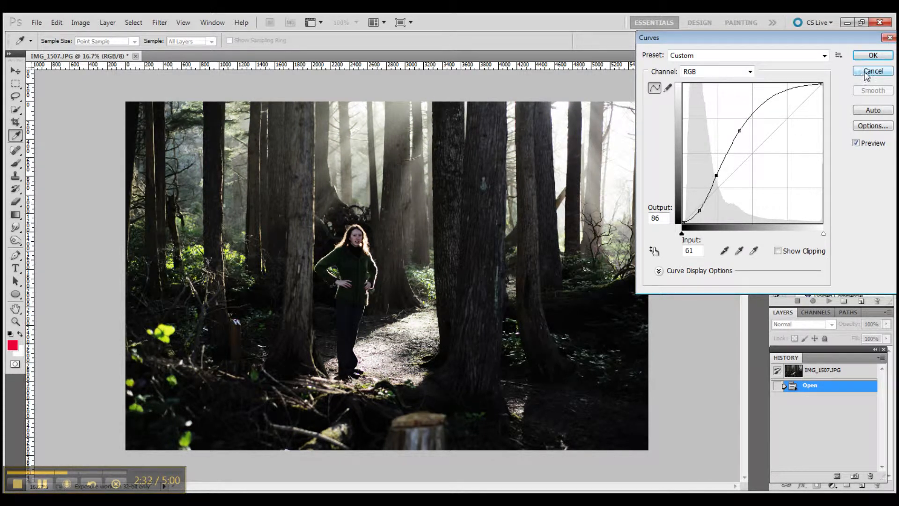
{"action": "left_click", "coordinate": [872, 71]}
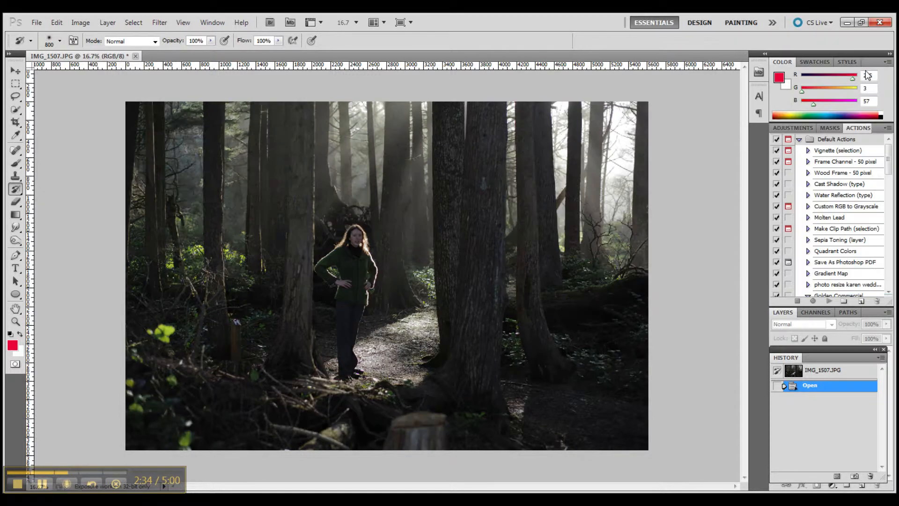
- Preview Exposure around +1.71 with offset tweaks, discard it, and bring up Hue/Saturation
{"action": "left_click", "coordinate": [81, 9]}
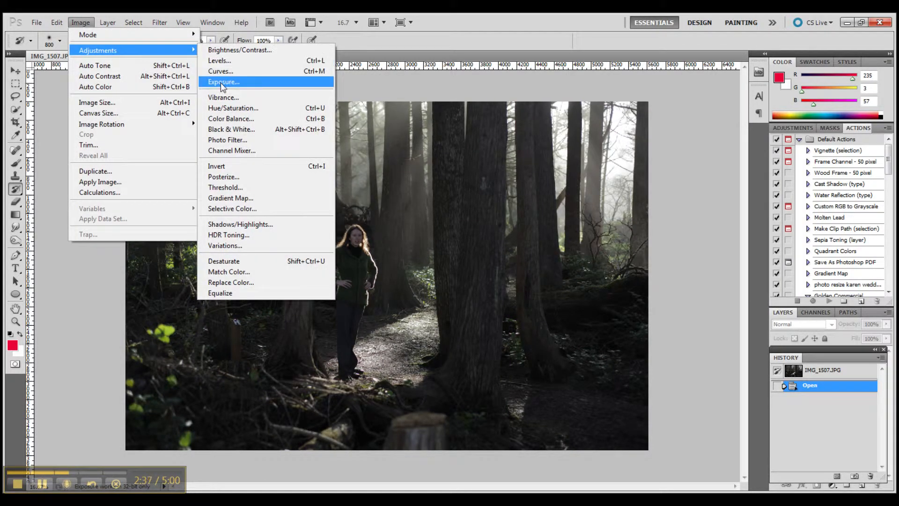
{"action": "left_click", "coordinate": [223, 82]}
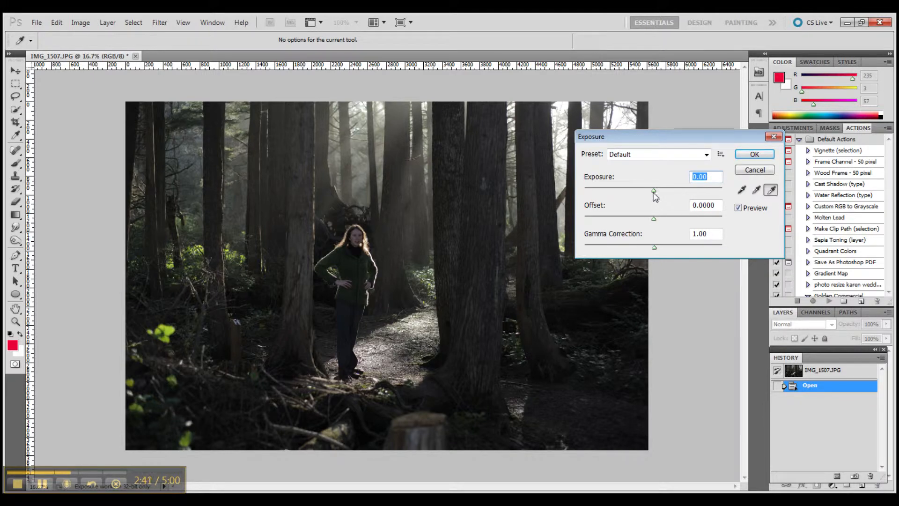
{"action": "left_click_drag", "start_coordinate": [653, 190], "coordinate": [657, 190]}
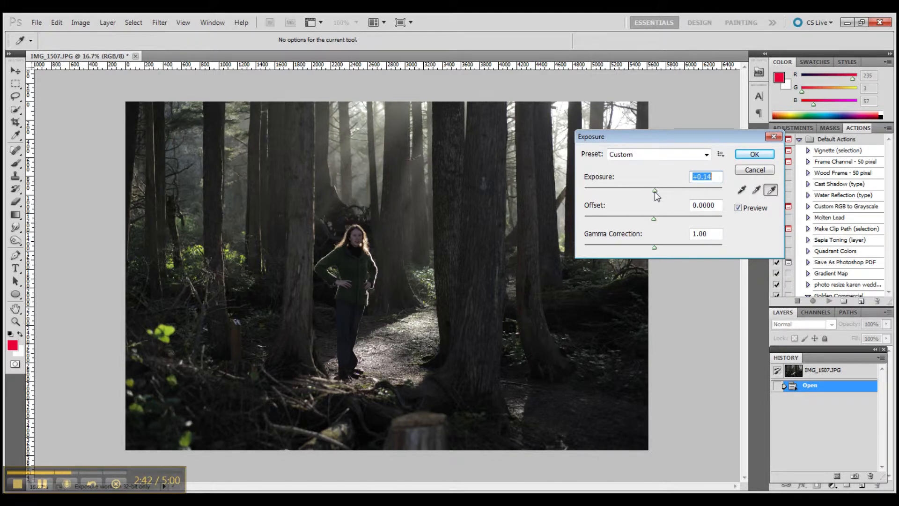
{"action": "left_click_drag", "start_coordinate": [655, 191], "coordinate": [662, 191]}
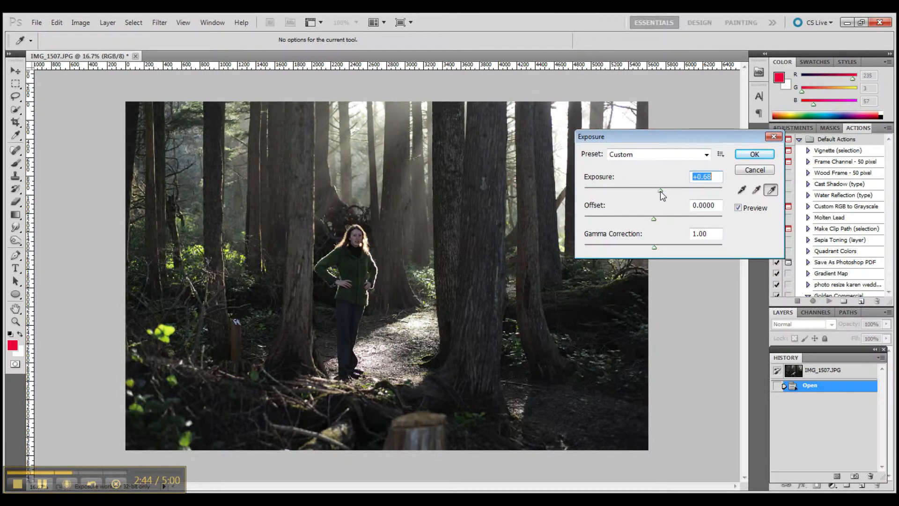
{"action": "left_click_drag", "start_coordinate": [660, 193], "coordinate": [670, 193]}
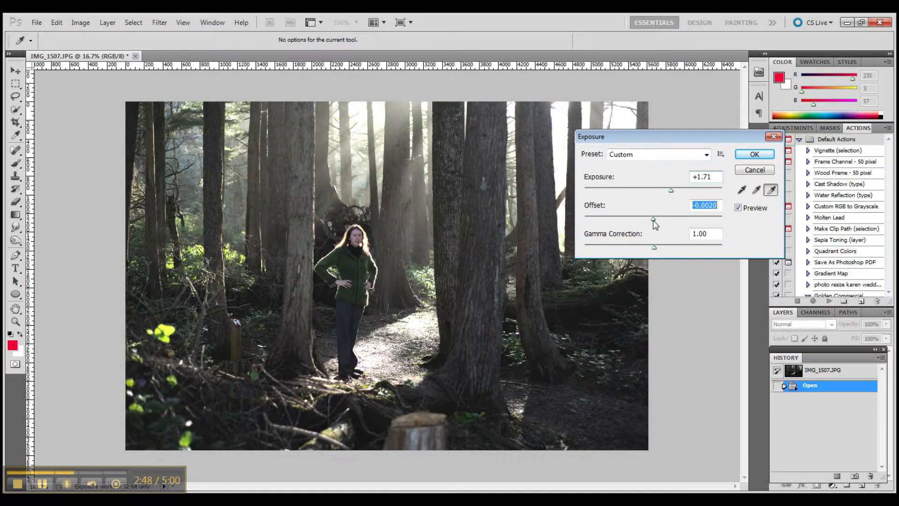
{"action": "left_click_drag", "start_coordinate": [653, 220], "coordinate": [655, 220]}
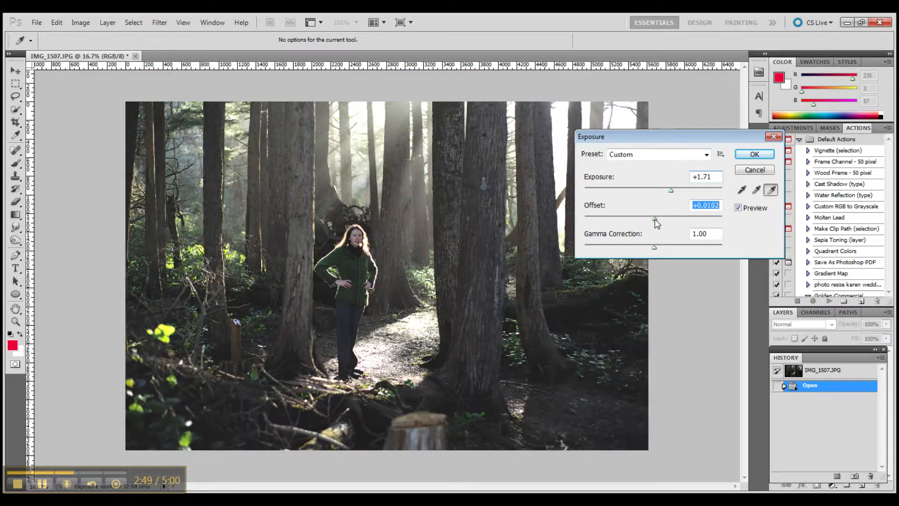
{"action": "left_click_drag", "start_coordinate": [671, 221], "coordinate": [651, 221]}
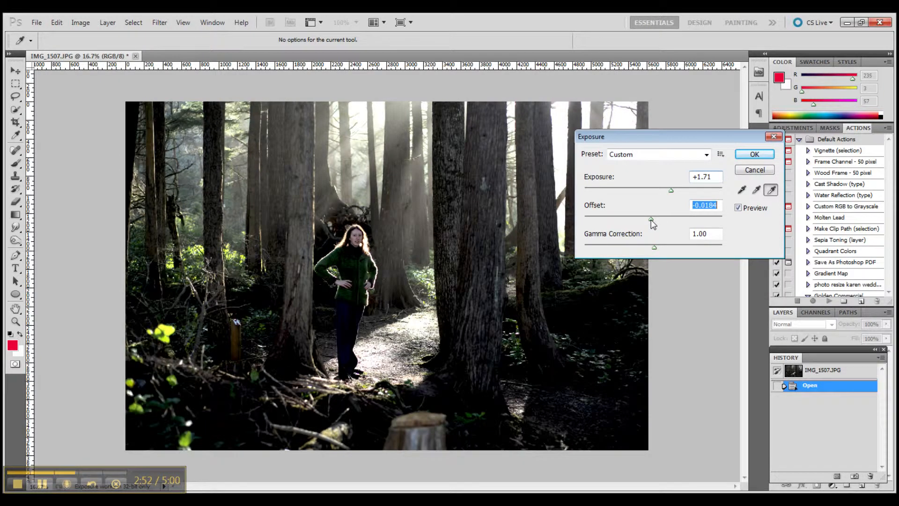
{"action": "left_click_drag", "start_coordinate": [651, 221], "coordinate": [655, 221]}
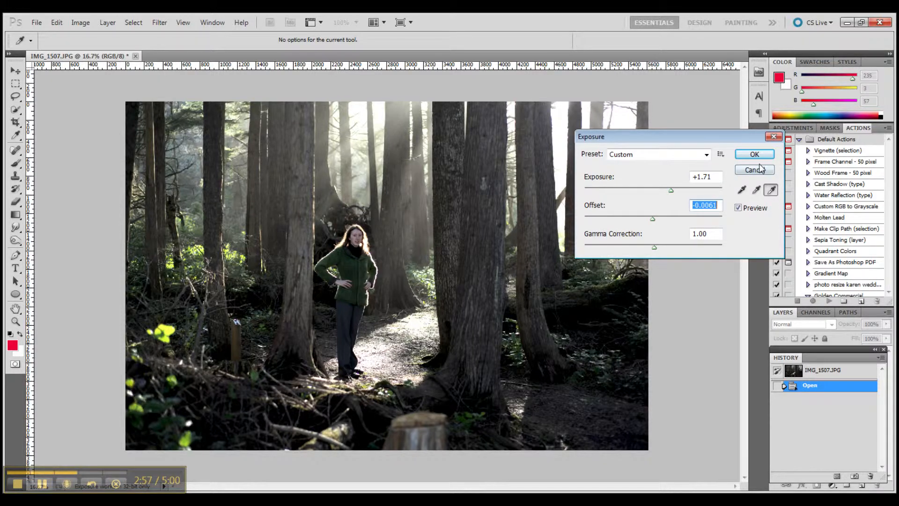
{"action": "left_click", "coordinate": [754, 169]}
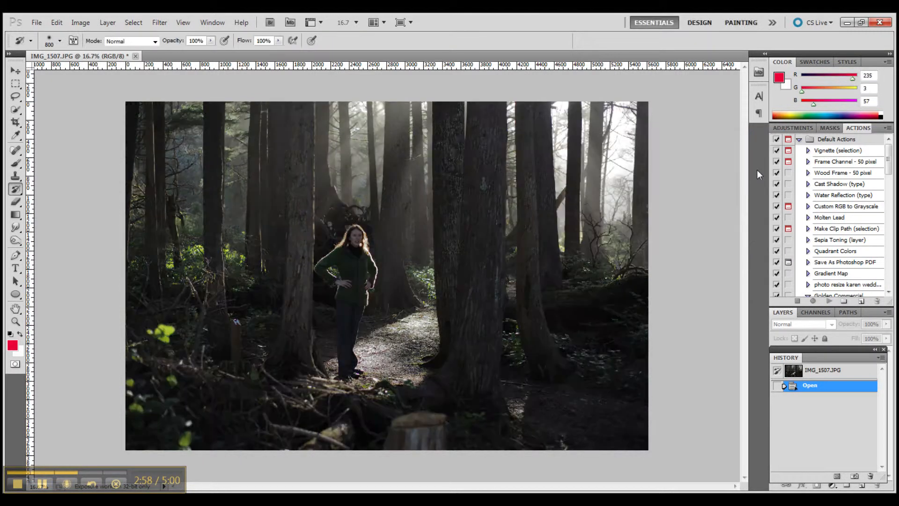
{"action": "left_click", "coordinate": [80, 22]}
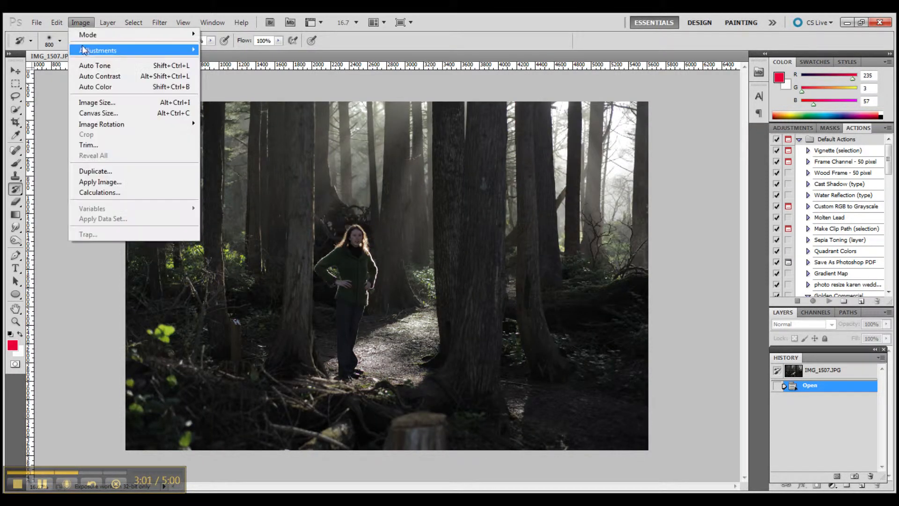
{"action": "mouse_move", "coordinate": [219, 71]}
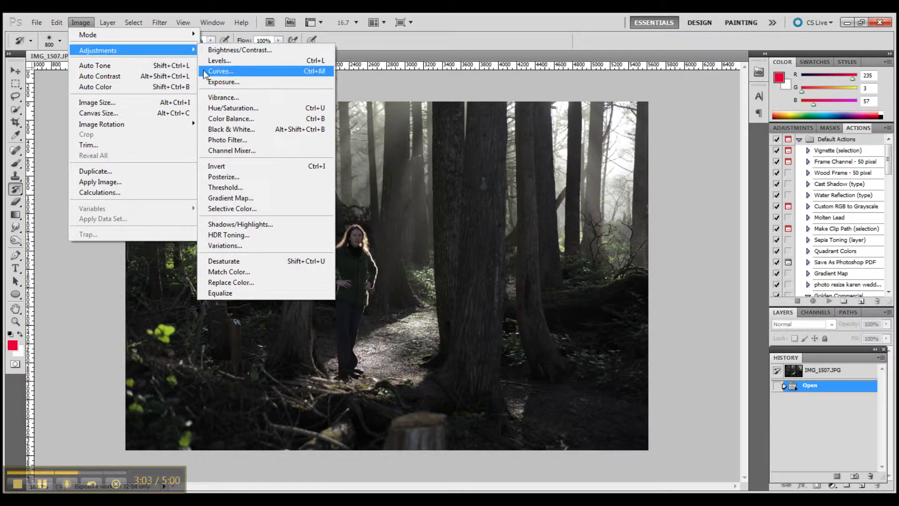
{"action": "mouse_move", "coordinate": [241, 85]}
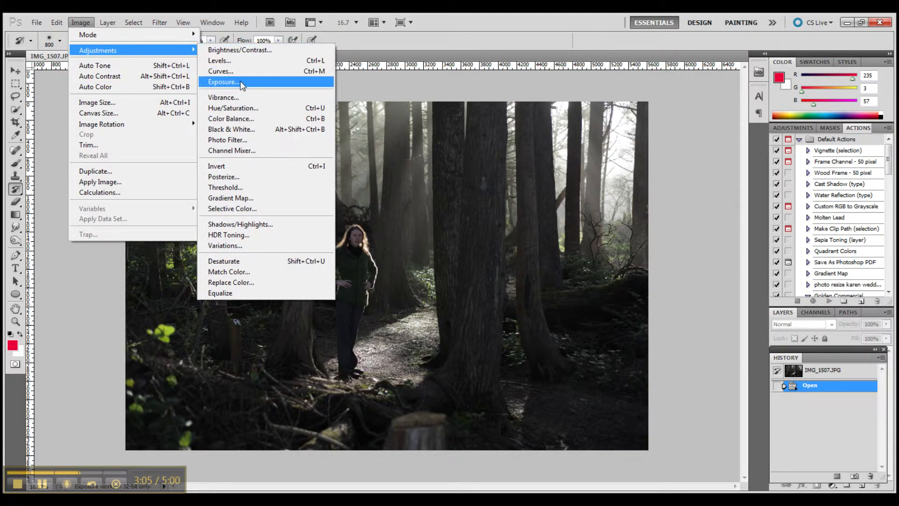
{"action": "mouse_move", "coordinate": [228, 72]}
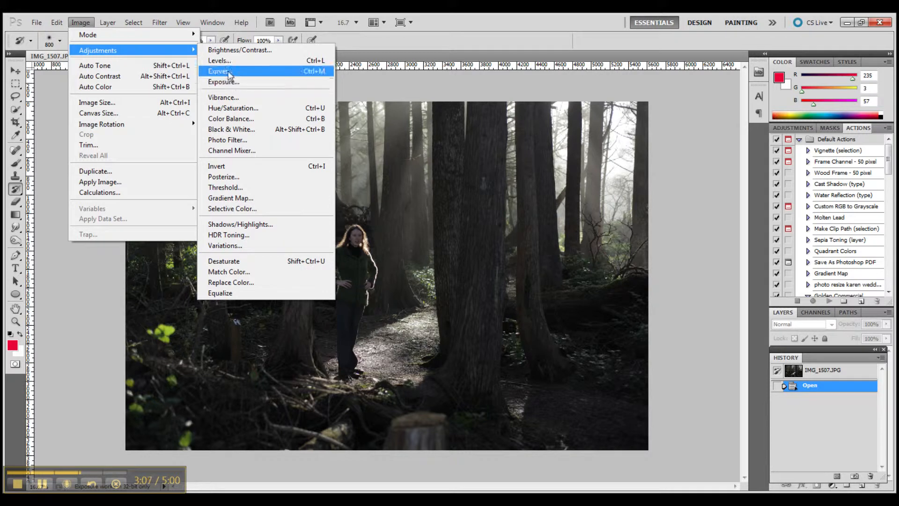
{"action": "mouse_move", "coordinate": [220, 60]}
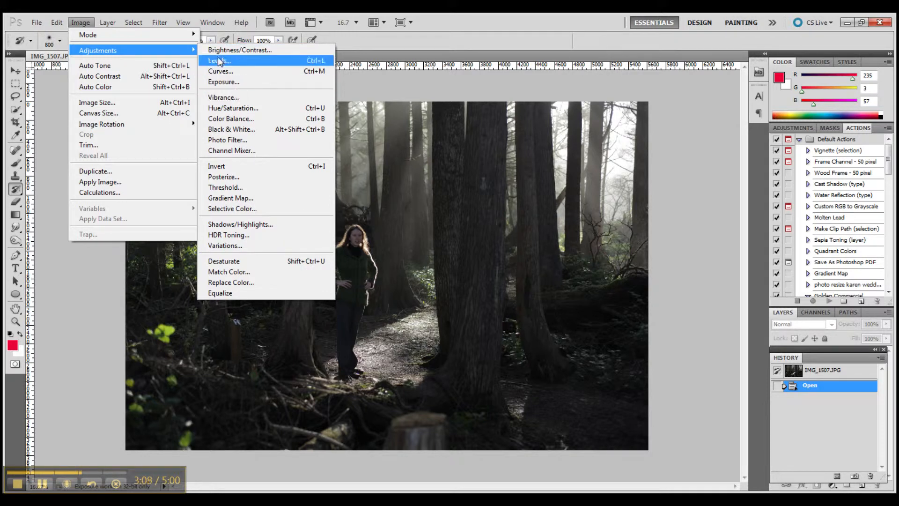
{"action": "mouse_move", "coordinate": [241, 108]}
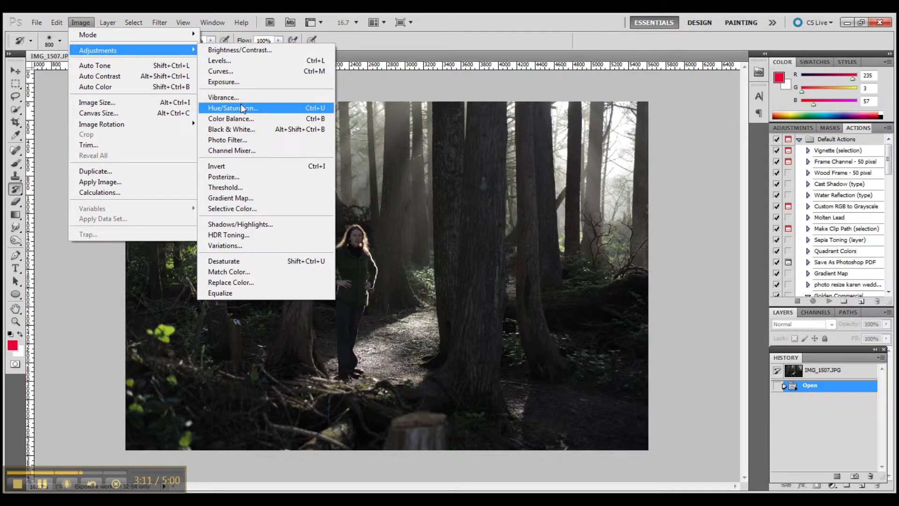
{"action": "mouse_move", "coordinate": [240, 119]}
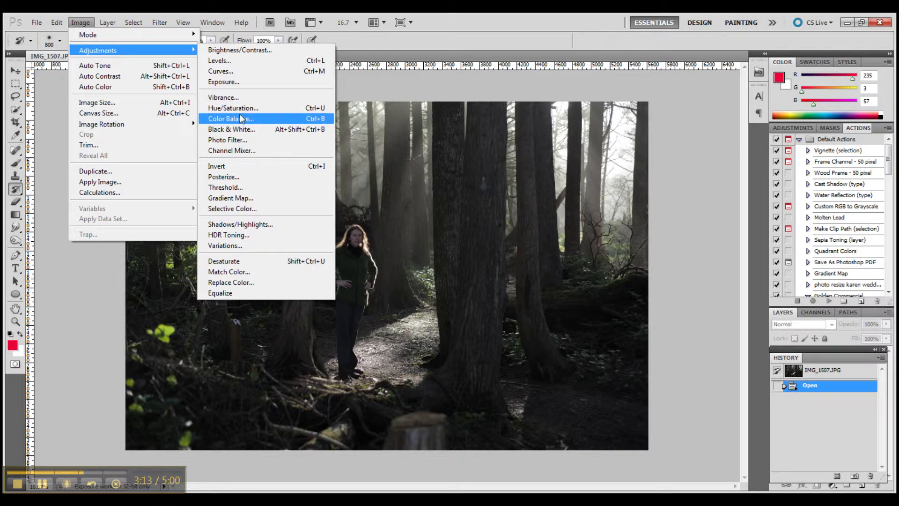
{"action": "mouse_move", "coordinate": [235, 108]}
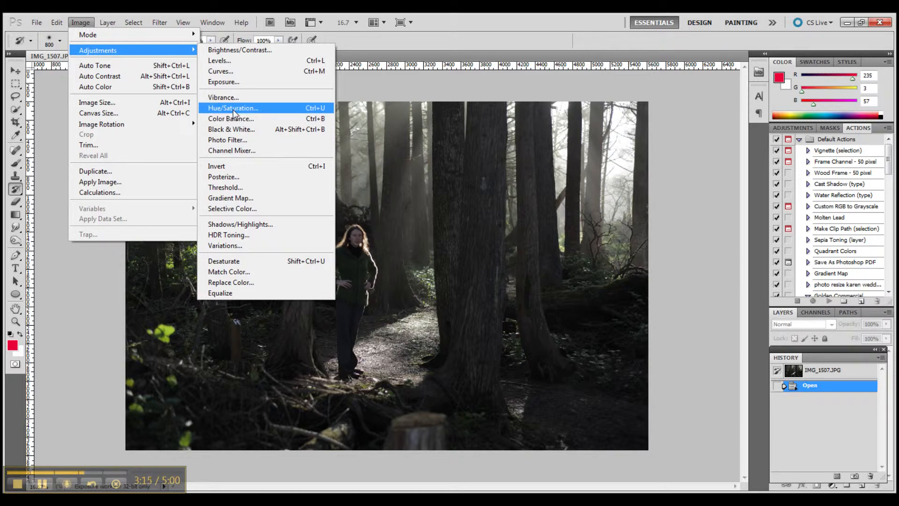
{"action": "left_click", "coordinate": [233, 108]}
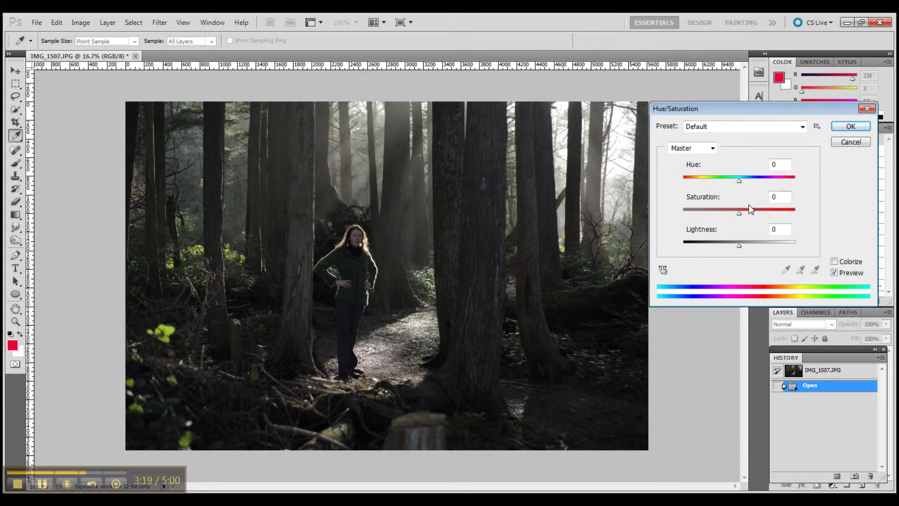
- Push Master saturation up to about +82 to preview, then settle it at +8
{"action": "left_click_drag", "start_coordinate": [739, 213], "coordinate": [740, 212]}
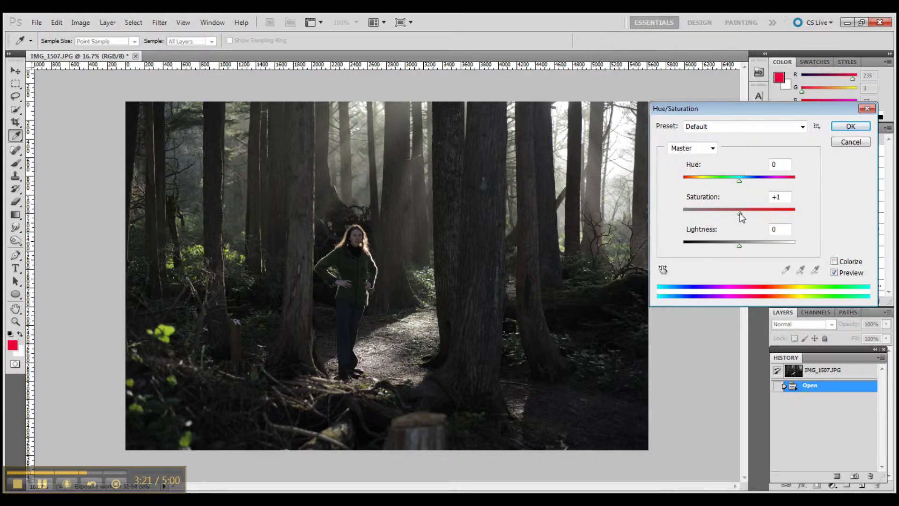
{"action": "left_click_drag", "start_coordinate": [742, 208], "coordinate": [765, 207]}
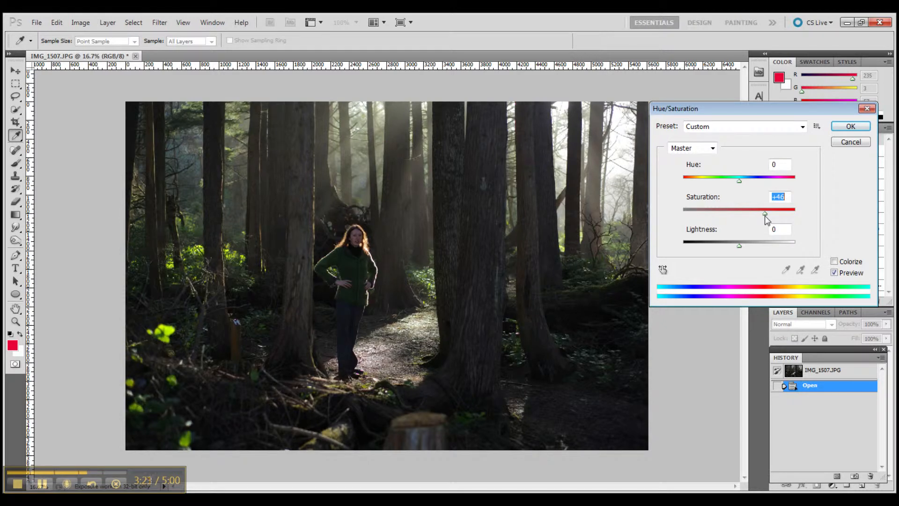
{"action": "left_click_drag", "start_coordinate": [765, 211], "coordinate": [690, 211]}
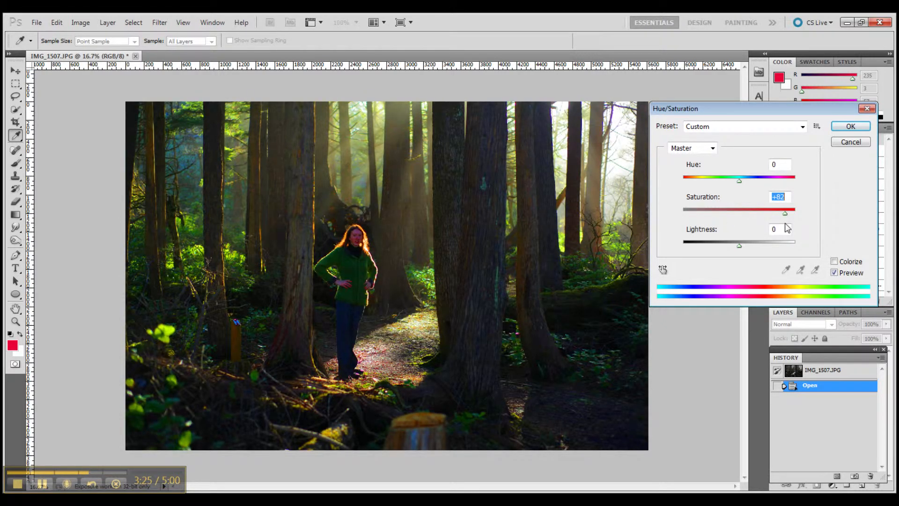
{"action": "left_click_drag", "start_coordinate": [785, 213], "coordinate": [751, 213]}
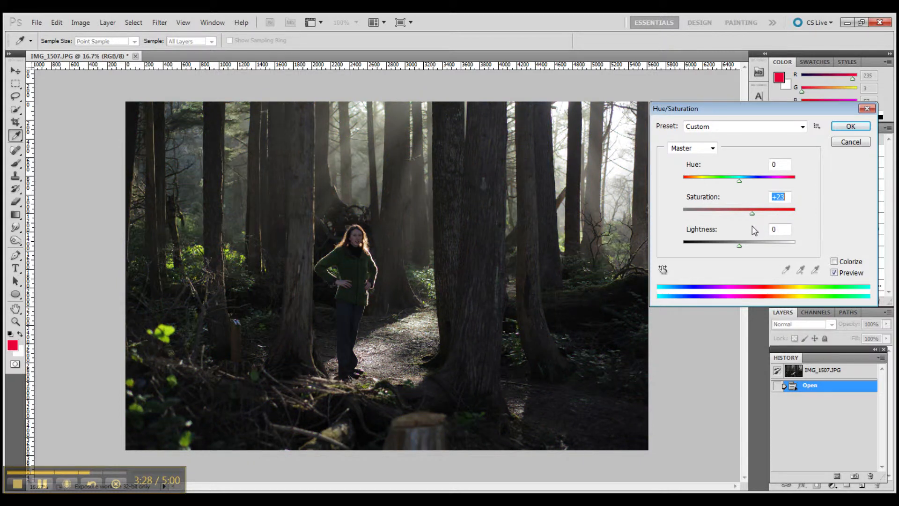
{"action": "left_click_drag", "start_coordinate": [752, 214], "coordinate": [743, 213]}
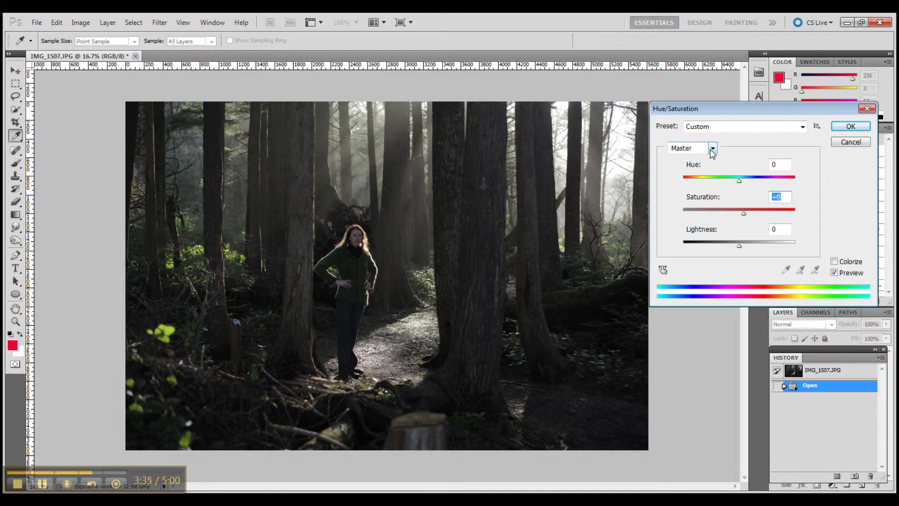
- Target the Greens range and raise its saturation to about +73
{"action": "left_click", "coordinate": [712, 148]}
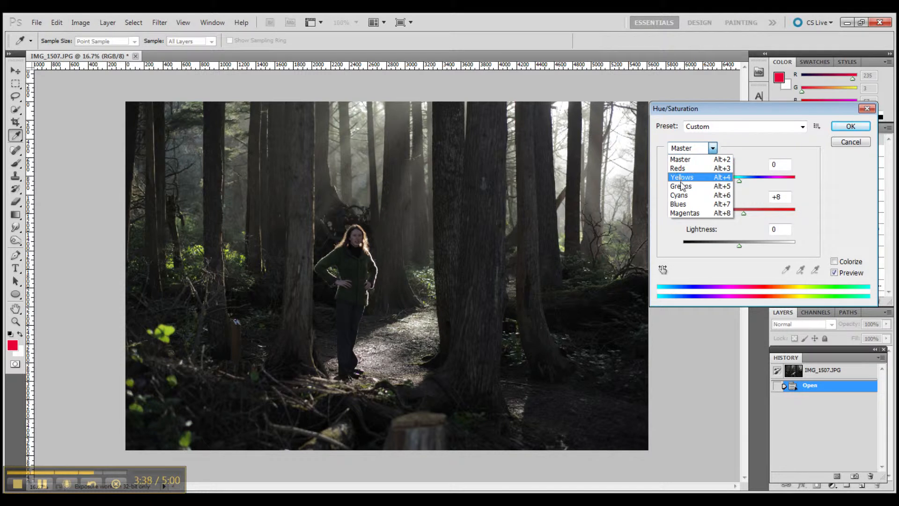
{"action": "left_click", "coordinate": [680, 185]}
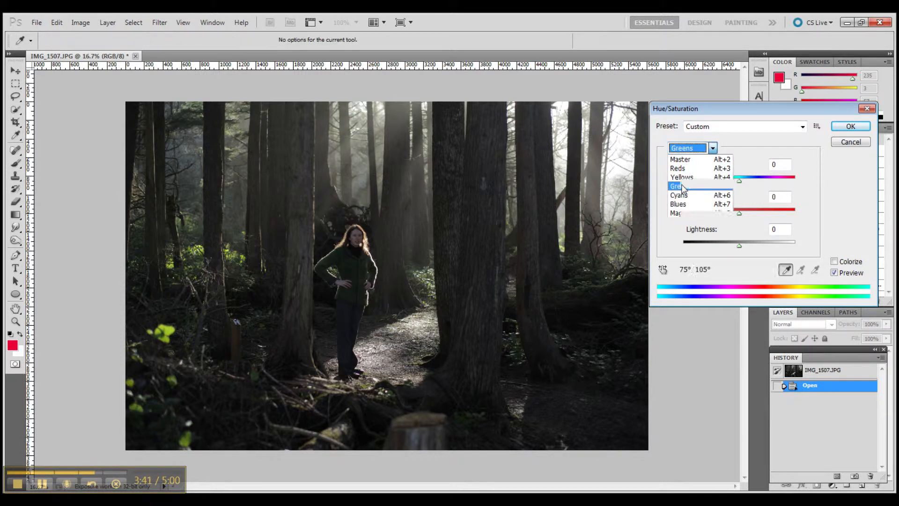
{"action": "left_click", "coordinate": [679, 185]}
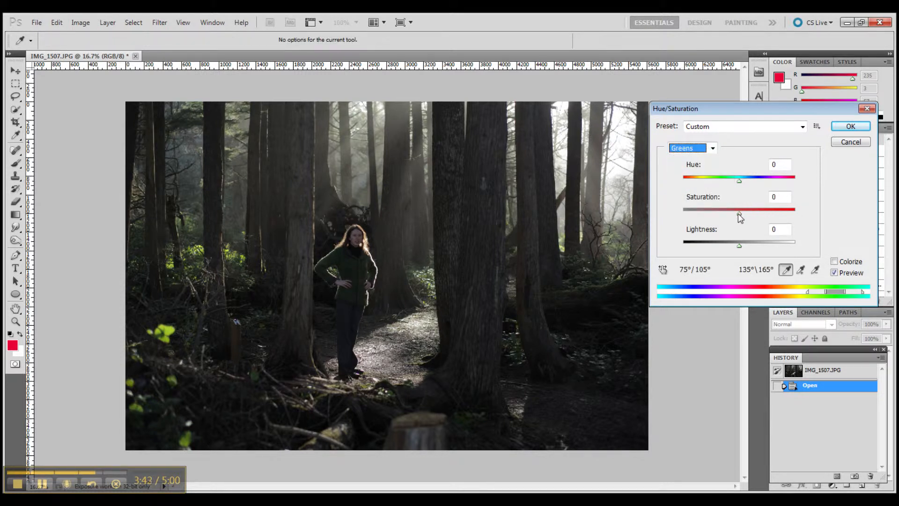
{"action": "left_click_drag", "start_coordinate": [739, 209], "coordinate": [753, 209]}
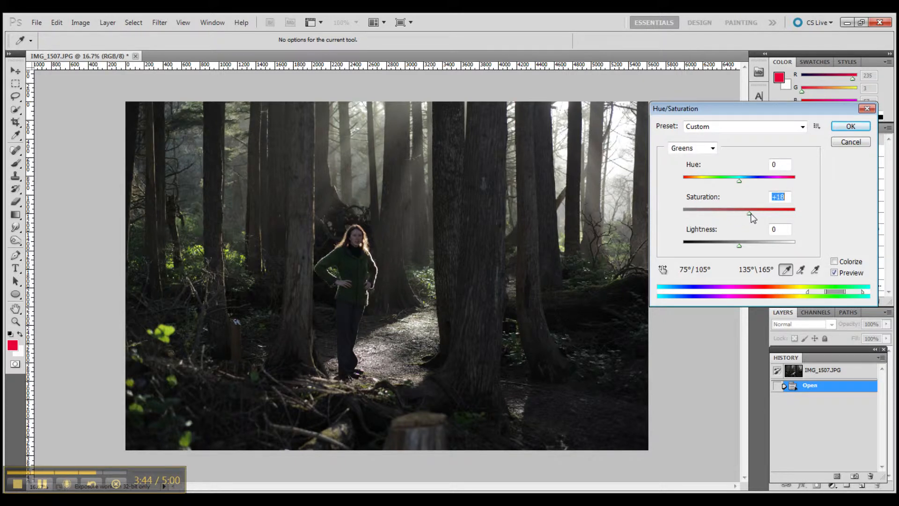
{"action": "left_click_drag", "start_coordinate": [751, 209], "coordinate": [788, 209]}
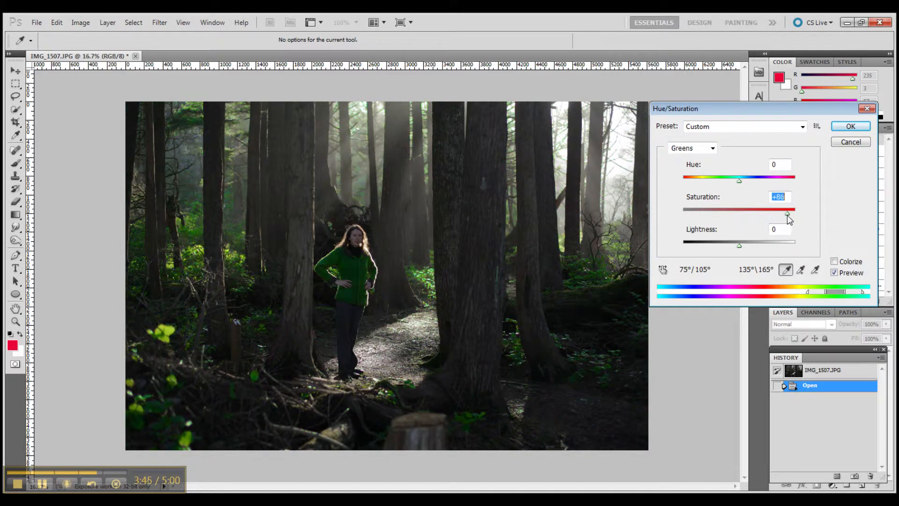
{"action": "left_click_drag", "start_coordinate": [794, 209], "coordinate": [785, 209]}
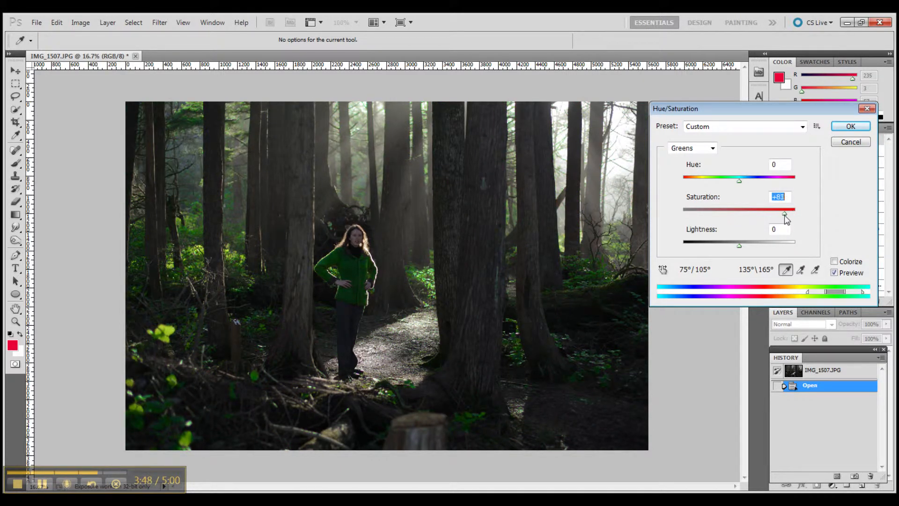
{"action": "left_click_drag", "start_coordinate": [786, 209], "coordinate": [775, 209]}
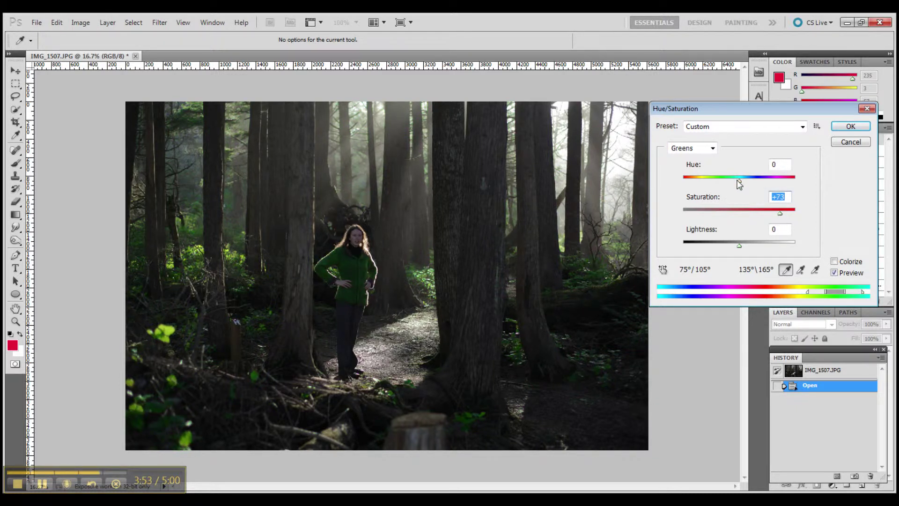
- On Master, set Hue to +14 and Lightness around -2, then confirm the Hue/Saturation dialog
{"action": "left_click", "coordinate": [711, 148]}
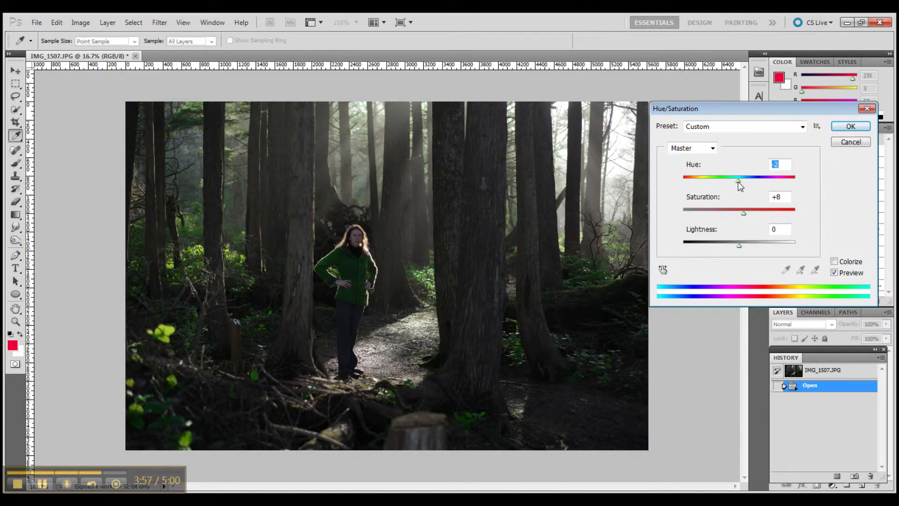
{"action": "left_click_drag", "start_coordinate": [739, 179], "coordinate": [748, 179]}
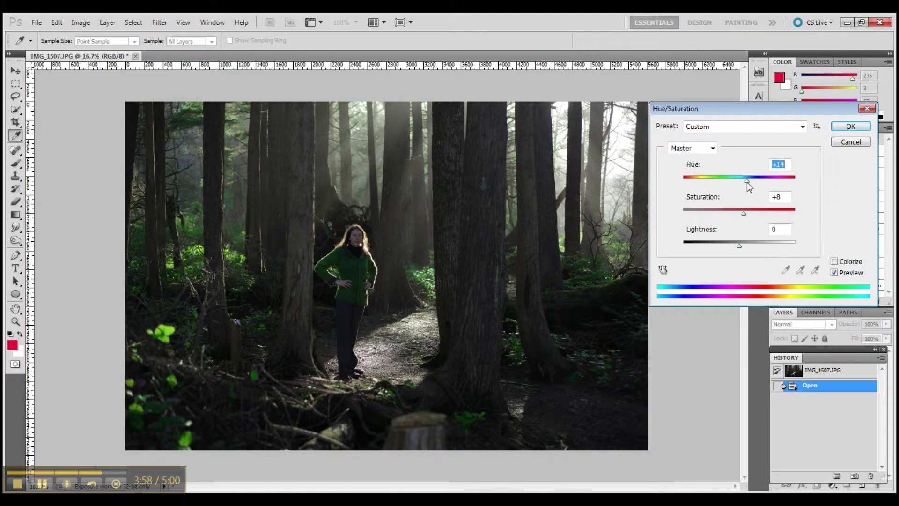
{"action": "left_click_drag", "start_coordinate": [747, 178], "coordinate": [740, 178]}
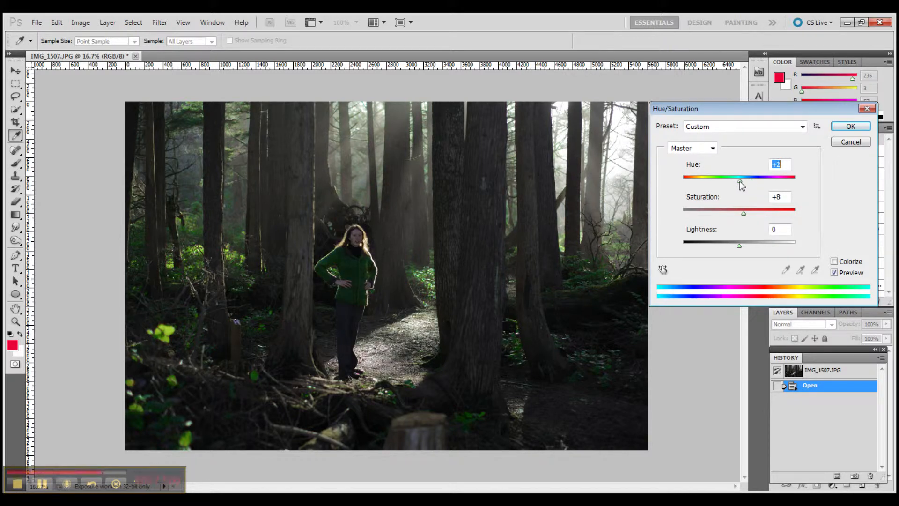
{"action": "left_click_drag", "start_coordinate": [742, 177], "coordinate": [752, 177]}
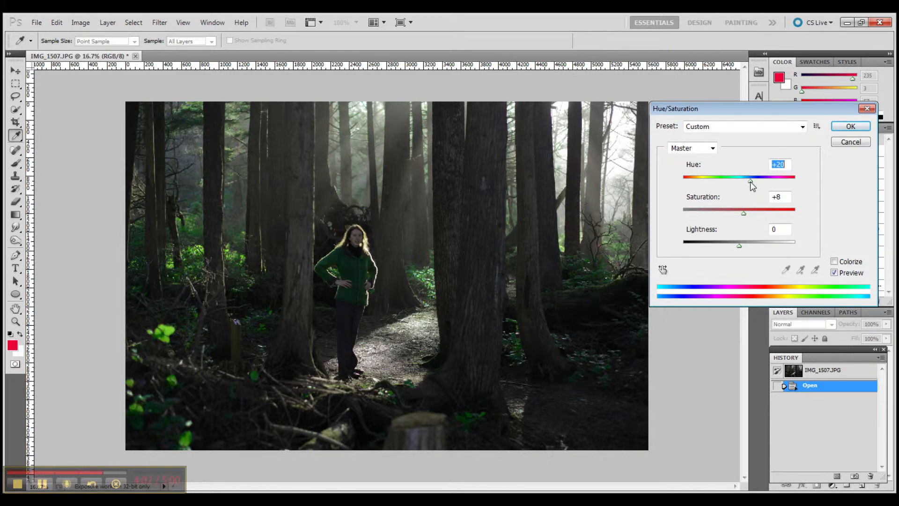
{"action": "left_click_drag", "start_coordinate": [754, 178], "coordinate": [746, 178]}
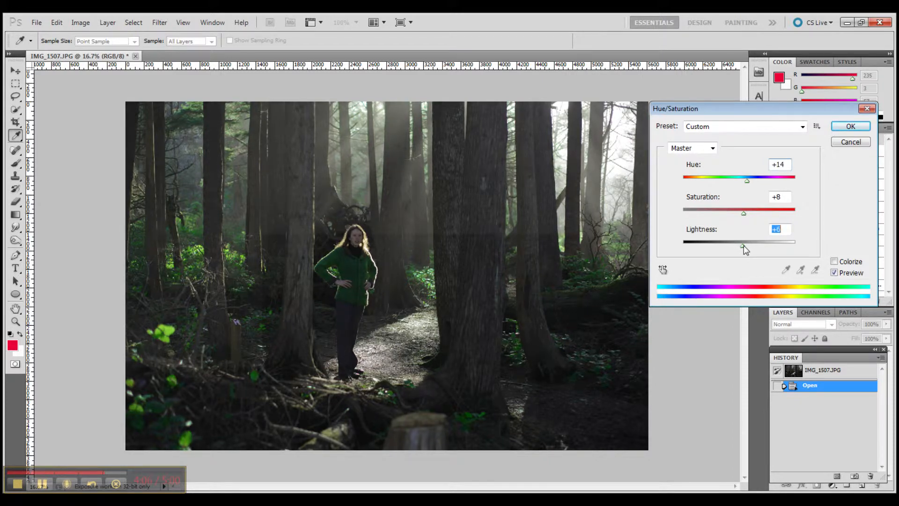
{"action": "left_click_drag", "start_coordinate": [747, 241], "coordinate": [740, 241]}
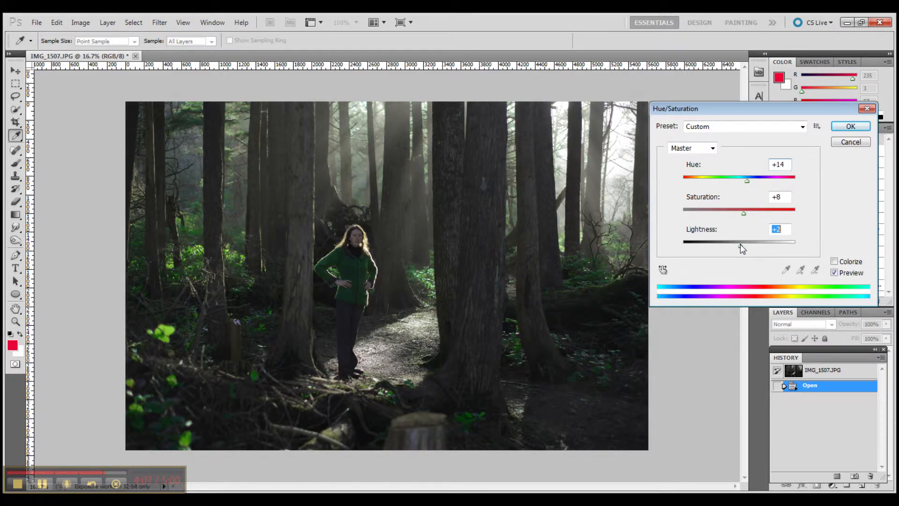
{"action": "left_click_drag", "start_coordinate": [743, 241], "coordinate": [749, 241]}
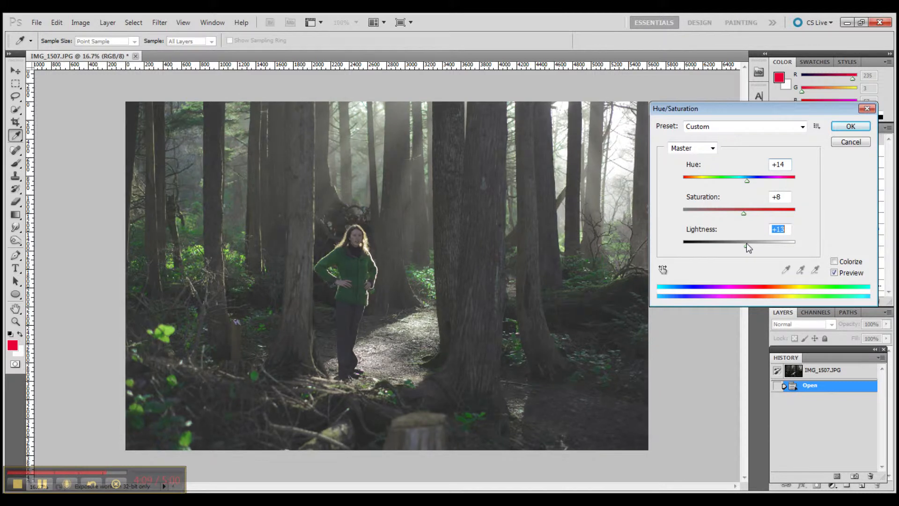
{"action": "left_click_drag", "start_coordinate": [745, 241], "coordinate": [738, 245]}
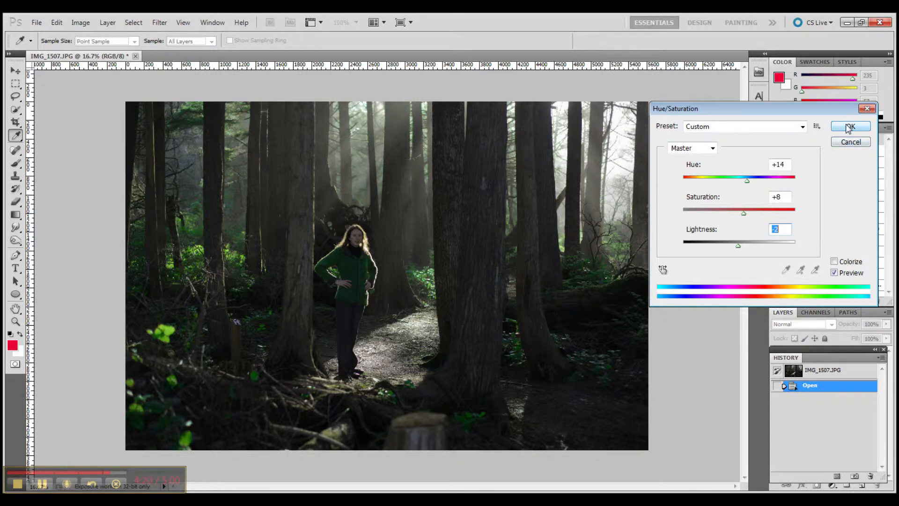
{"action": "left_click", "coordinate": [848, 125]}
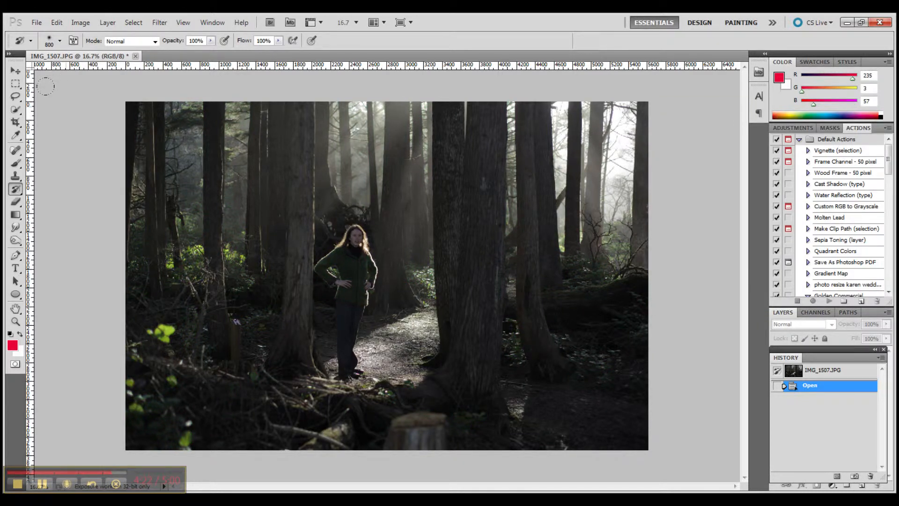
- Bring up the Color Balance adjustment from Image > Adjustments
{"action": "left_click", "coordinate": [81, 23]}
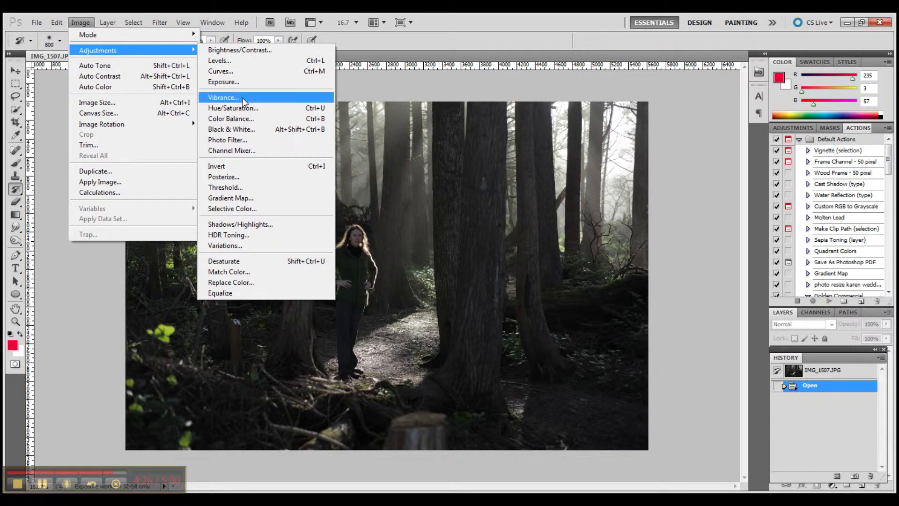
{"action": "mouse_move", "coordinate": [240, 122]}
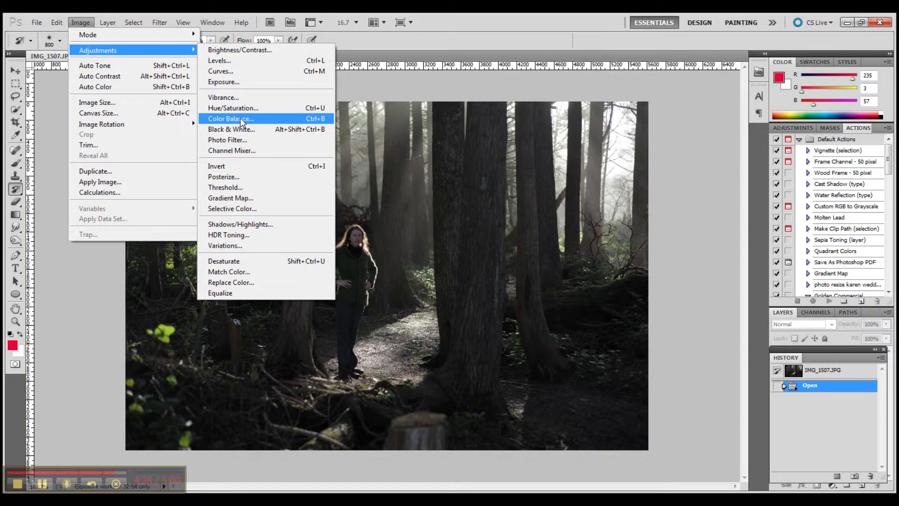
{"action": "left_click", "coordinate": [231, 118]}
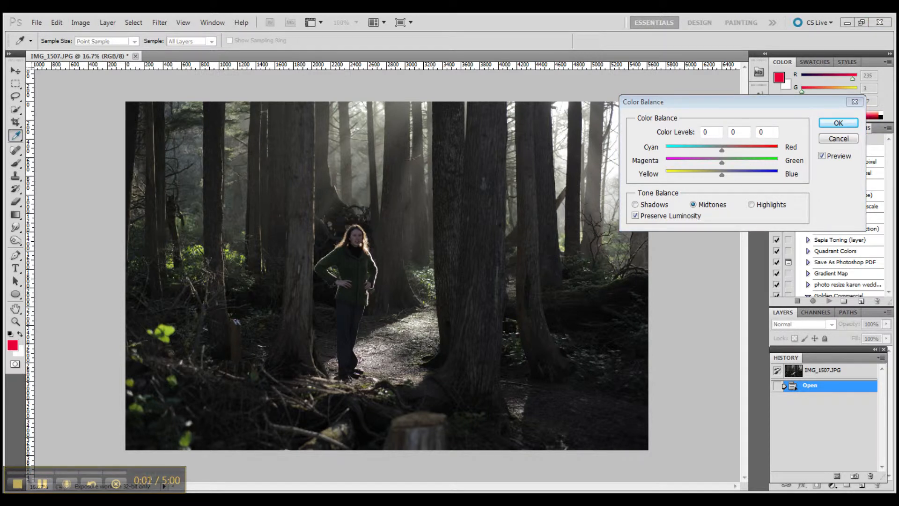
{"action": "mouse_move", "coordinate": [40, 392]}
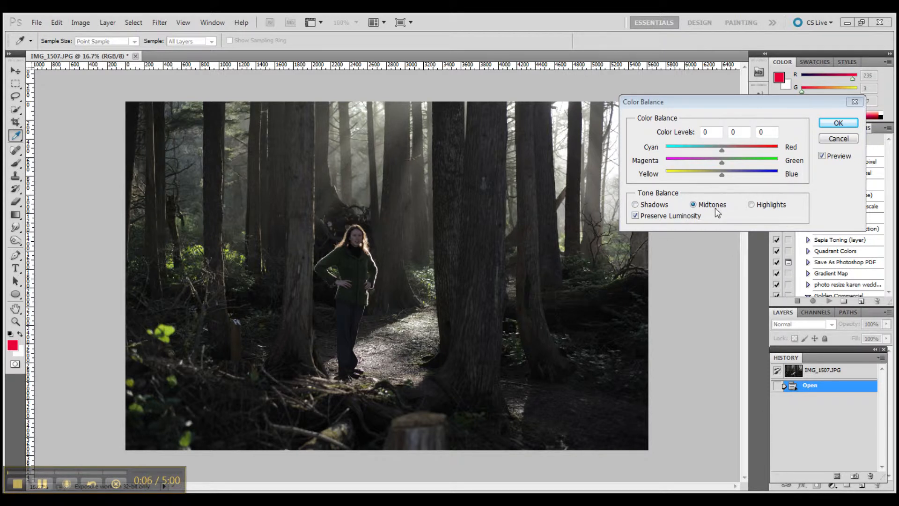
{"action": "mouse_move", "coordinate": [725, 176]}
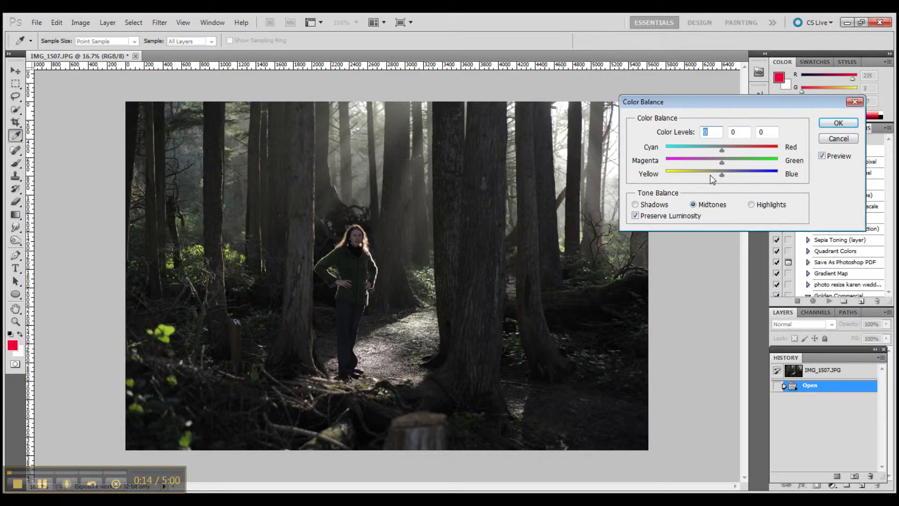
- Preview midtone shifts on the Yellow/Blue, Magenta/Green and Cyan/Red sliders near neutral
{"action": "left_click_drag", "start_coordinate": [721, 174], "coordinate": [724, 175]}
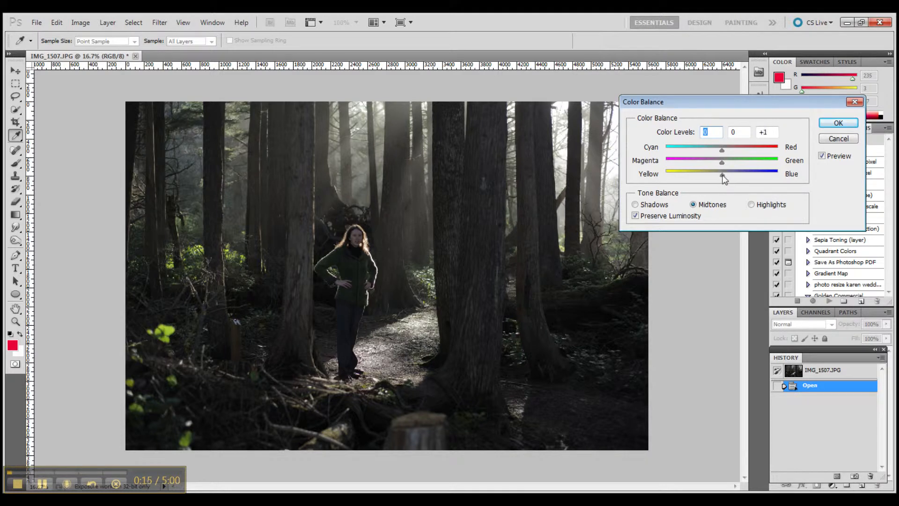
{"action": "left_click_drag", "start_coordinate": [732, 175], "coordinate": [720, 174]}
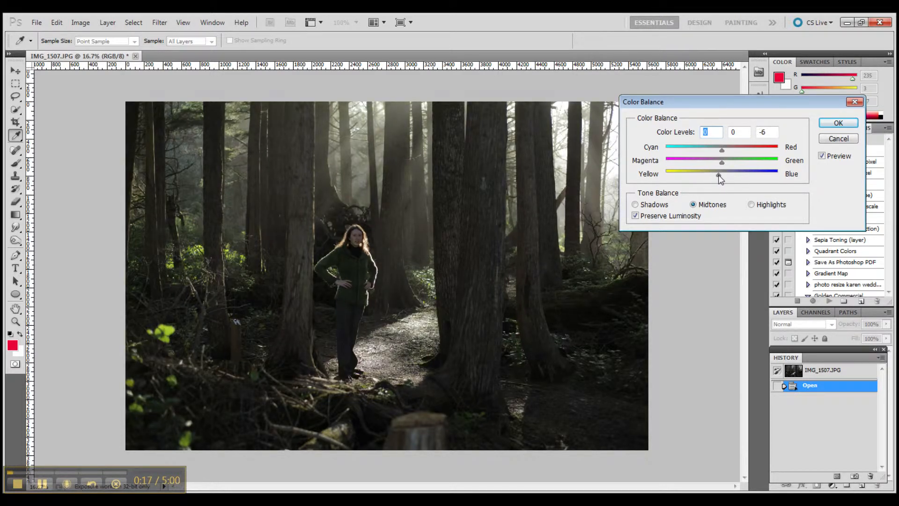
{"action": "left_click_drag", "start_coordinate": [718, 174], "coordinate": [728, 174]}
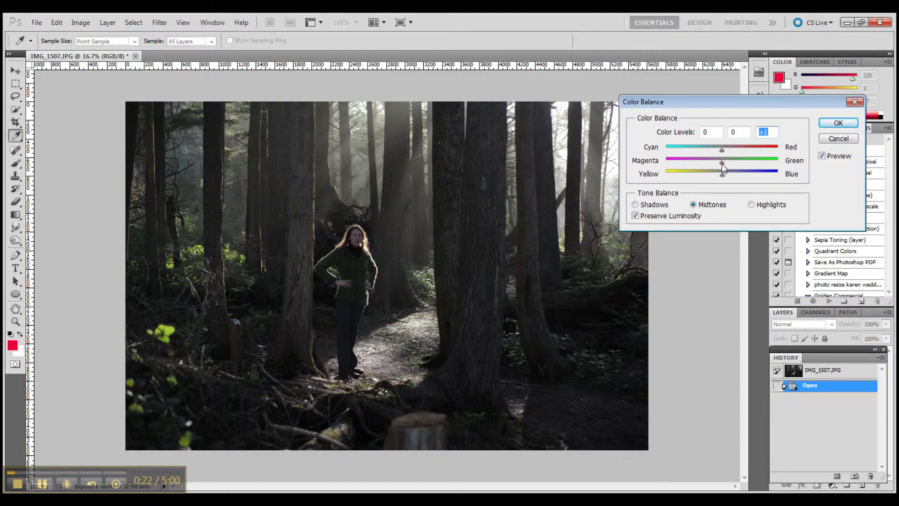
{"action": "left_click_drag", "start_coordinate": [721, 165], "coordinate": [716, 165]}
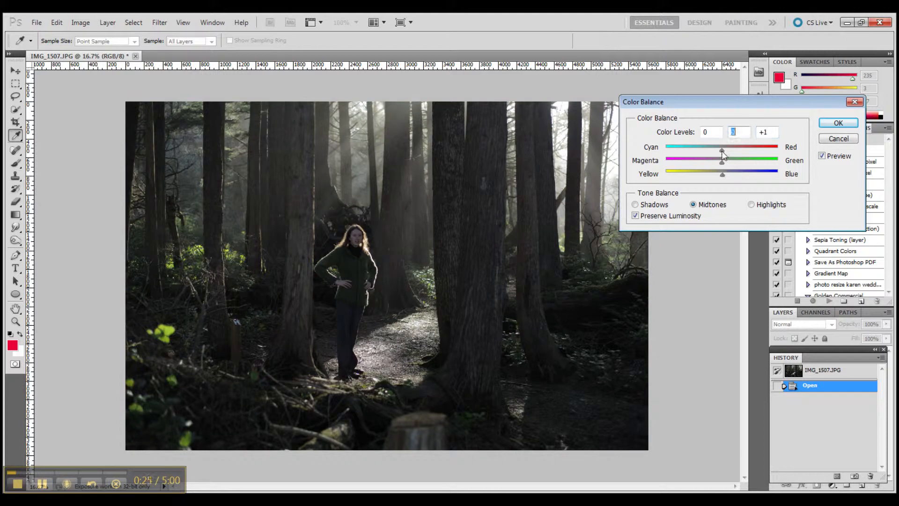
{"action": "left_click_drag", "start_coordinate": [722, 151], "coordinate": [715, 151]}
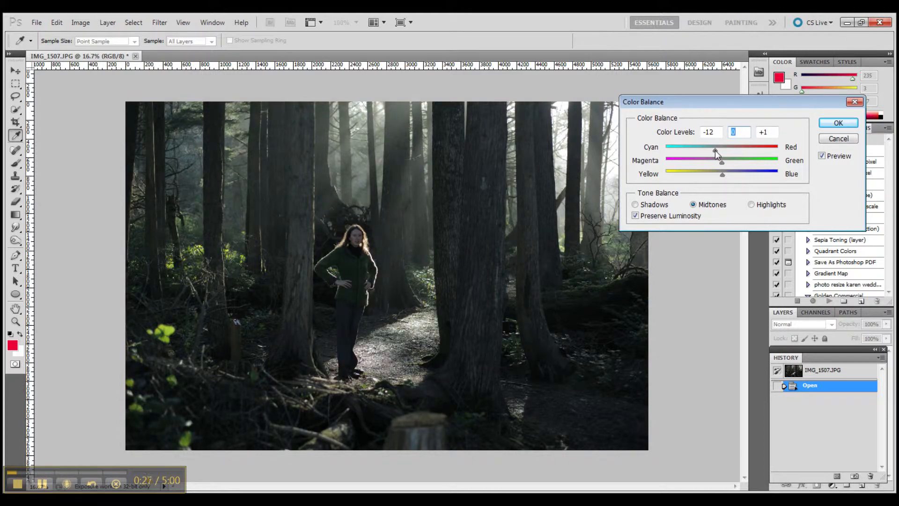
{"action": "left_click_drag", "start_coordinate": [715, 150], "coordinate": [721, 150]}
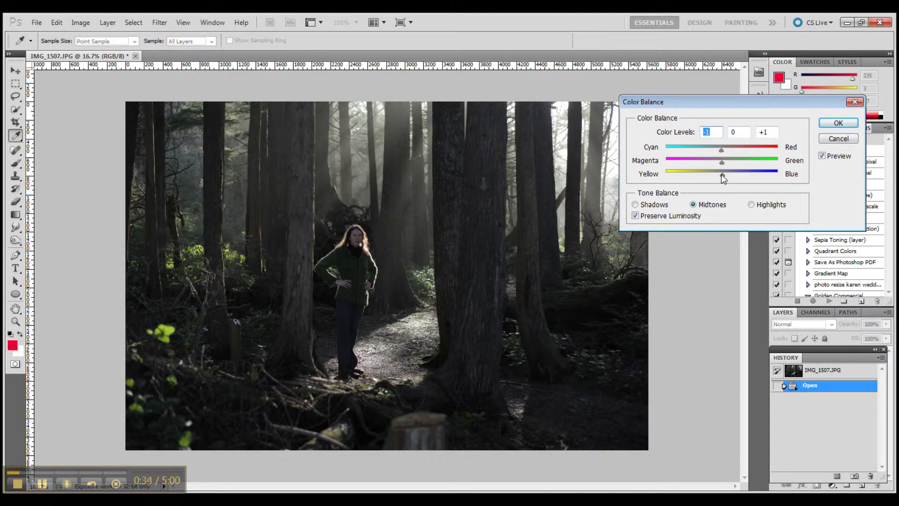
- Warm the midtones strongly toward yellow and magenta, then cancel Color Balance
{"action": "left_click_drag", "start_coordinate": [723, 176], "coordinate": [720, 175]}
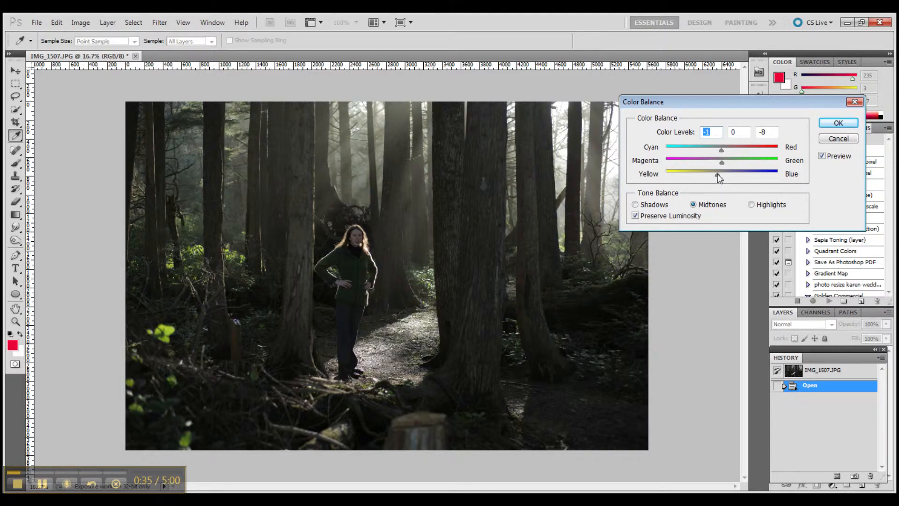
{"action": "left_click_drag", "start_coordinate": [719, 176], "coordinate": [726, 177]}
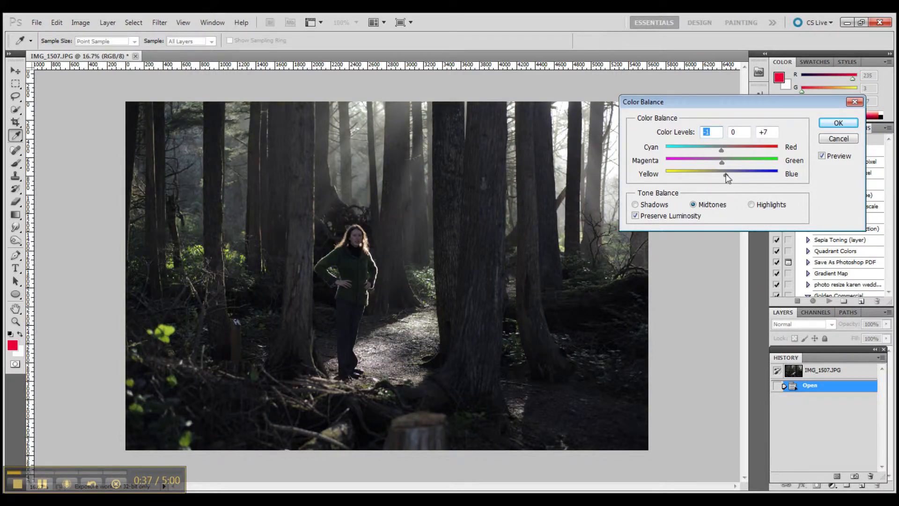
{"action": "left_click_drag", "start_coordinate": [727, 174], "coordinate": [713, 174]}
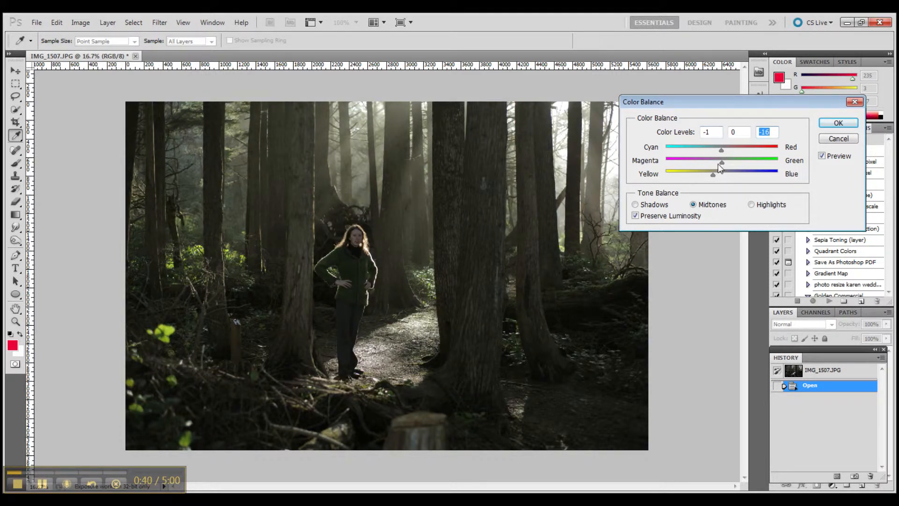
{"action": "left_click_drag", "start_coordinate": [721, 165], "coordinate": [716, 165]}
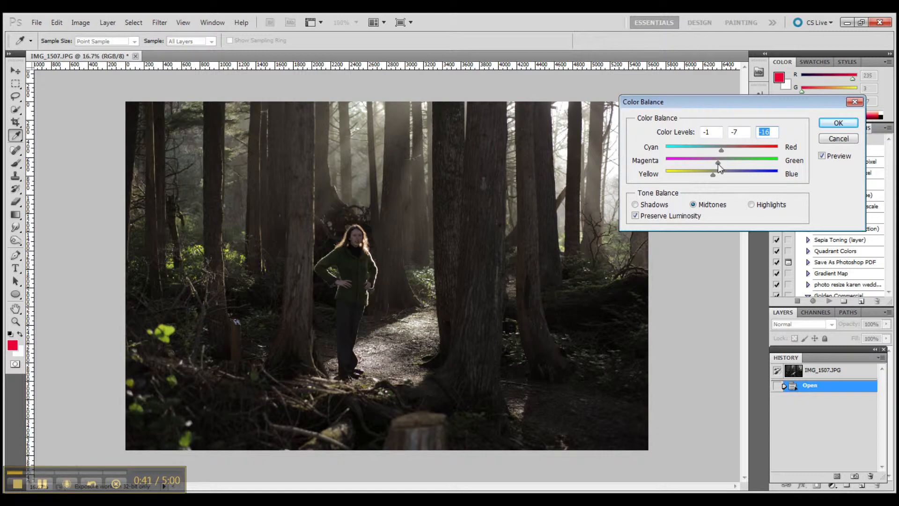
{"action": "left_click", "coordinate": [738, 132]}
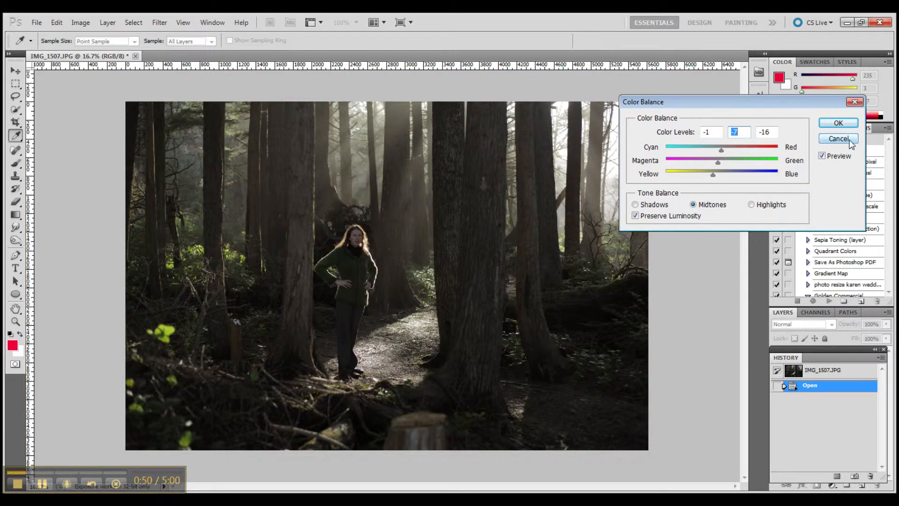
{"action": "left_click", "coordinate": [838, 139]}
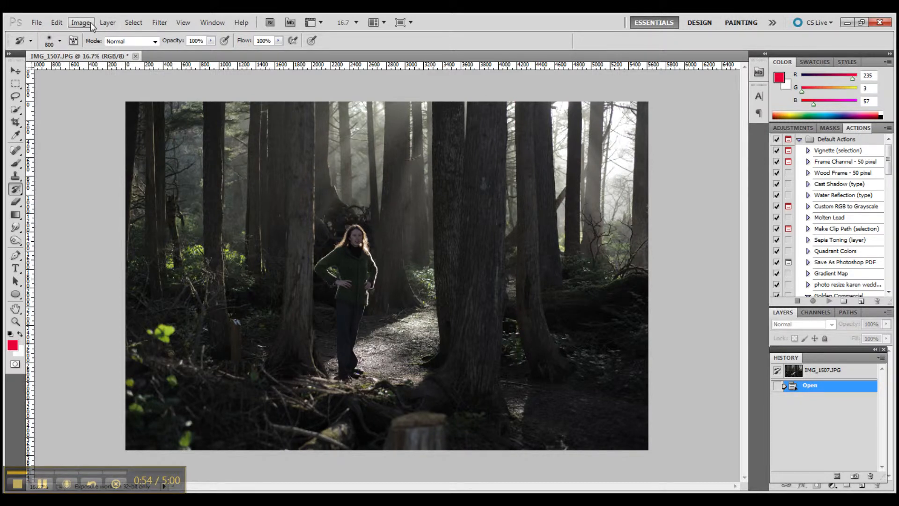
- Bring up Selective Color and show its Colors range list
{"action": "left_click", "coordinate": [84, 21]}
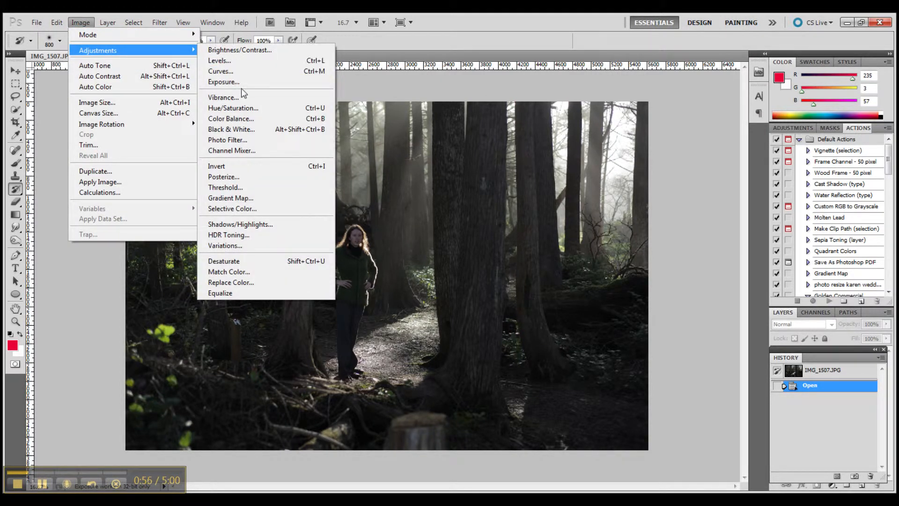
{"action": "mouse_move", "coordinate": [245, 154]}
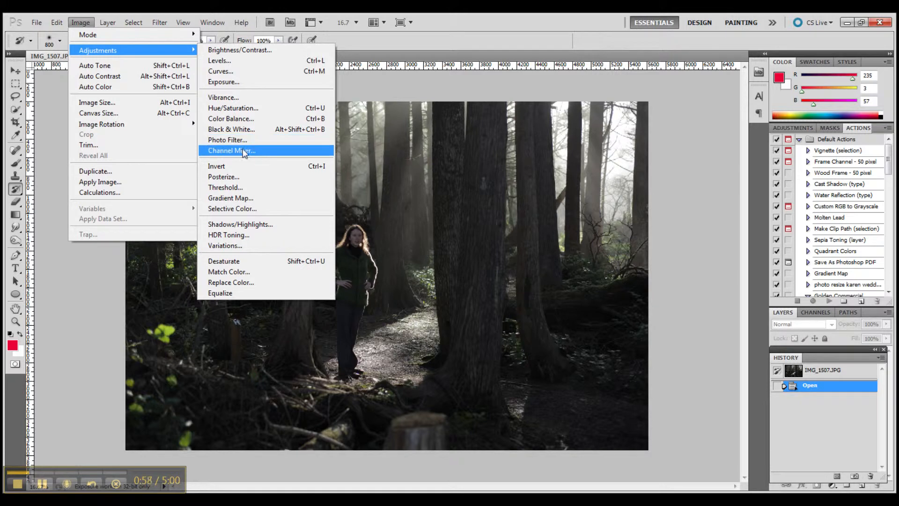
{"action": "mouse_move", "coordinate": [238, 179]}
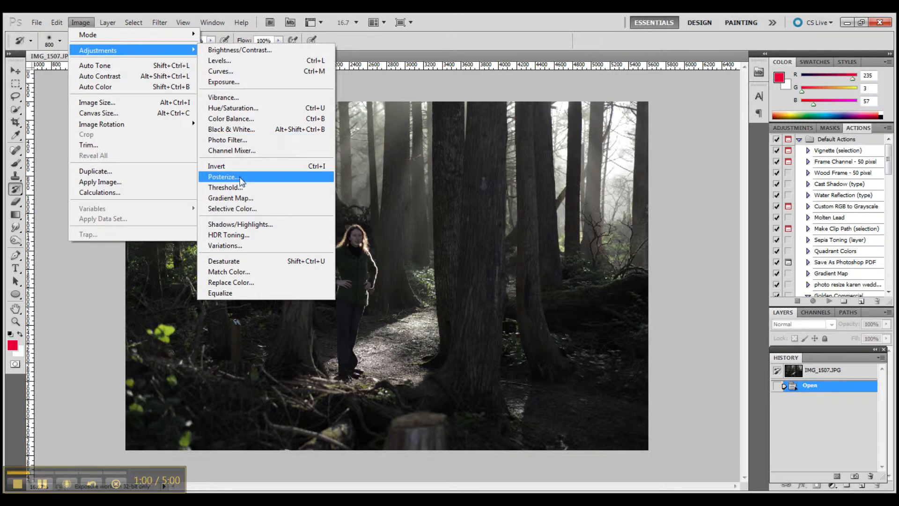
{"action": "mouse_move", "coordinate": [244, 214]}
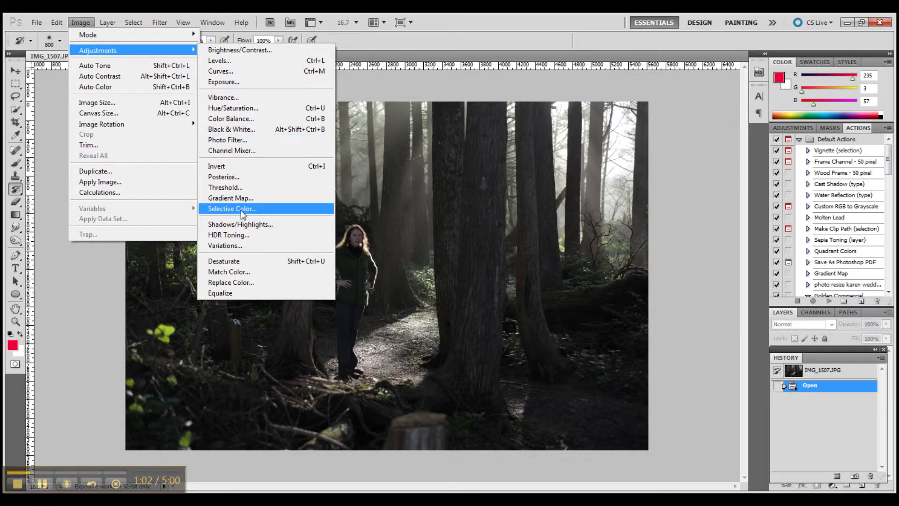
{"action": "left_click", "coordinate": [232, 208]}
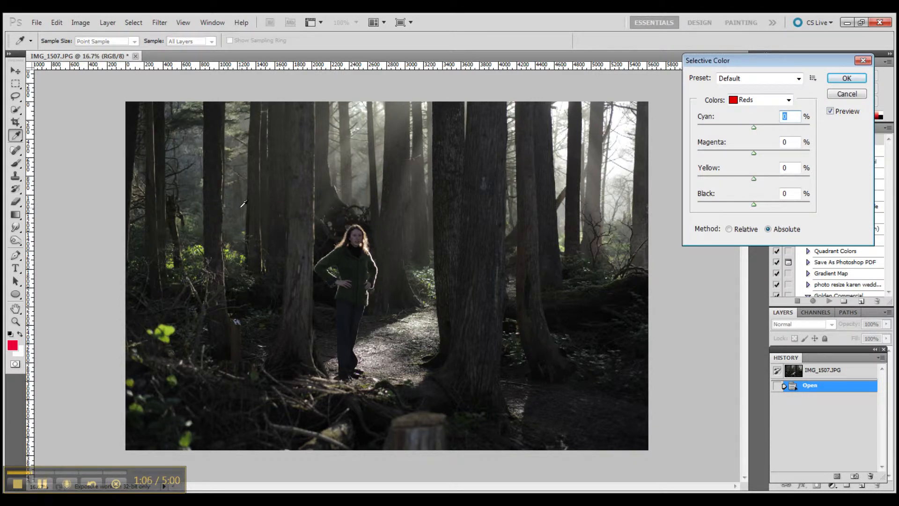
{"action": "mouse_move", "coordinate": [717, 133]}
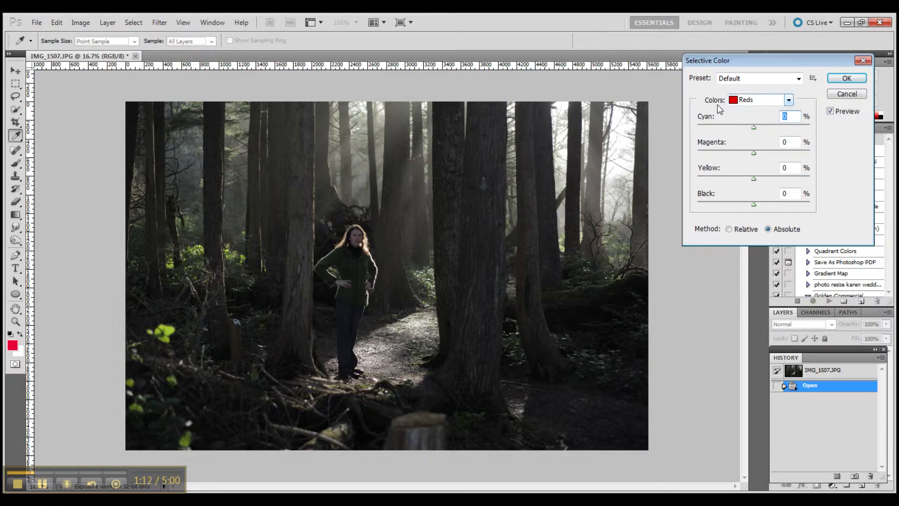
{"action": "left_click", "coordinate": [793, 99]}
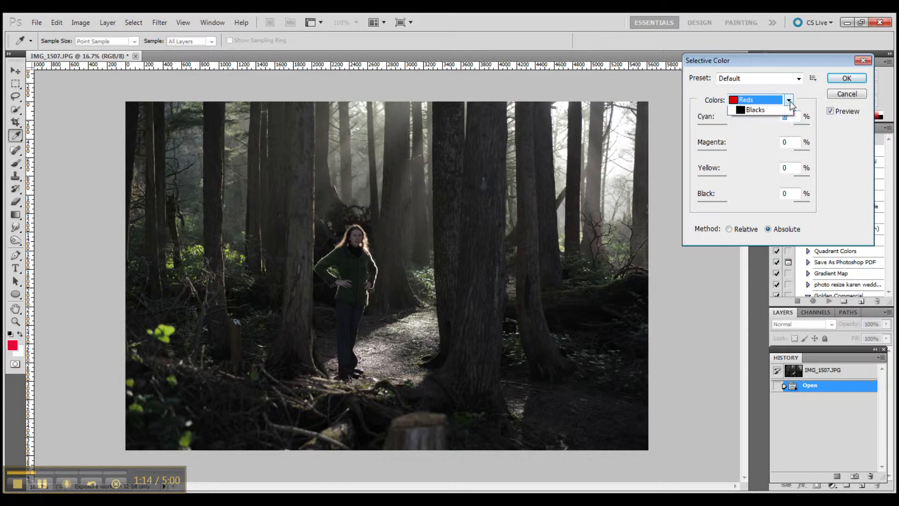
{"action": "left_click", "coordinate": [789, 99]}
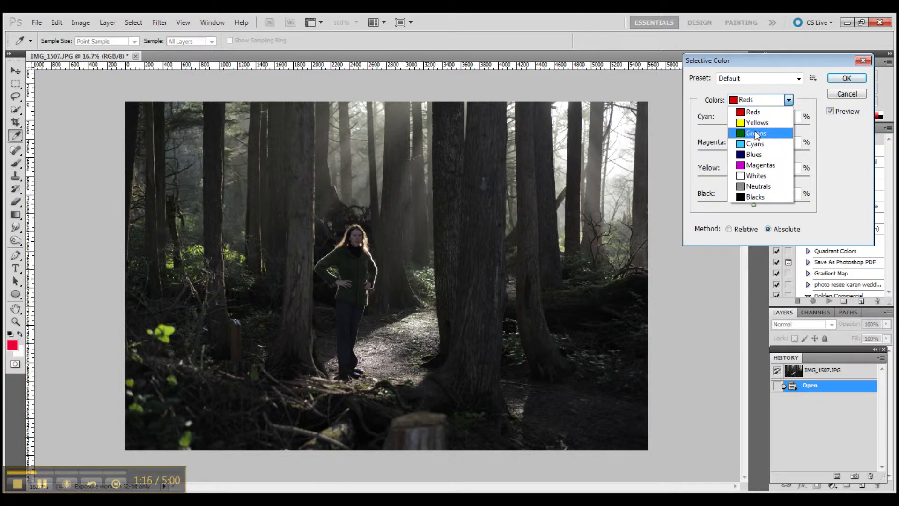
{"action": "mouse_move", "coordinate": [755, 144]}
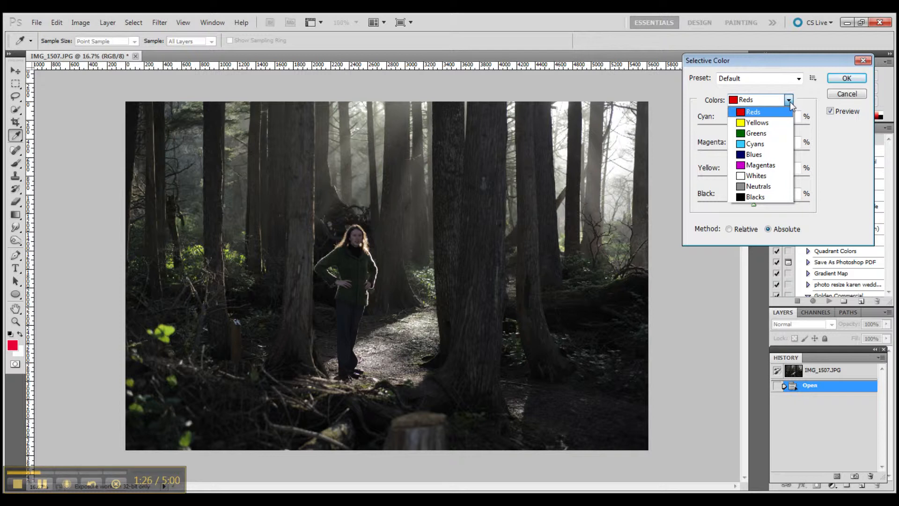
{"action": "mouse_move", "coordinate": [777, 119]}
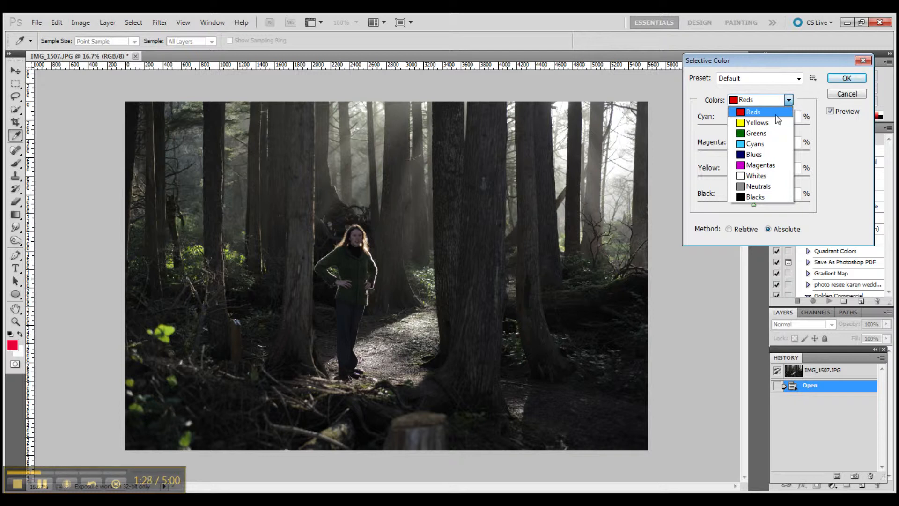
- In the Greens range, strengthen the greens of the foliage and sweater
{"action": "left_click", "coordinate": [757, 133]}
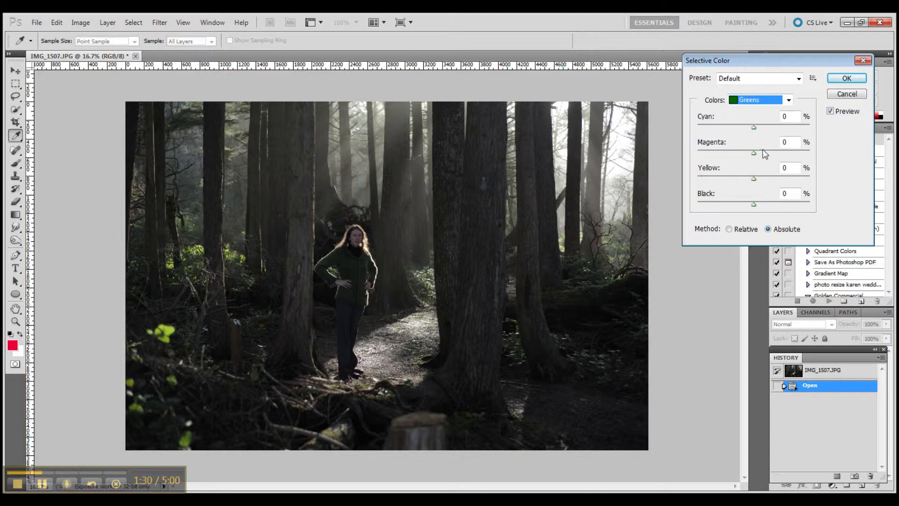
{"action": "left_click_drag", "start_coordinate": [753, 179], "coordinate": [754, 179]}
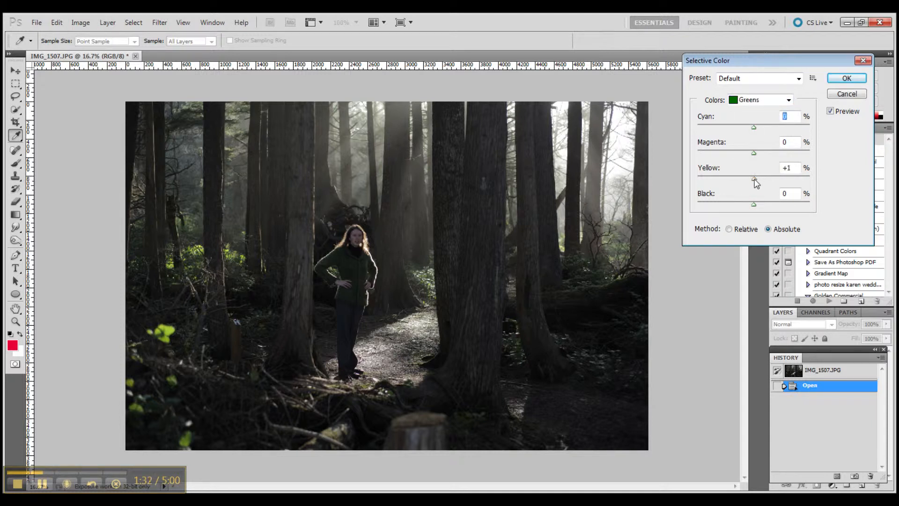
{"action": "left_click_drag", "start_coordinate": [753, 181], "coordinate": [780, 181]}
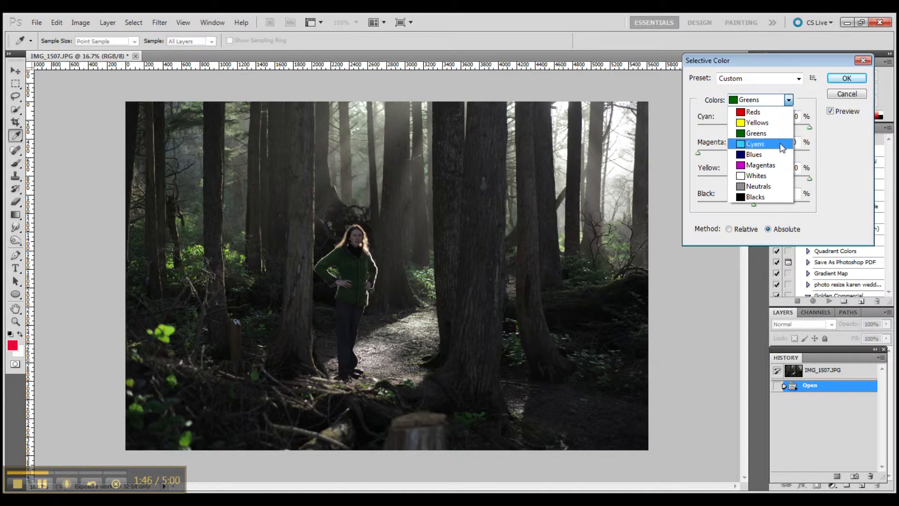
- In the Whites range, add about +34 Yellow to the bright light between the trees
{"action": "left_click", "coordinate": [756, 176]}
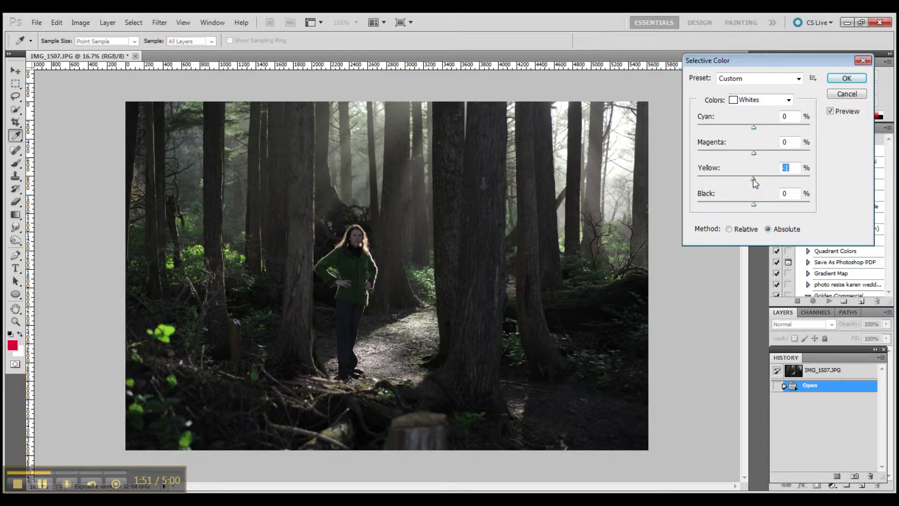
{"action": "left_click_drag", "start_coordinate": [753, 188], "coordinate": [786, 188]}
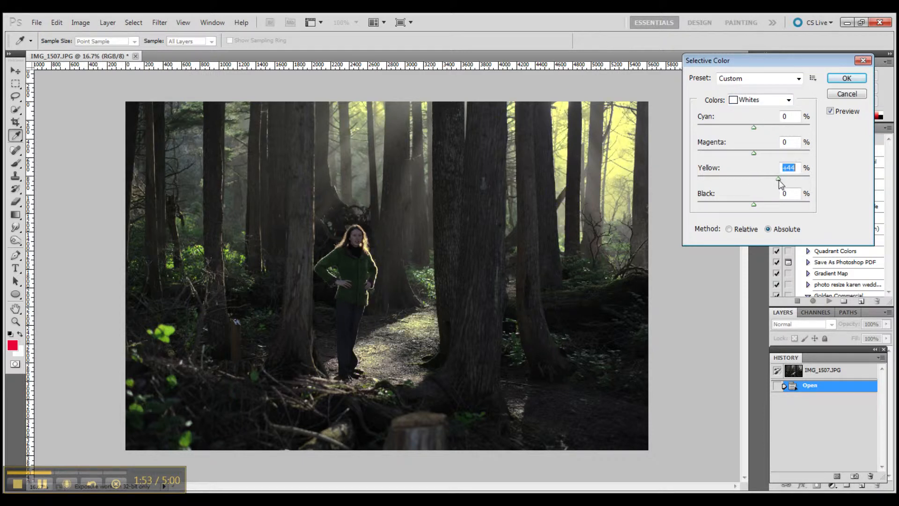
{"action": "left_click_drag", "start_coordinate": [753, 182], "coordinate": [774, 182]}
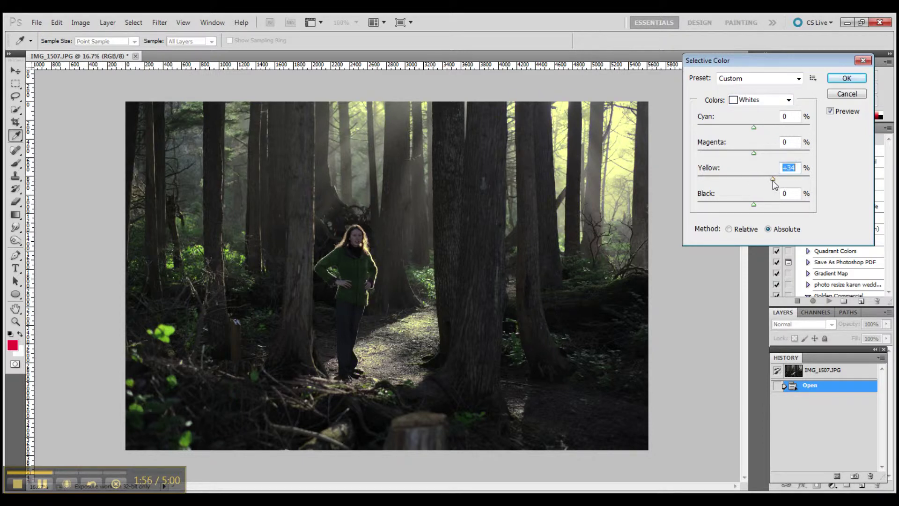
{"action": "left_click", "coordinate": [789, 99]}
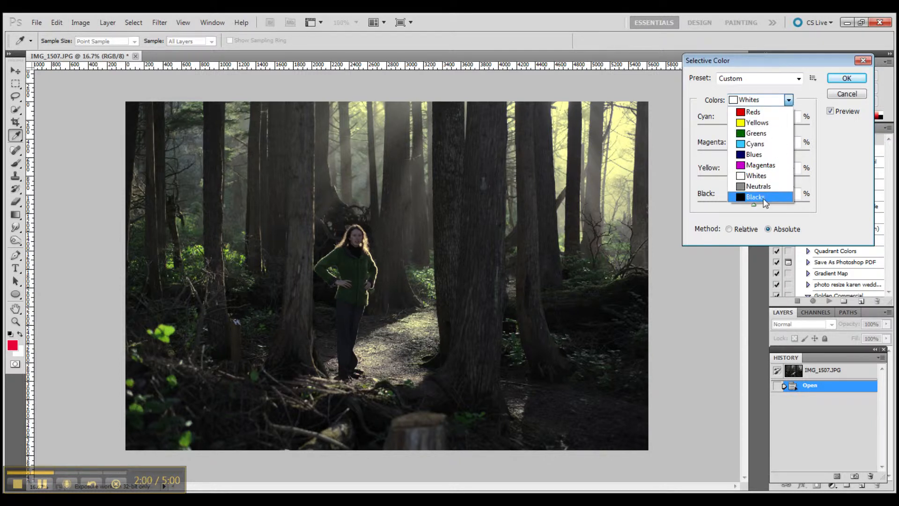
- Tweak Neutrals, shift Blacks off magenta, set Reds Black to about −21%, then cancel Selective Color
{"action": "left_click", "coordinate": [759, 185]}
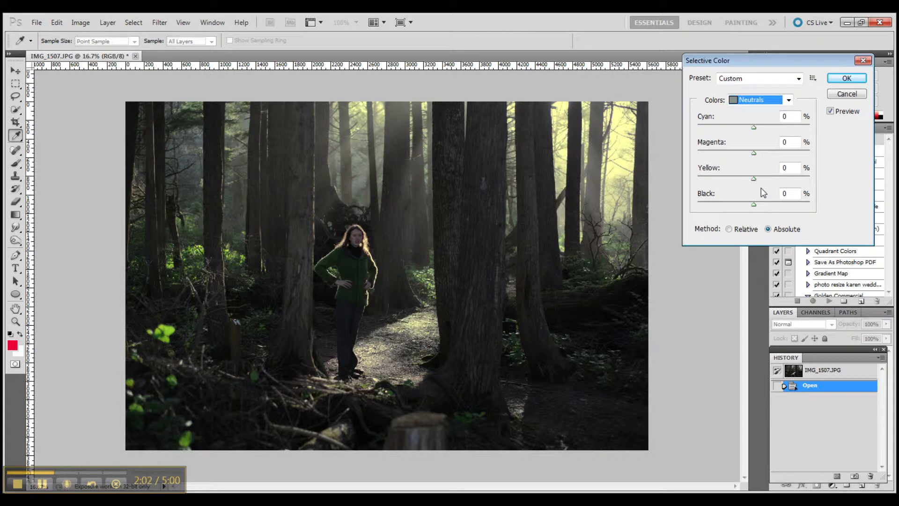
{"action": "left_click_drag", "start_coordinate": [753, 178], "coordinate": [756, 178]}
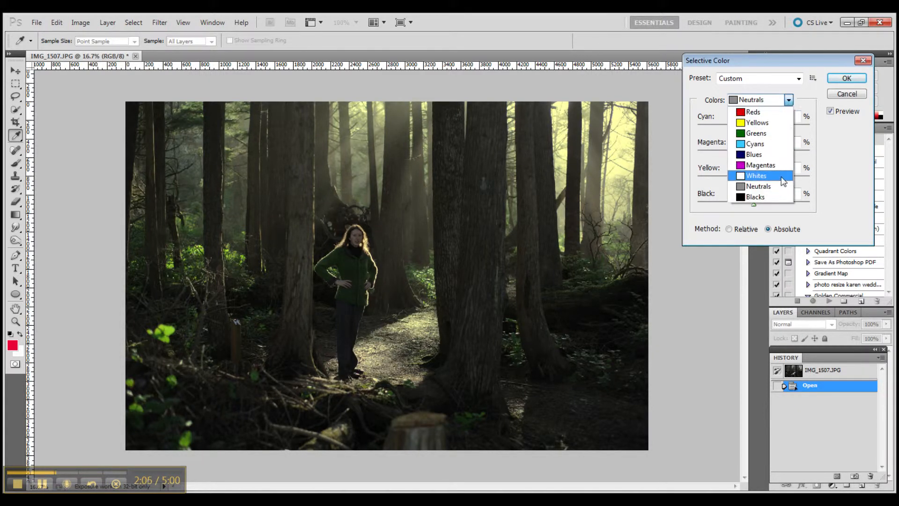
{"action": "left_click", "coordinate": [751, 197]}
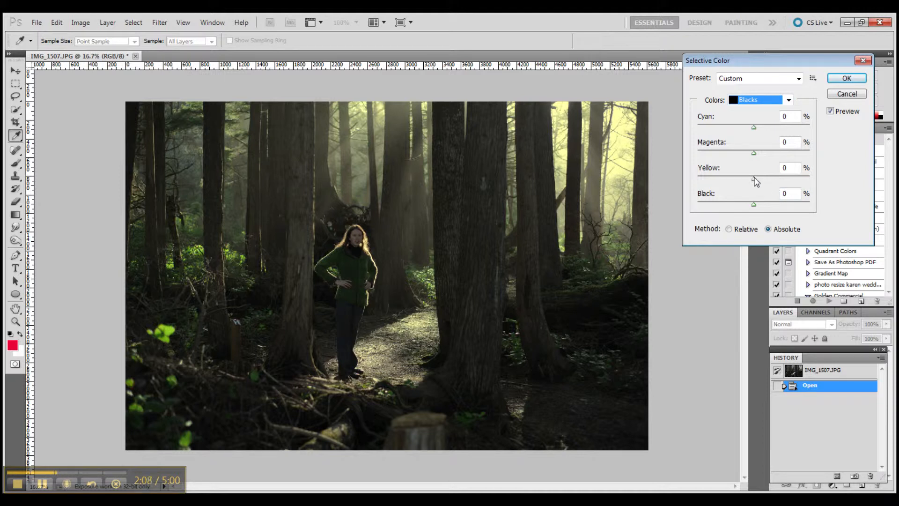
{"action": "mouse_move", "coordinate": [754, 181]}
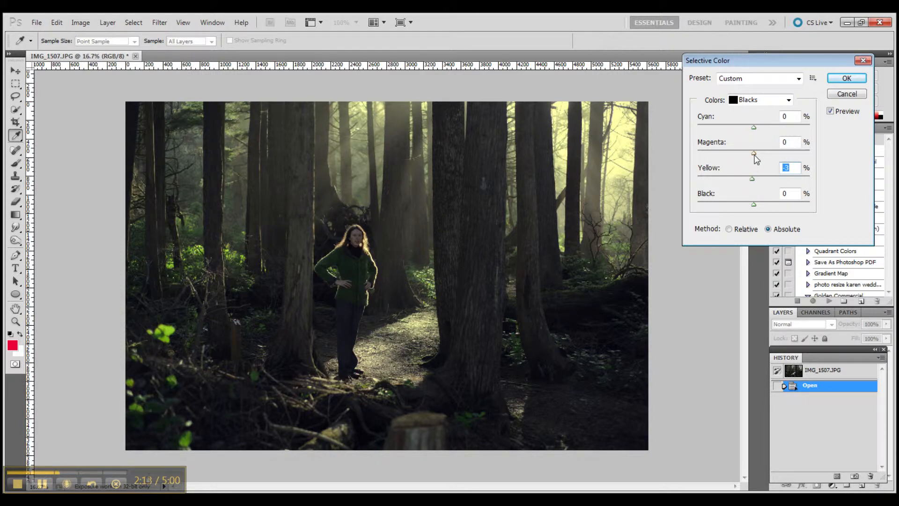
{"action": "left_click_drag", "start_coordinate": [753, 154], "coordinate": [756, 150]}
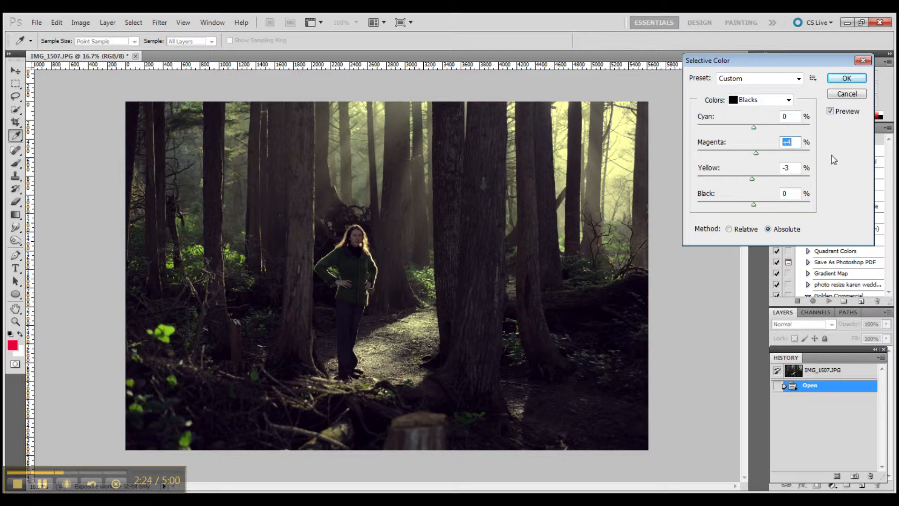
{"action": "left_click", "coordinate": [760, 99]}
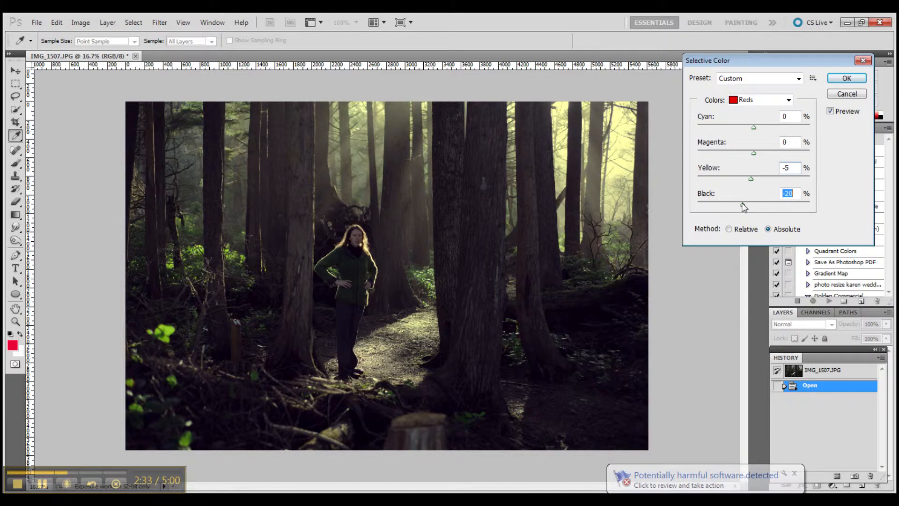
{"action": "left_click_drag", "start_coordinate": [749, 204], "coordinate": [753, 204]}
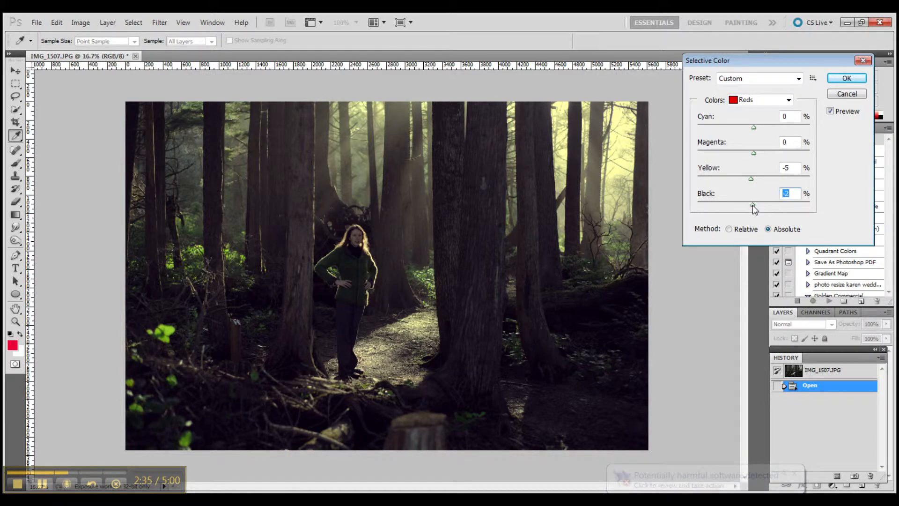
{"action": "left_click_drag", "start_coordinate": [753, 205], "coordinate": [742, 205]}
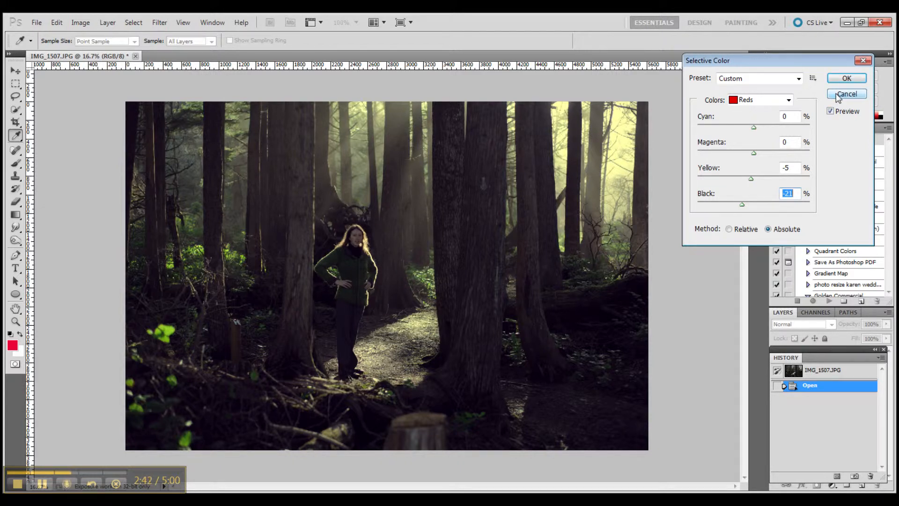
{"action": "left_click", "coordinate": [847, 93]}
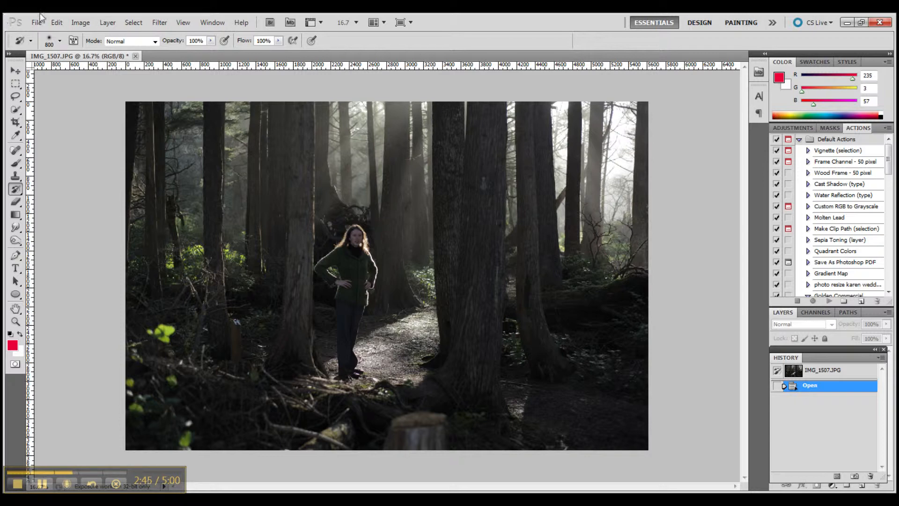
- In Shadows/Highlights, toggle Preview, lower Shadows Amount to about 20, then cancel
{"action": "left_click", "coordinate": [81, 23]}
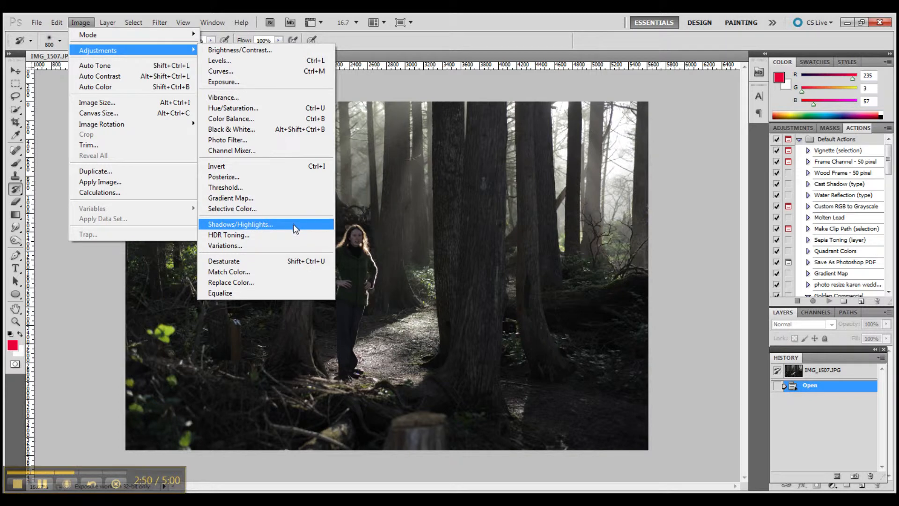
{"action": "left_click", "coordinate": [241, 224]}
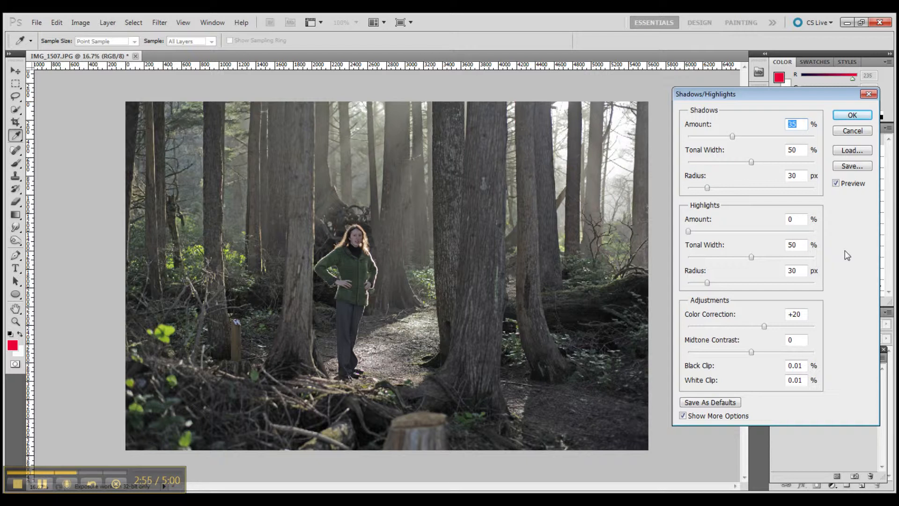
{"action": "mouse_move", "coordinate": [824, 176]}
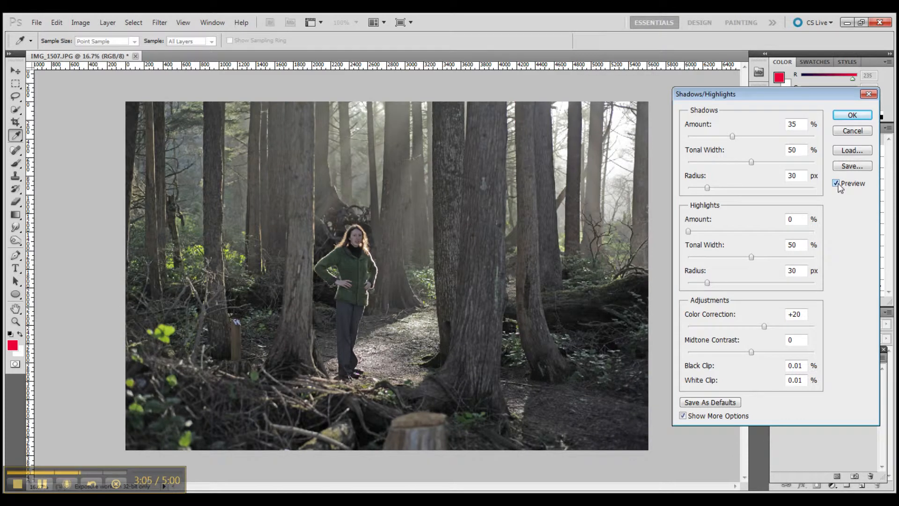
{"action": "left_click", "coordinate": [837, 183]}
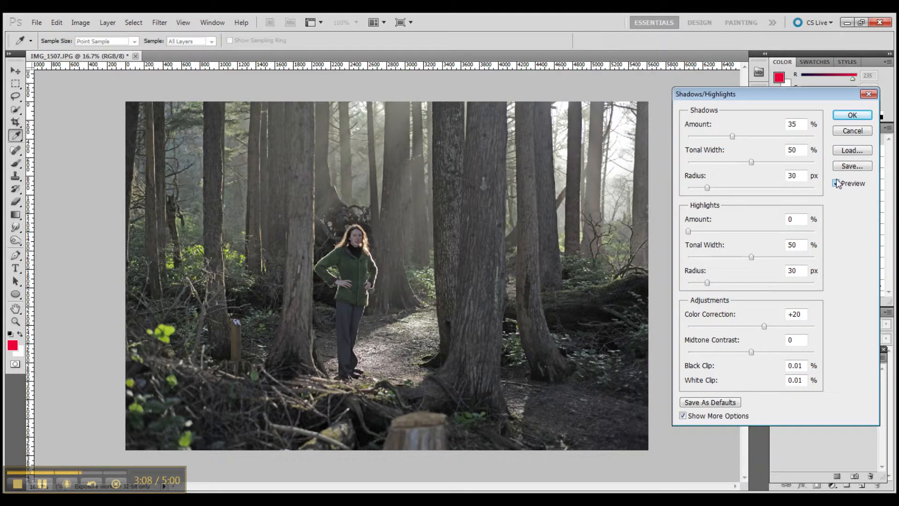
{"action": "left_click_drag", "start_coordinate": [731, 135], "coordinate": [722, 135]}
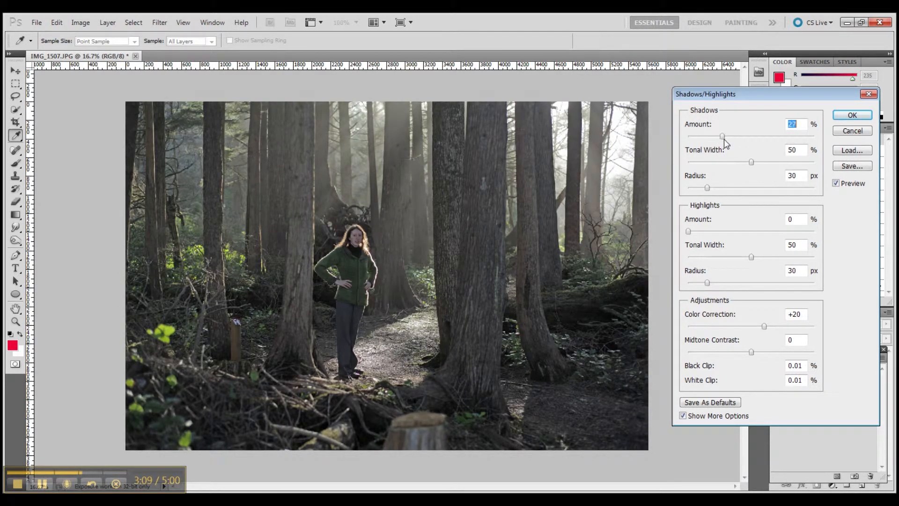
{"action": "left_click_drag", "start_coordinate": [723, 136], "coordinate": [729, 136]}
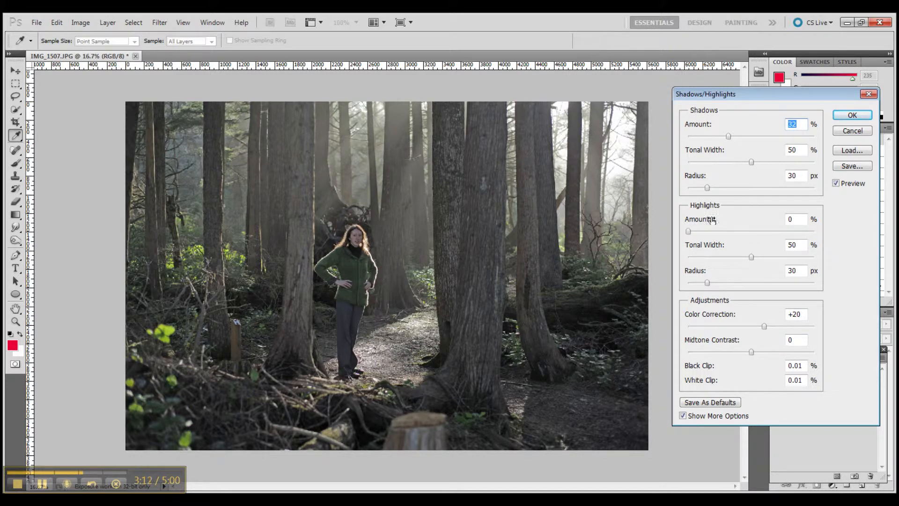
{"action": "mouse_move", "coordinate": [747, 354]}
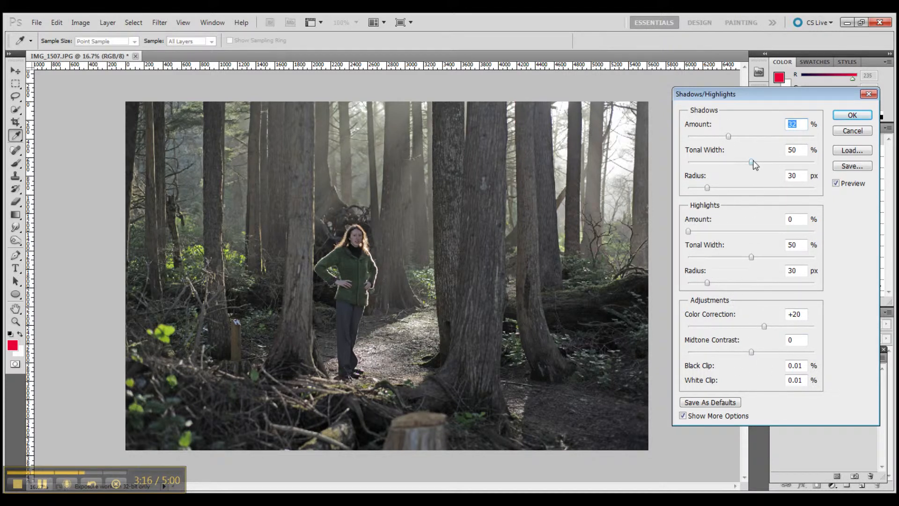
{"action": "left_click_drag", "start_coordinate": [729, 137], "coordinate": [716, 137]}
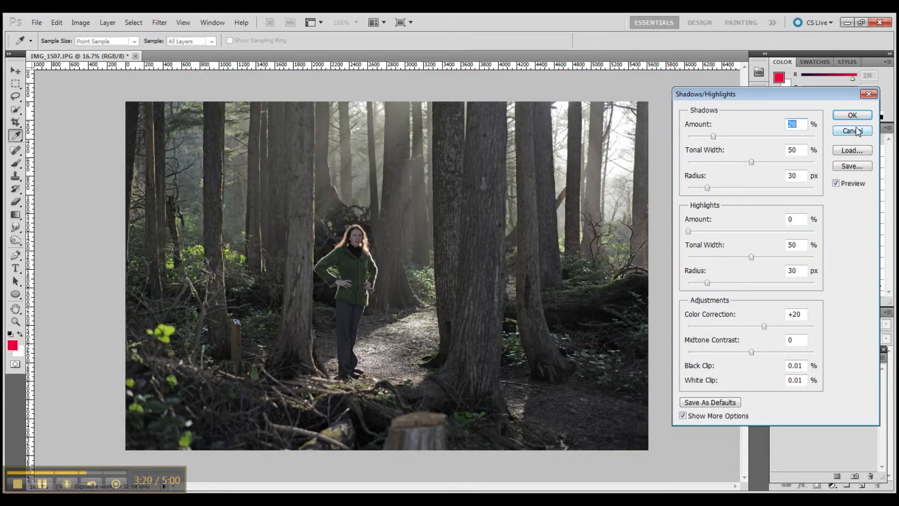
{"action": "left_click", "coordinate": [854, 131]}
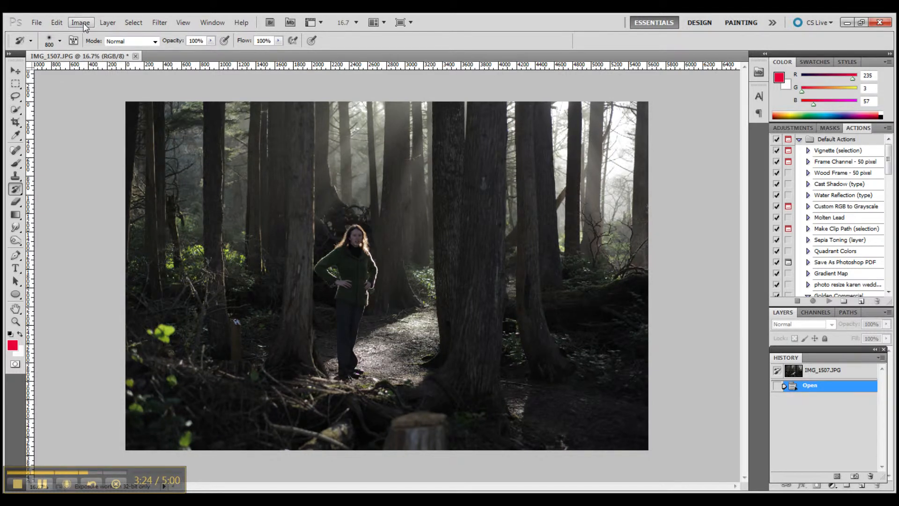
{"action": "left_click", "coordinate": [80, 22]}
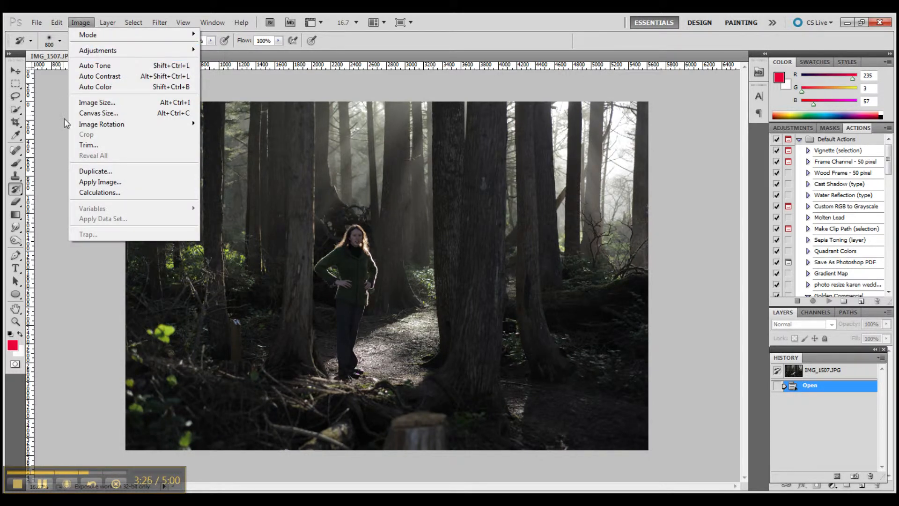
{"action": "left_click", "coordinate": [159, 22]}
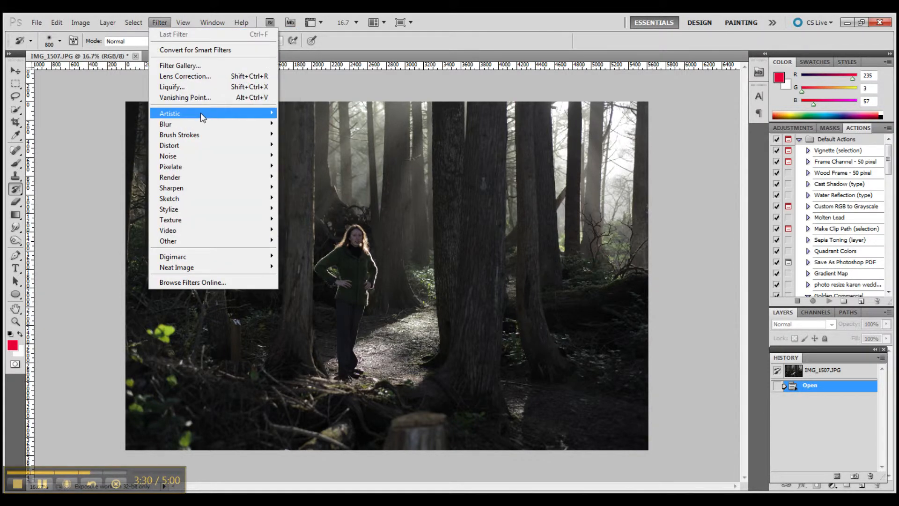
{"action": "mouse_move", "coordinate": [185, 116]}
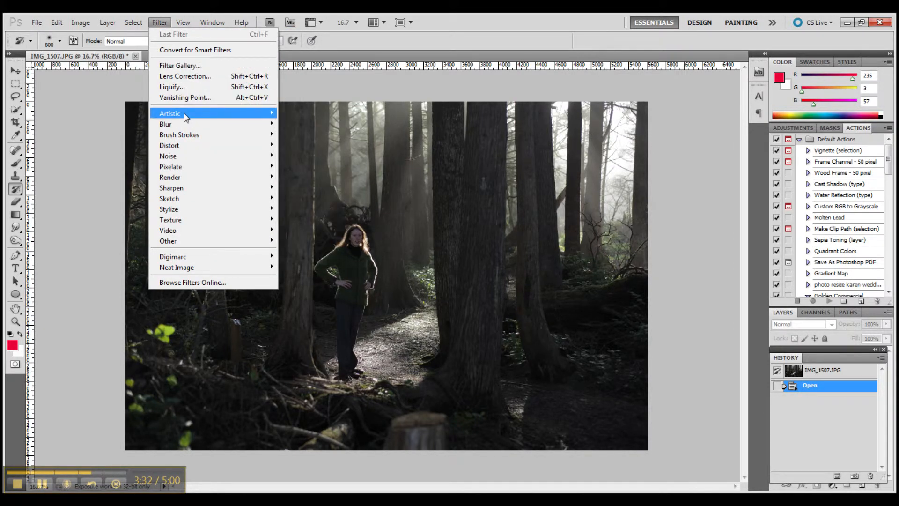
{"action": "mouse_move", "coordinate": [185, 127]}
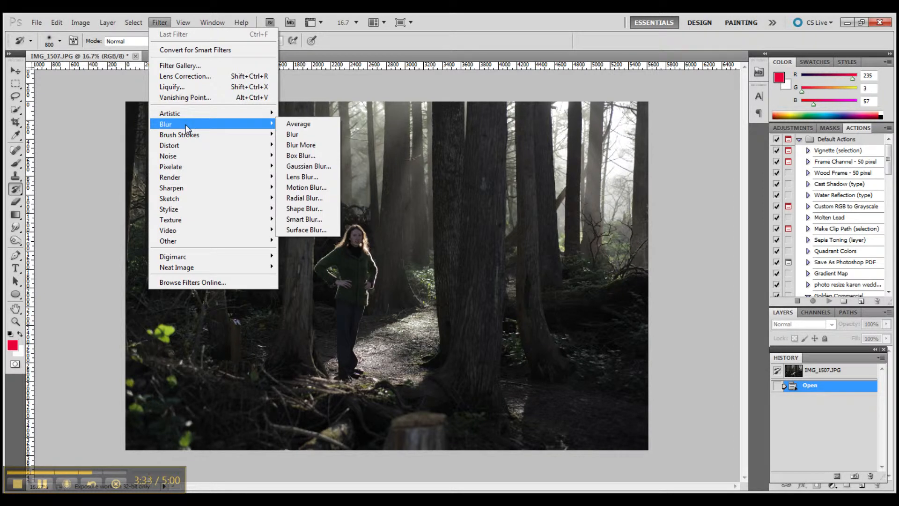
{"action": "mouse_move", "coordinate": [194, 184]}
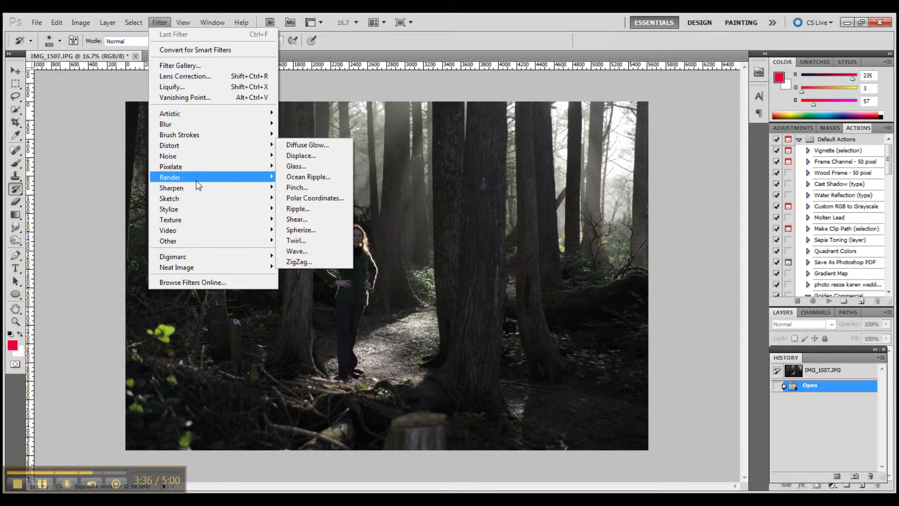
{"action": "mouse_move", "coordinate": [193, 194]}
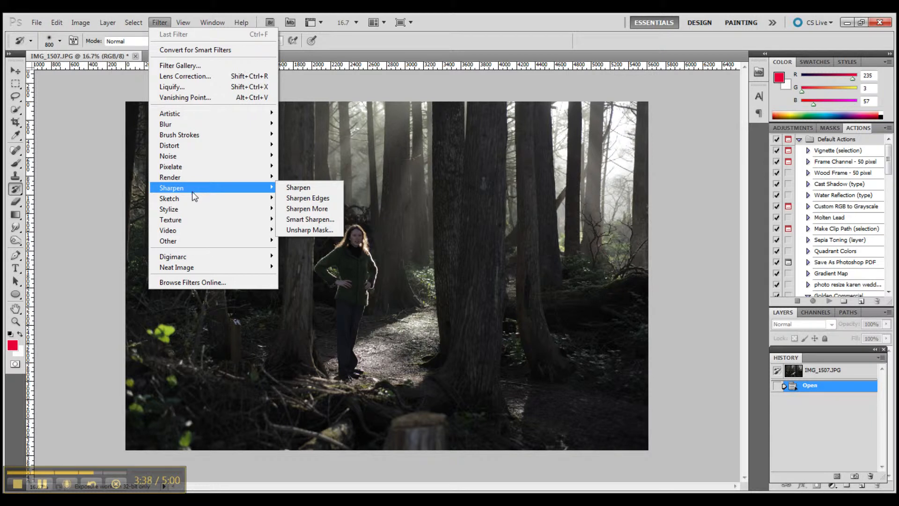
{"action": "mouse_move", "coordinate": [193, 219]}
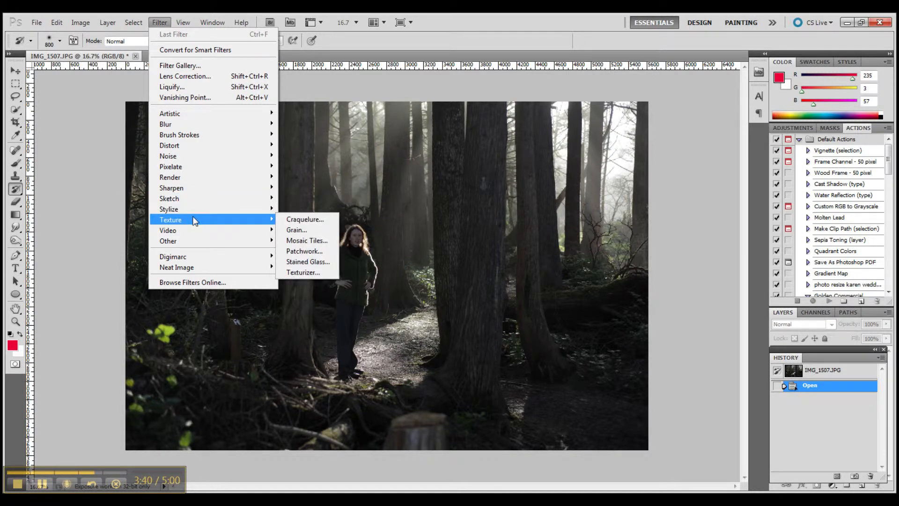
{"action": "mouse_move", "coordinate": [179, 161]}
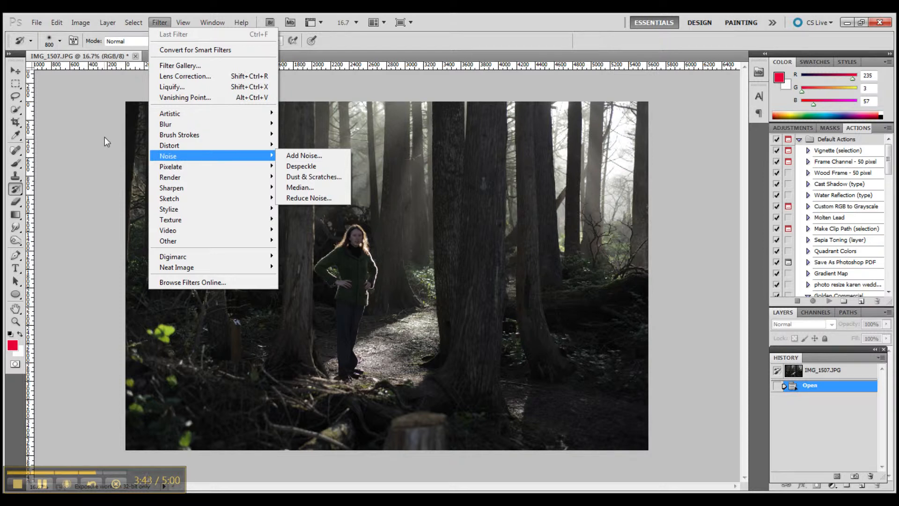
{"action": "mouse_move", "coordinate": [77, 118]}
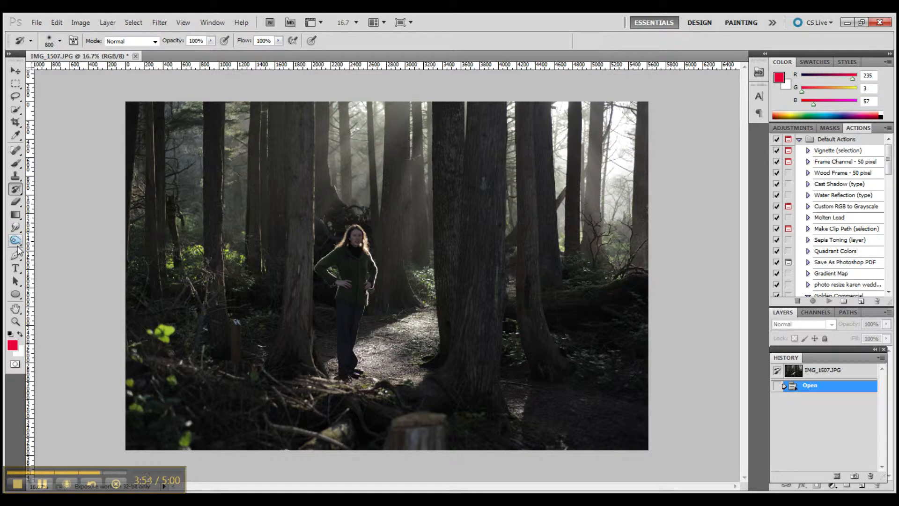
- Heal away the bright lower-left leaves with the Spot Healing Brush in Content-Aware mode
{"action": "left_click", "coordinate": [15, 150]}
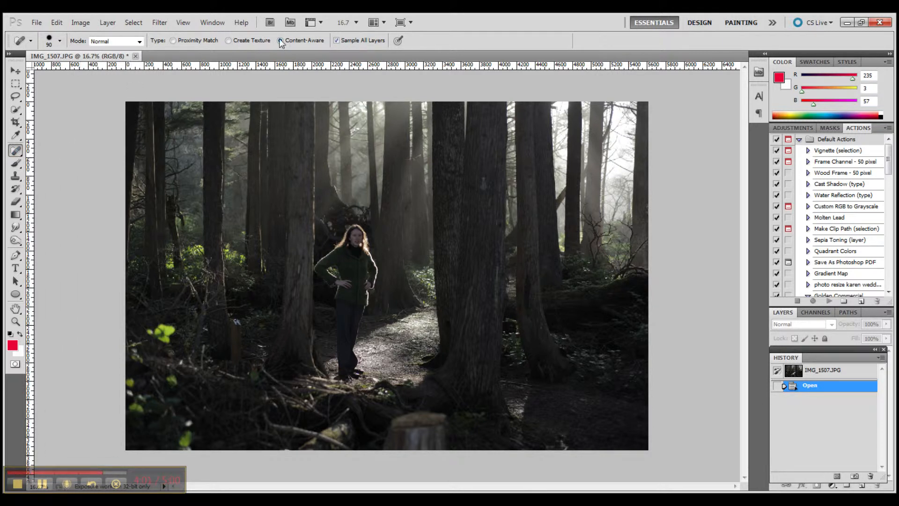
{"action": "left_click", "coordinate": [281, 40]}
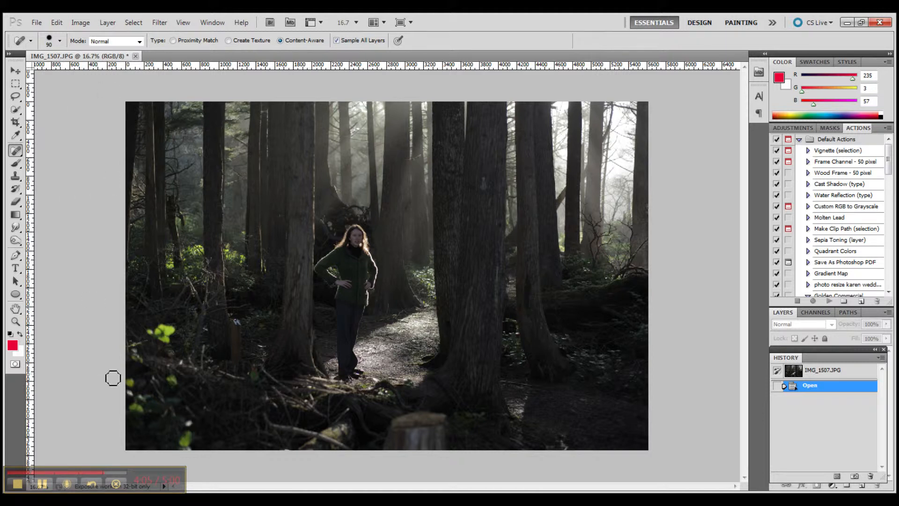
{"action": "mouse_move", "coordinate": [152, 334]}
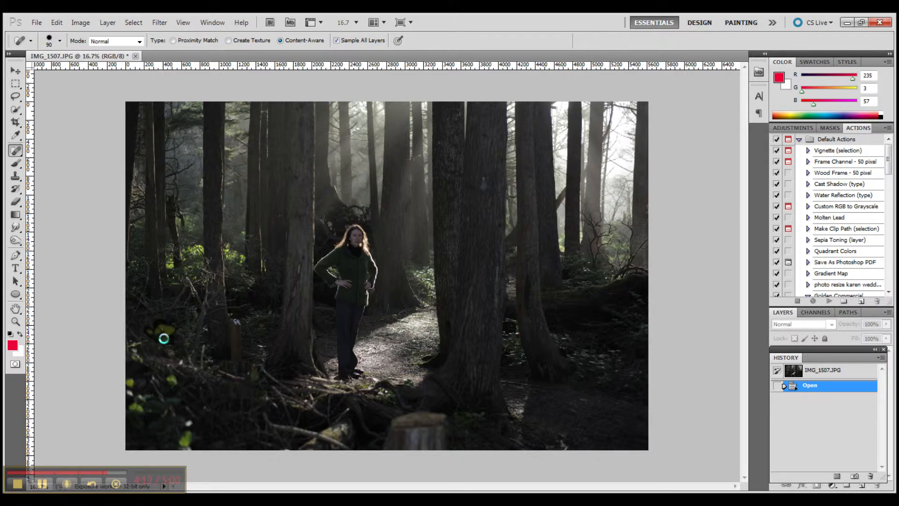
{"action": "left_click", "coordinate": [163, 339]}
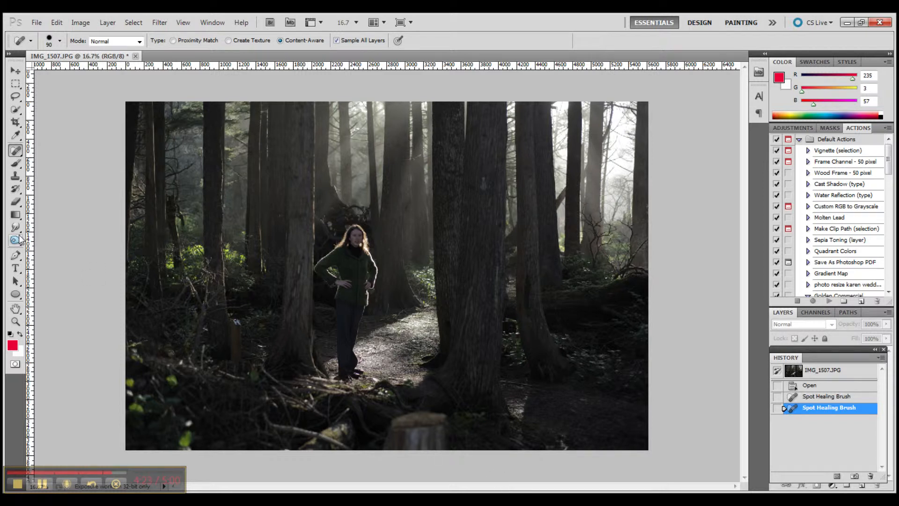
{"action": "mouse_move", "coordinate": [15, 241]}
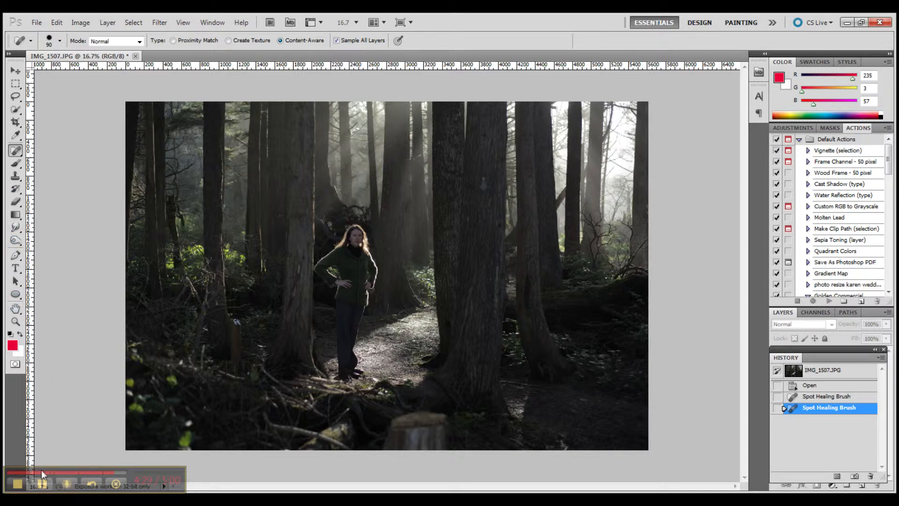
- Burn darker strokes into the forest portrait with the Burn Tool's Range set to Midtones
{"action": "left_click", "coordinate": [14, 241]}
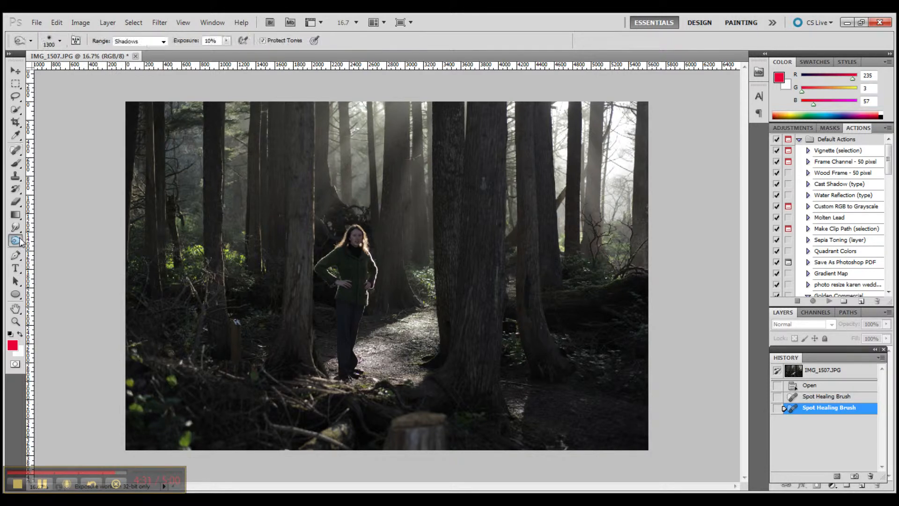
{"action": "mouse_move", "coordinate": [15, 242]}
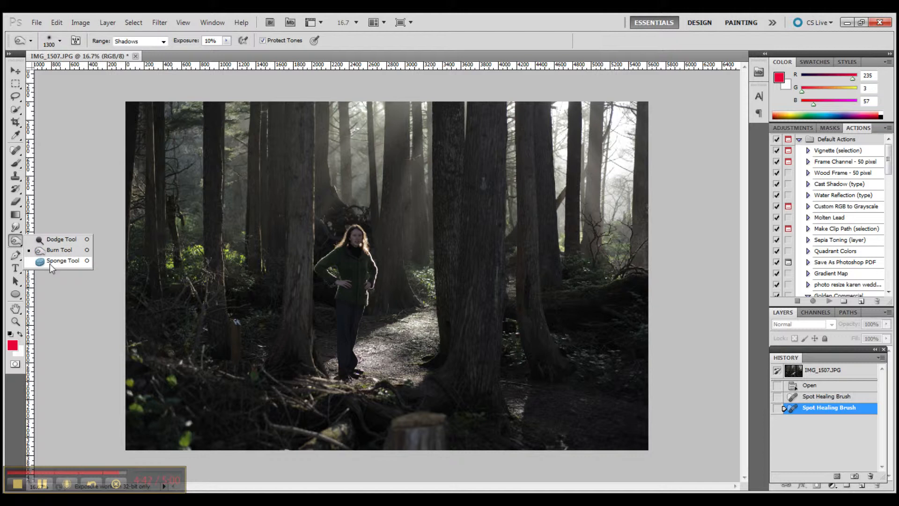
{"action": "mouse_move", "coordinate": [61, 272]}
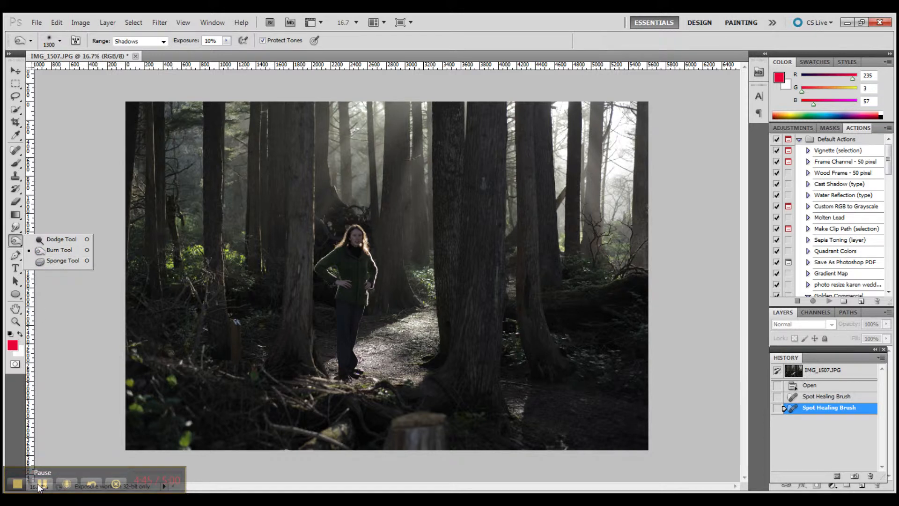
{"action": "left_click", "coordinate": [60, 249]}
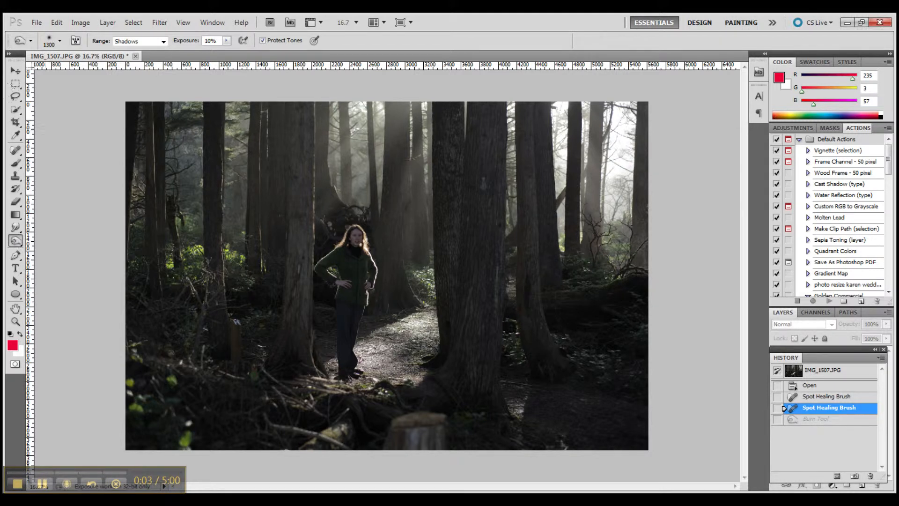
{"action": "mouse_move", "coordinate": [12, 145]}
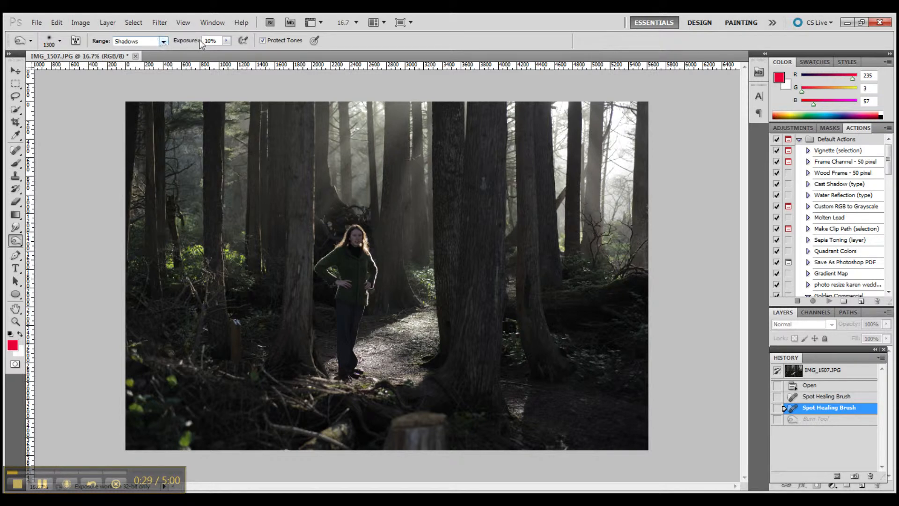
{"action": "mouse_move", "coordinate": [223, 47]}
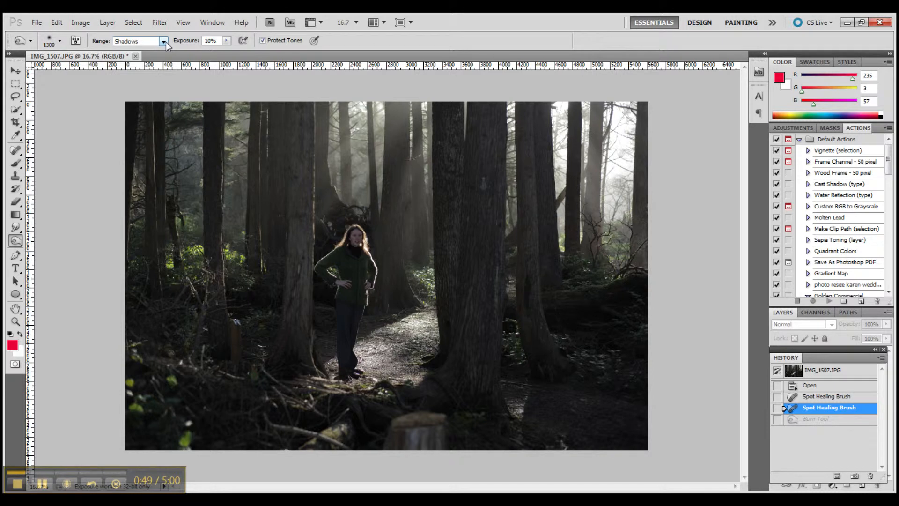
{"action": "left_click", "coordinate": [163, 40]}
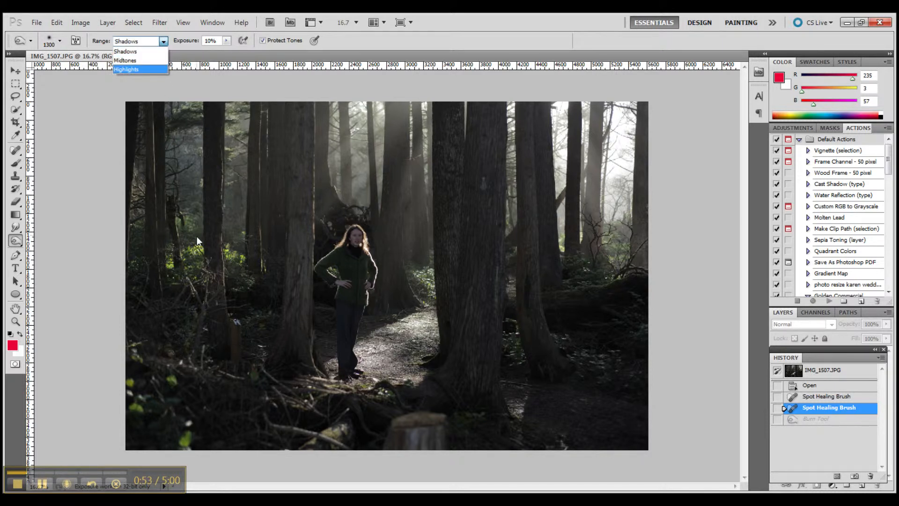
{"action": "mouse_move", "coordinate": [127, 60]}
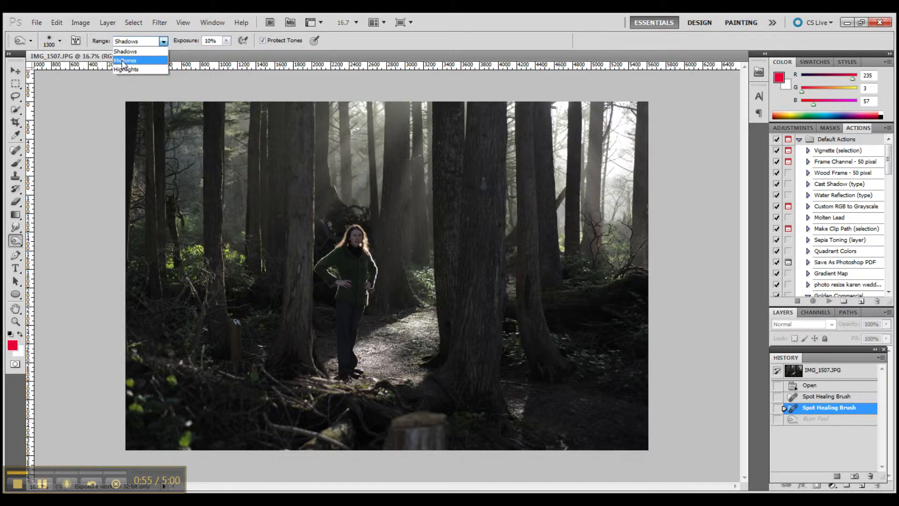
{"action": "left_click", "coordinate": [126, 60]}
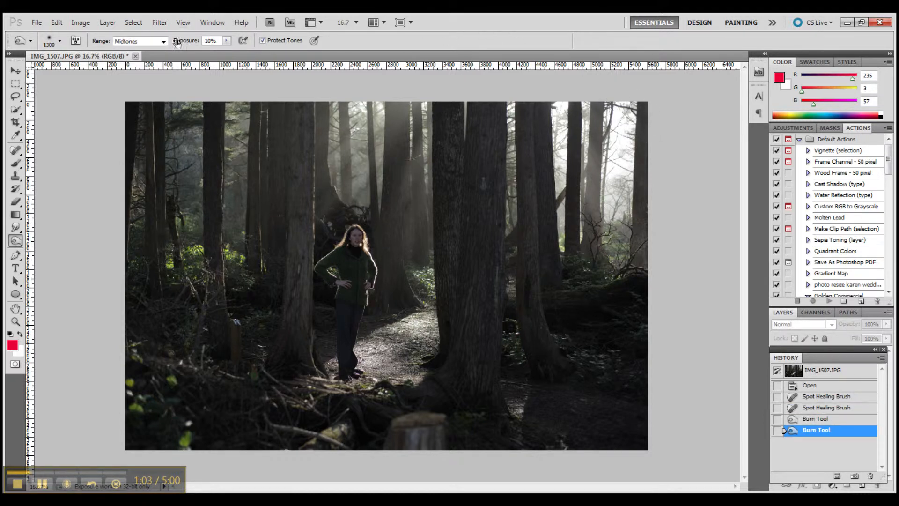
- Switch the Burn Tool's Range to Highlights and darken further areas
{"action": "left_click", "coordinate": [161, 41]}
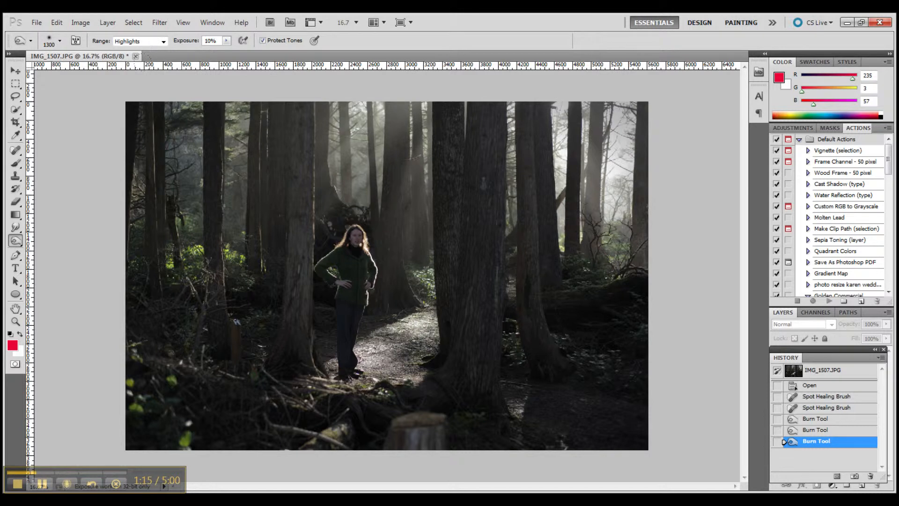
{"action": "left_click", "coordinate": [163, 40]}
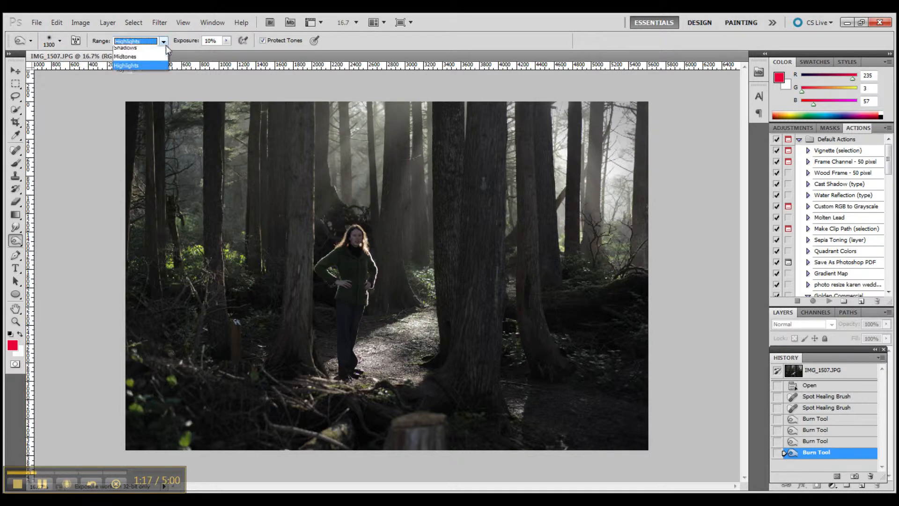
{"action": "left_click", "coordinate": [125, 56]}
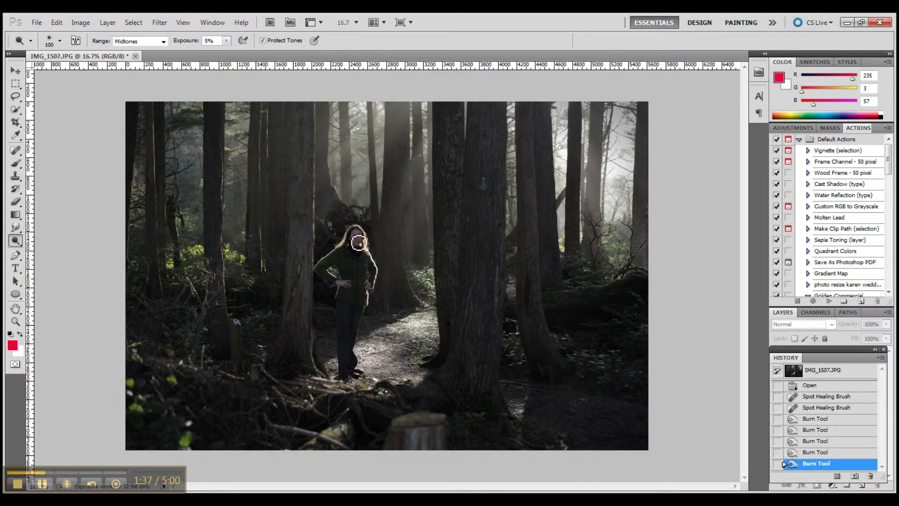
- Dodge the woman's face lighter, then raise the Dodge Tool's Exposure to 100% for stronger strokes
{"action": "left_click", "coordinate": [359, 244]}
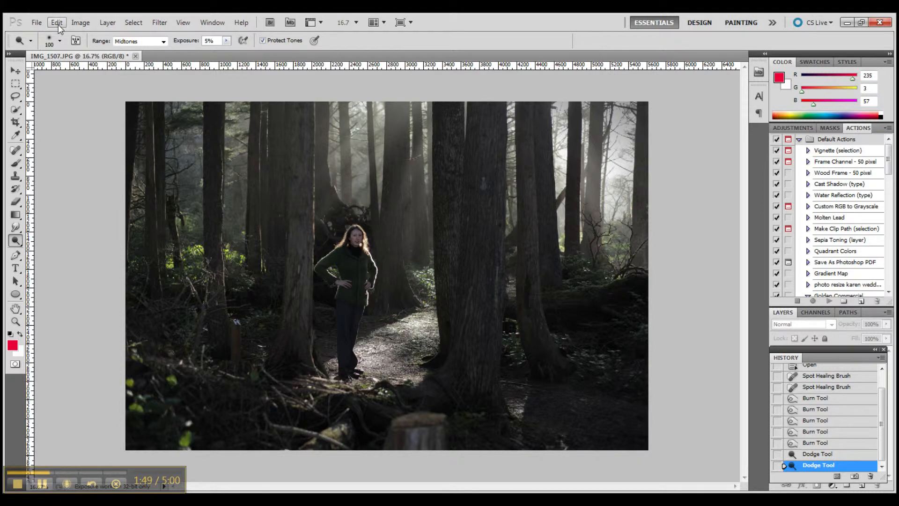
{"action": "left_click", "coordinate": [163, 40]}
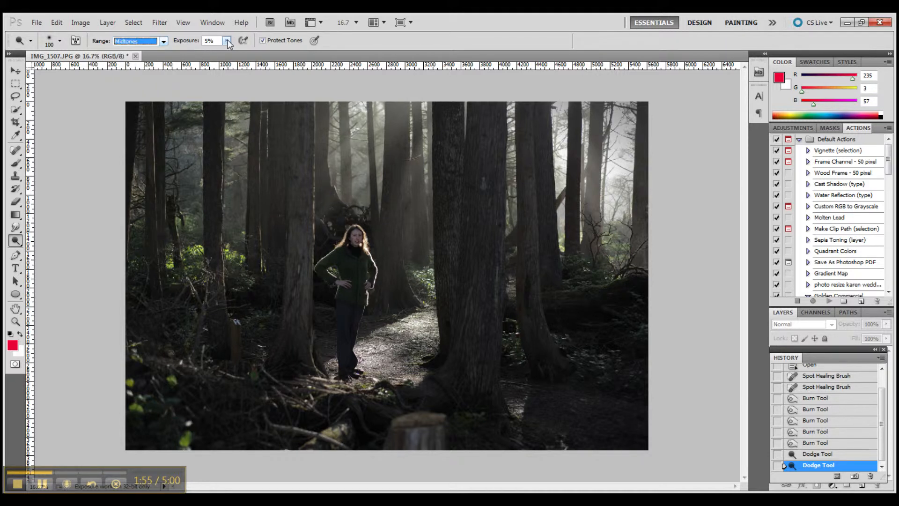
{"action": "left_click", "coordinate": [228, 40]}
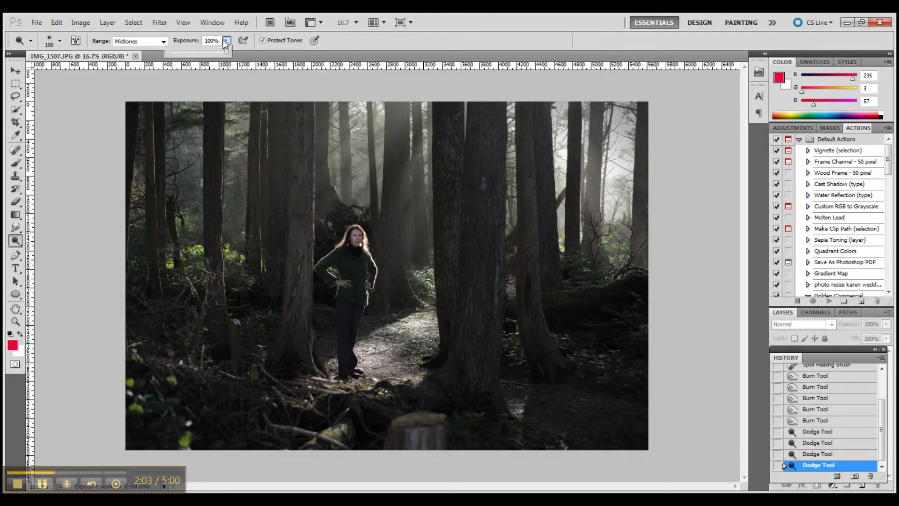
{"action": "left_click_drag", "start_coordinate": [226, 51], "coordinate": [173, 51]}
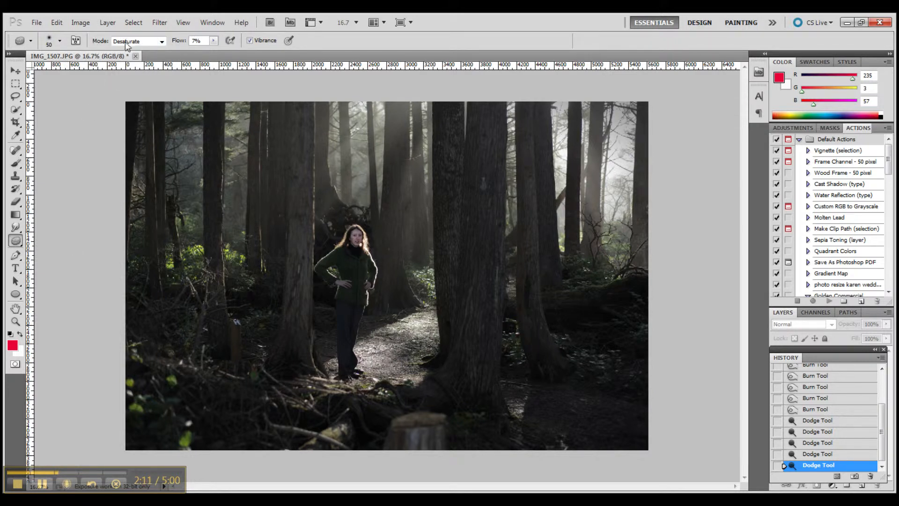
- Set the Sponge Tool to Saturate mode to boost colour in the left-side foliage
{"action": "left_click", "coordinate": [162, 40]}
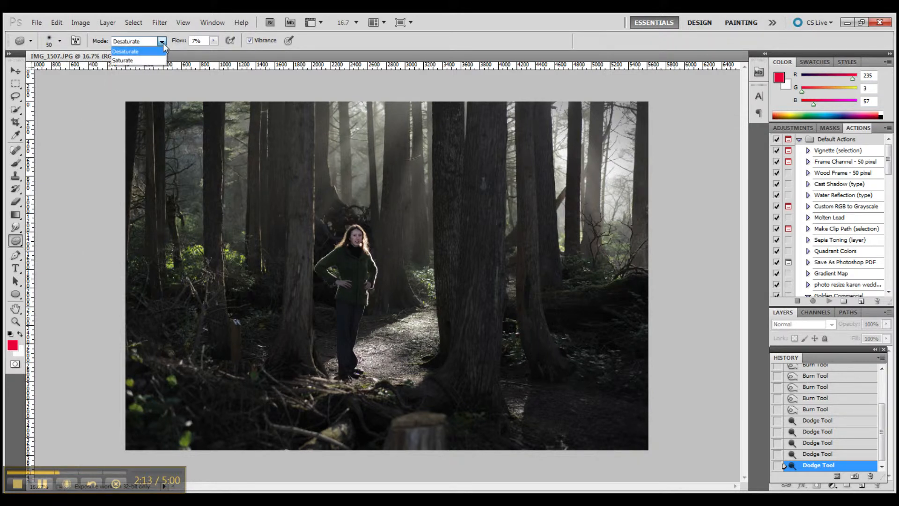
{"action": "mouse_move", "coordinate": [133, 61]}
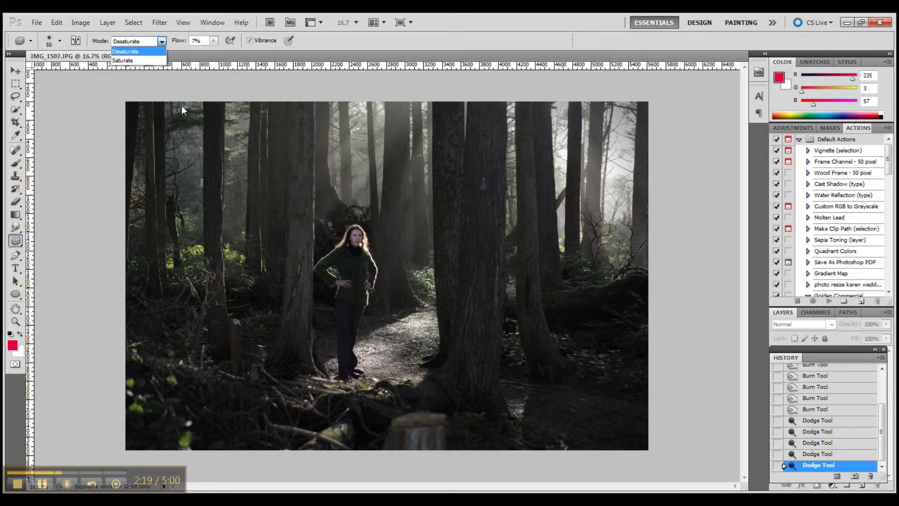
{"action": "mouse_move", "coordinate": [270, 253]}
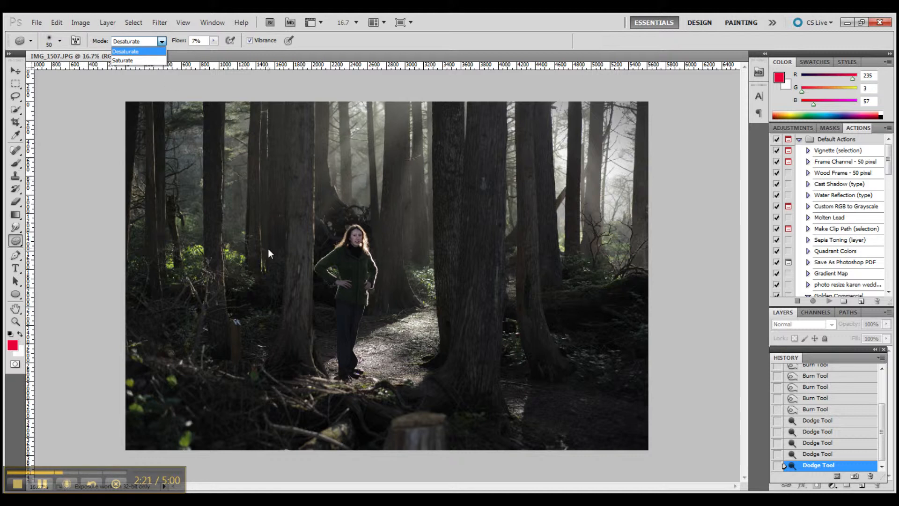
{"action": "mouse_move", "coordinate": [276, 183]}
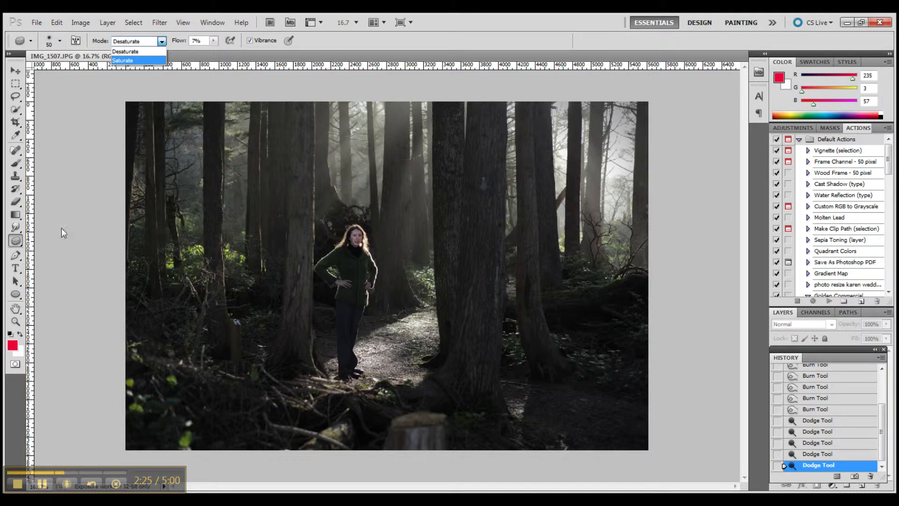
{"action": "mouse_move", "coordinate": [227, 17]}
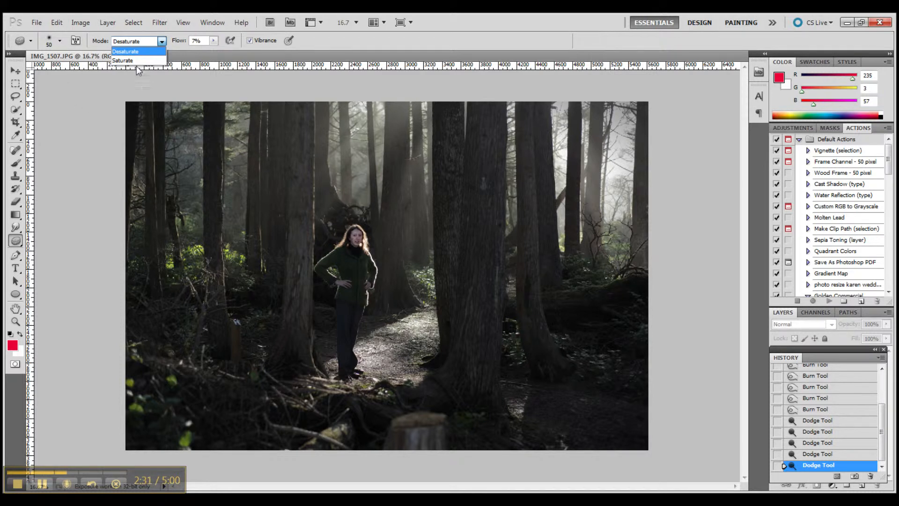
{"action": "left_click", "coordinate": [125, 60]}
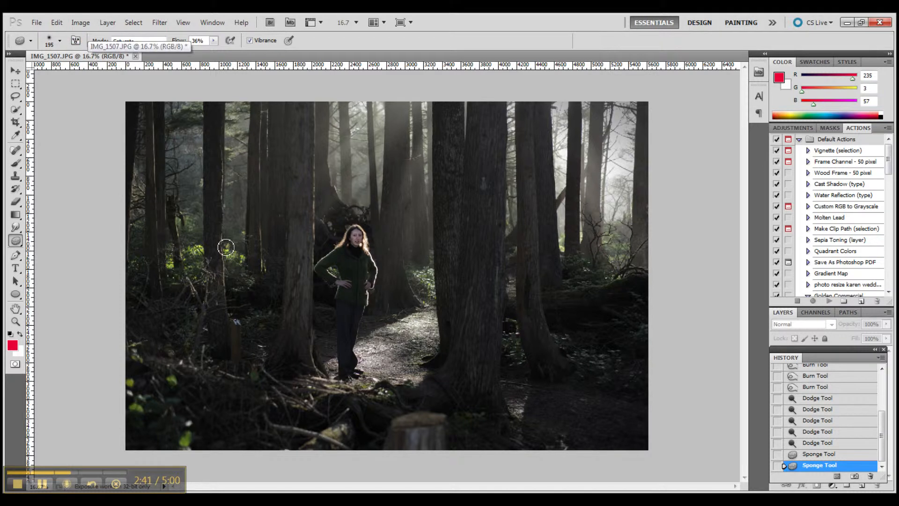
{"action": "mouse_move", "coordinate": [199, 255]}
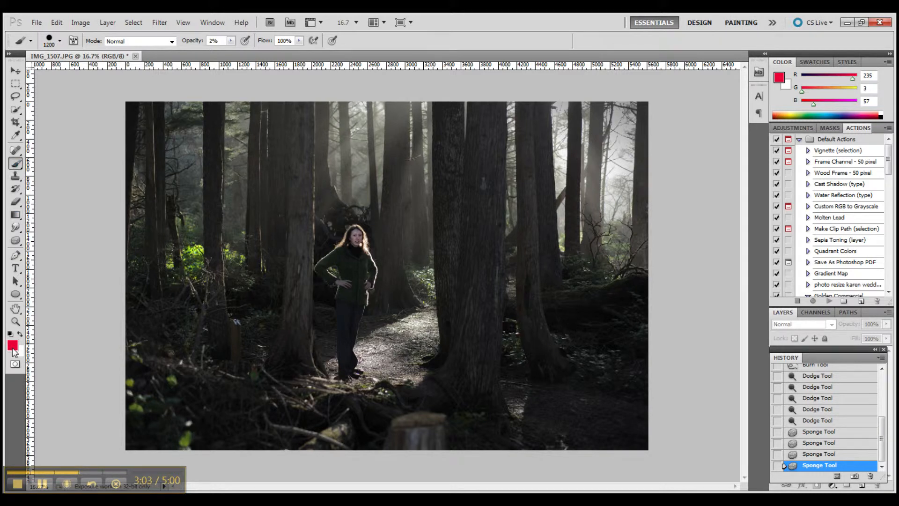
{"action": "mouse_move", "coordinate": [13, 350]}
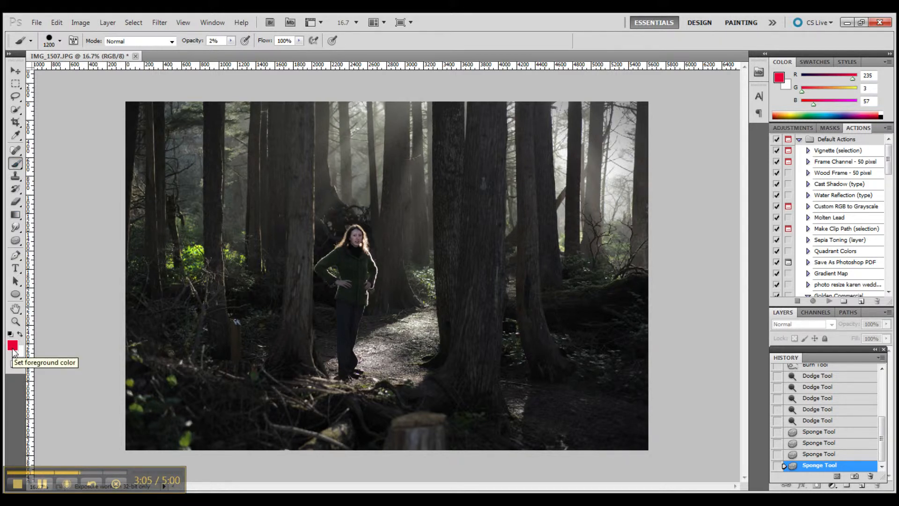
- Pick light green 8ee264 as foreground colour, adjust the brush and paint faint green strokes
{"action": "left_click", "coordinate": [9, 346]}
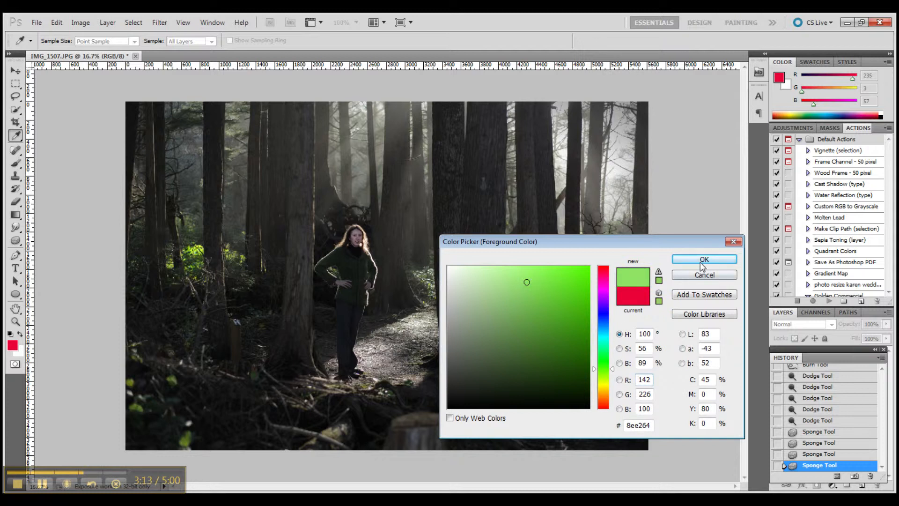
{"action": "left_click", "coordinate": [704, 258]}
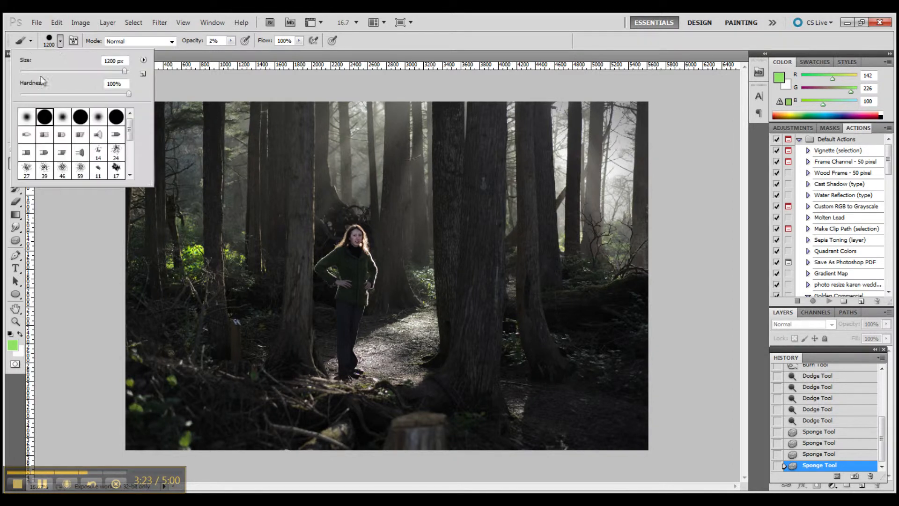
{"action": "left_click", "coordinate": [26, 118]}
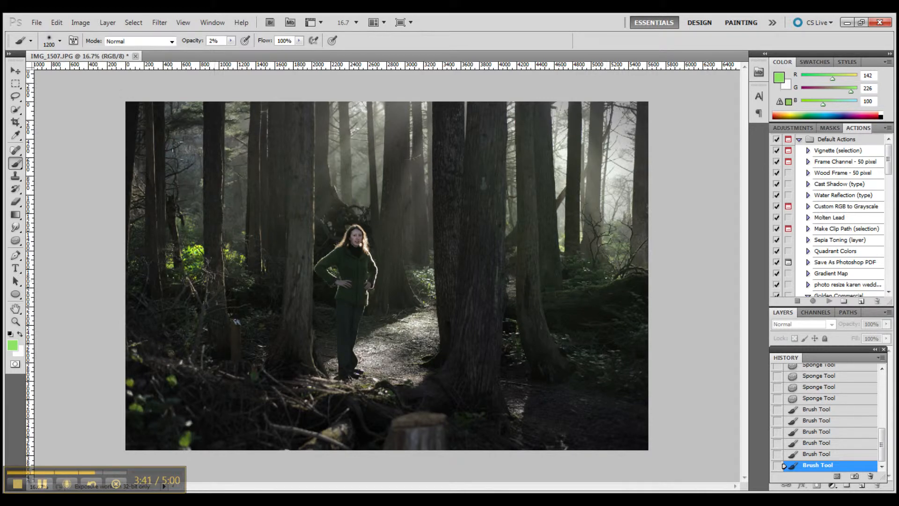
{"action": "left_click", "coordinate": [826, 386]}
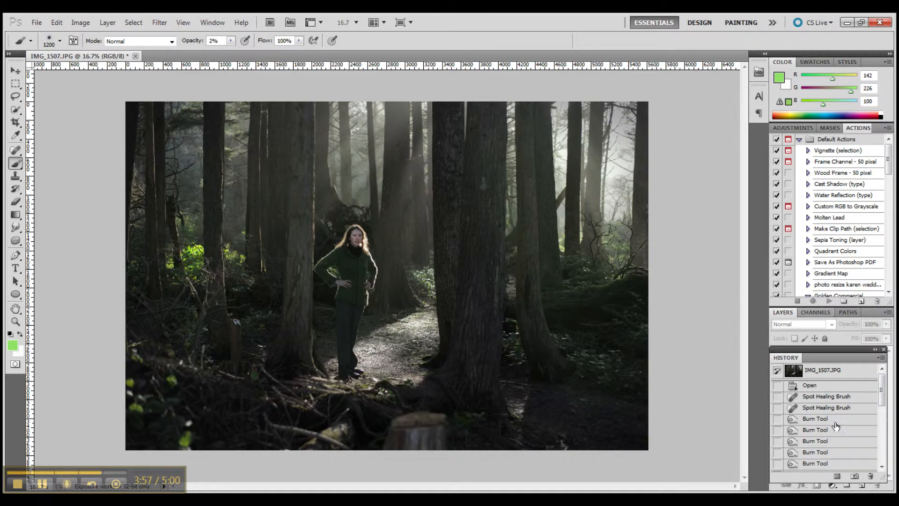
{"action": "mouse_move", "coordinate": [168, 24]}
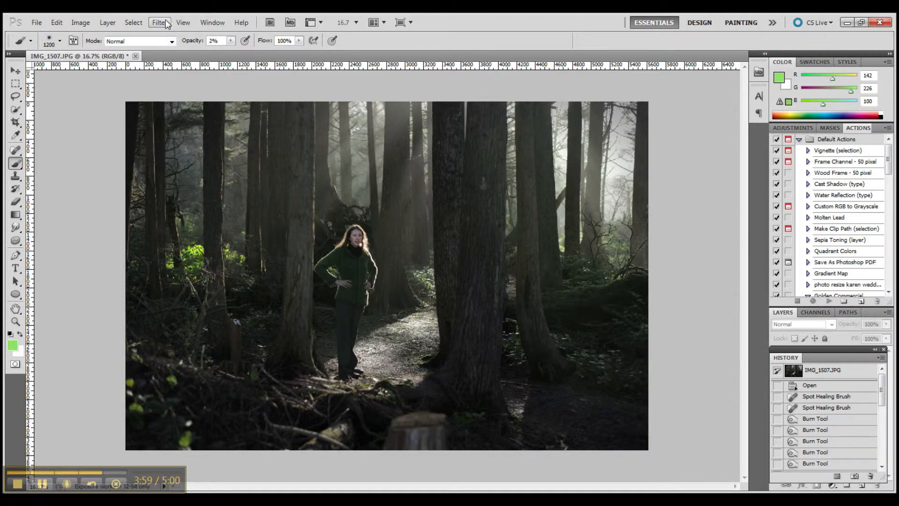
{"action": "left_click", "coordinate": [212, 23]}
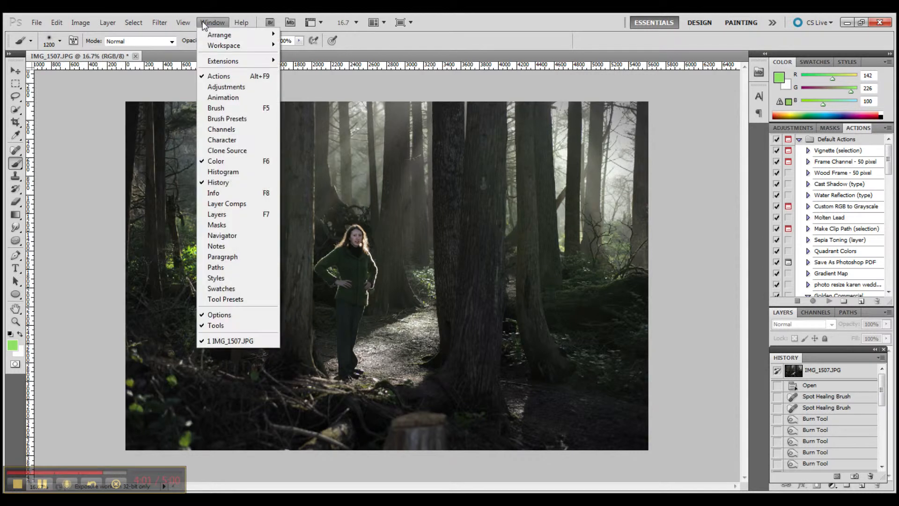
{"action": "mouse_move", "coordinate": [218, 181]}
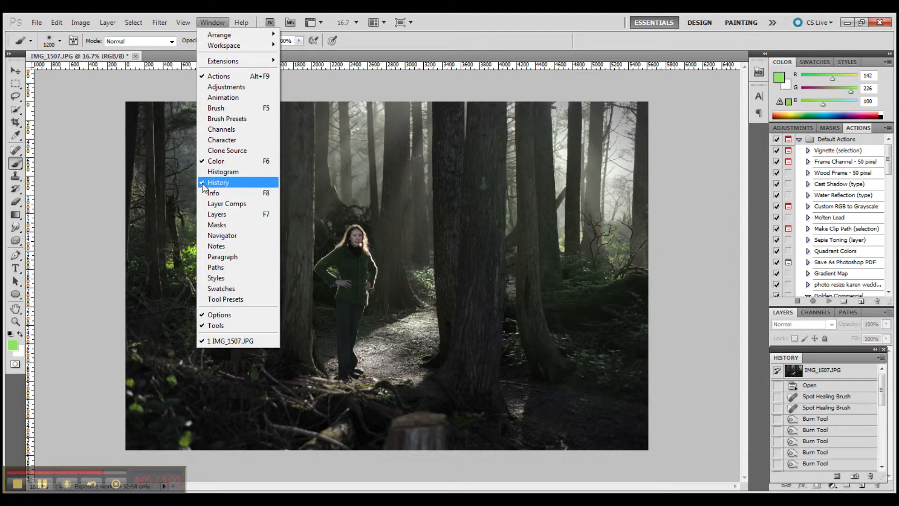
{"action": "left_click", "coordinate": [83, 22]}
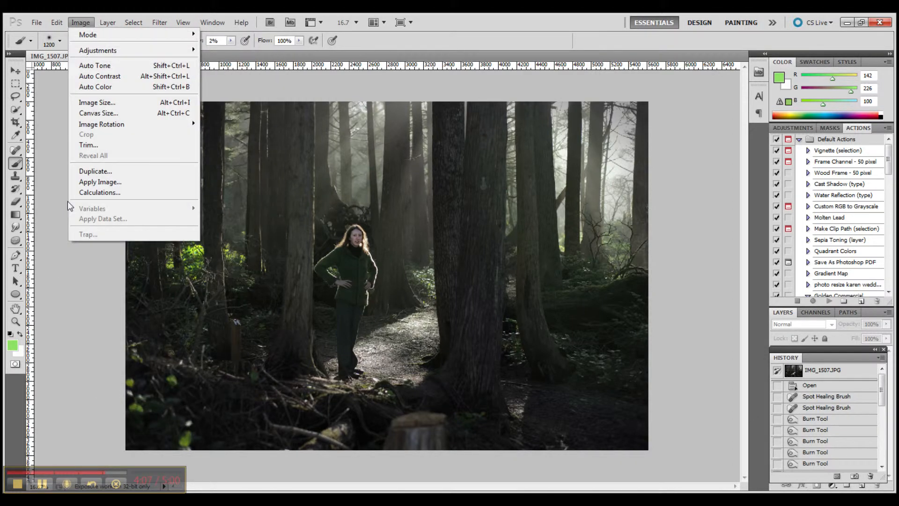